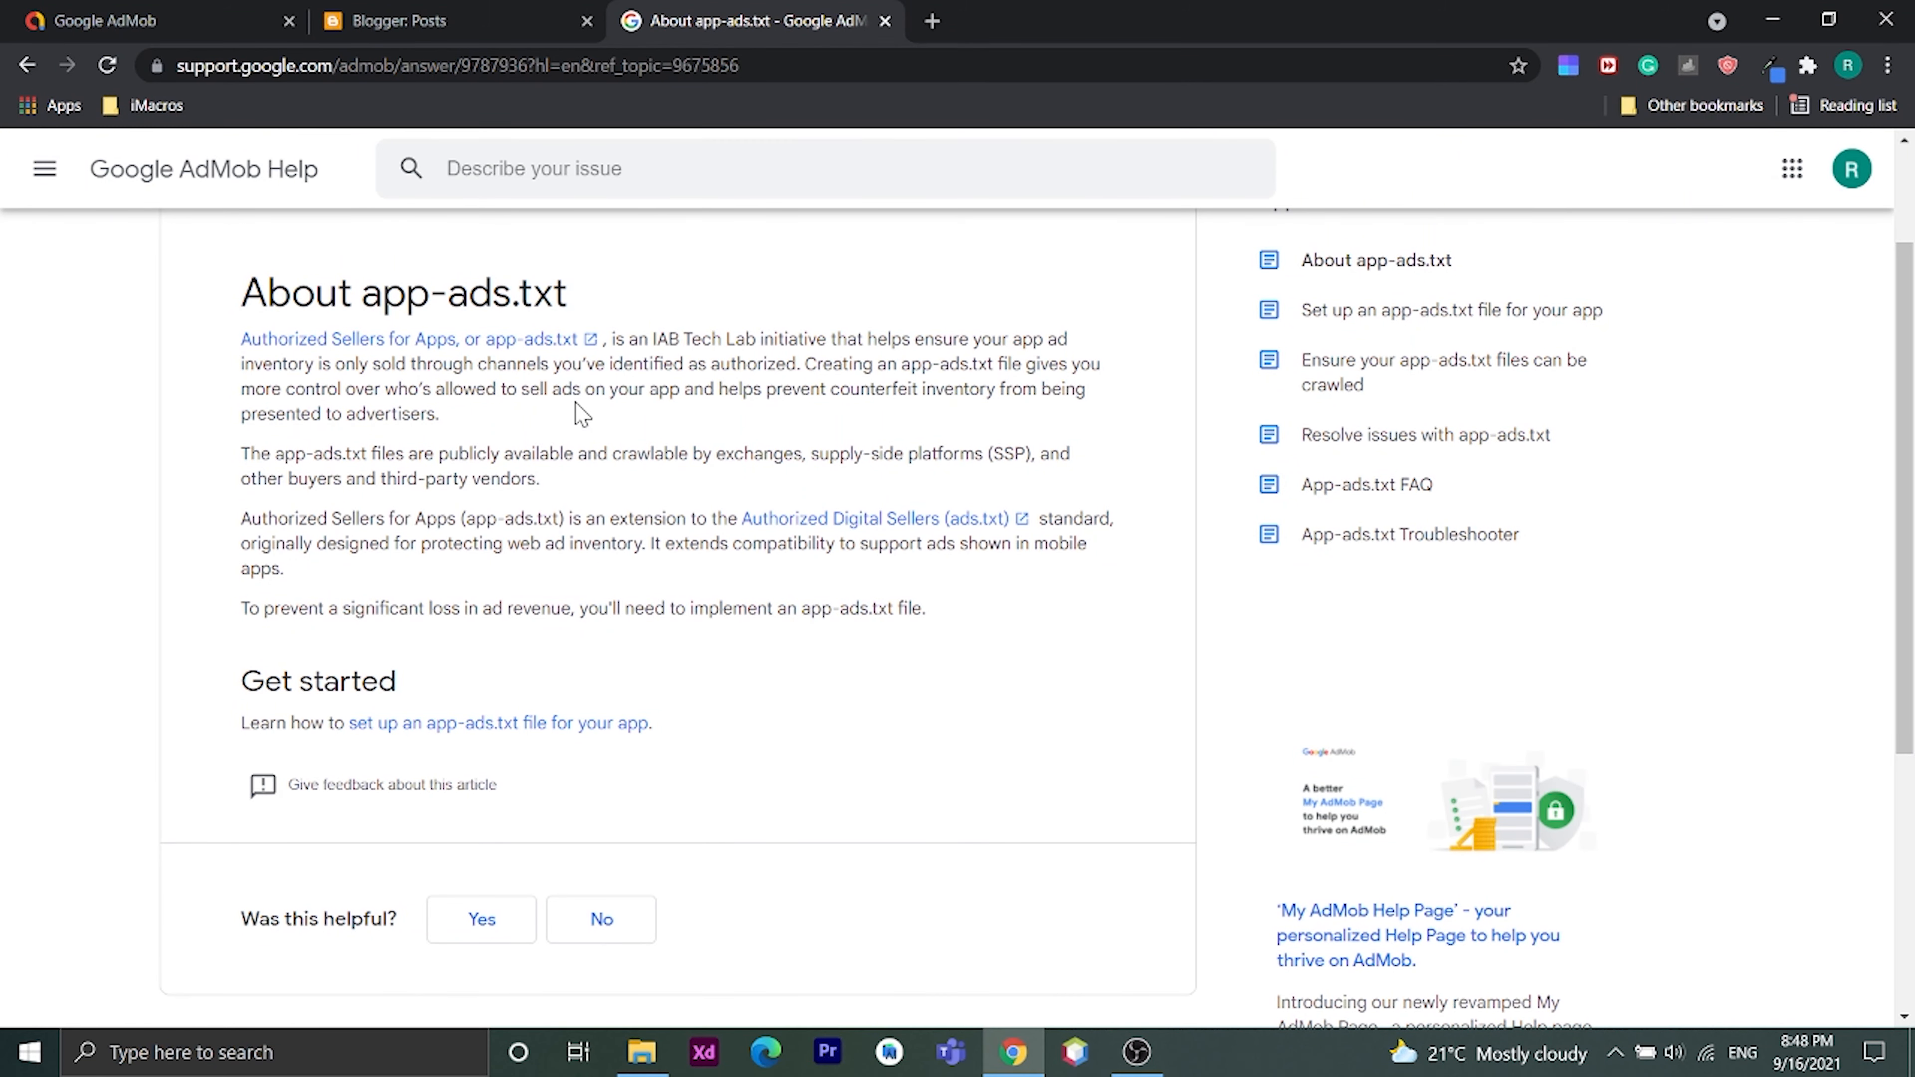
pyautogui.moveTo(419, 338)
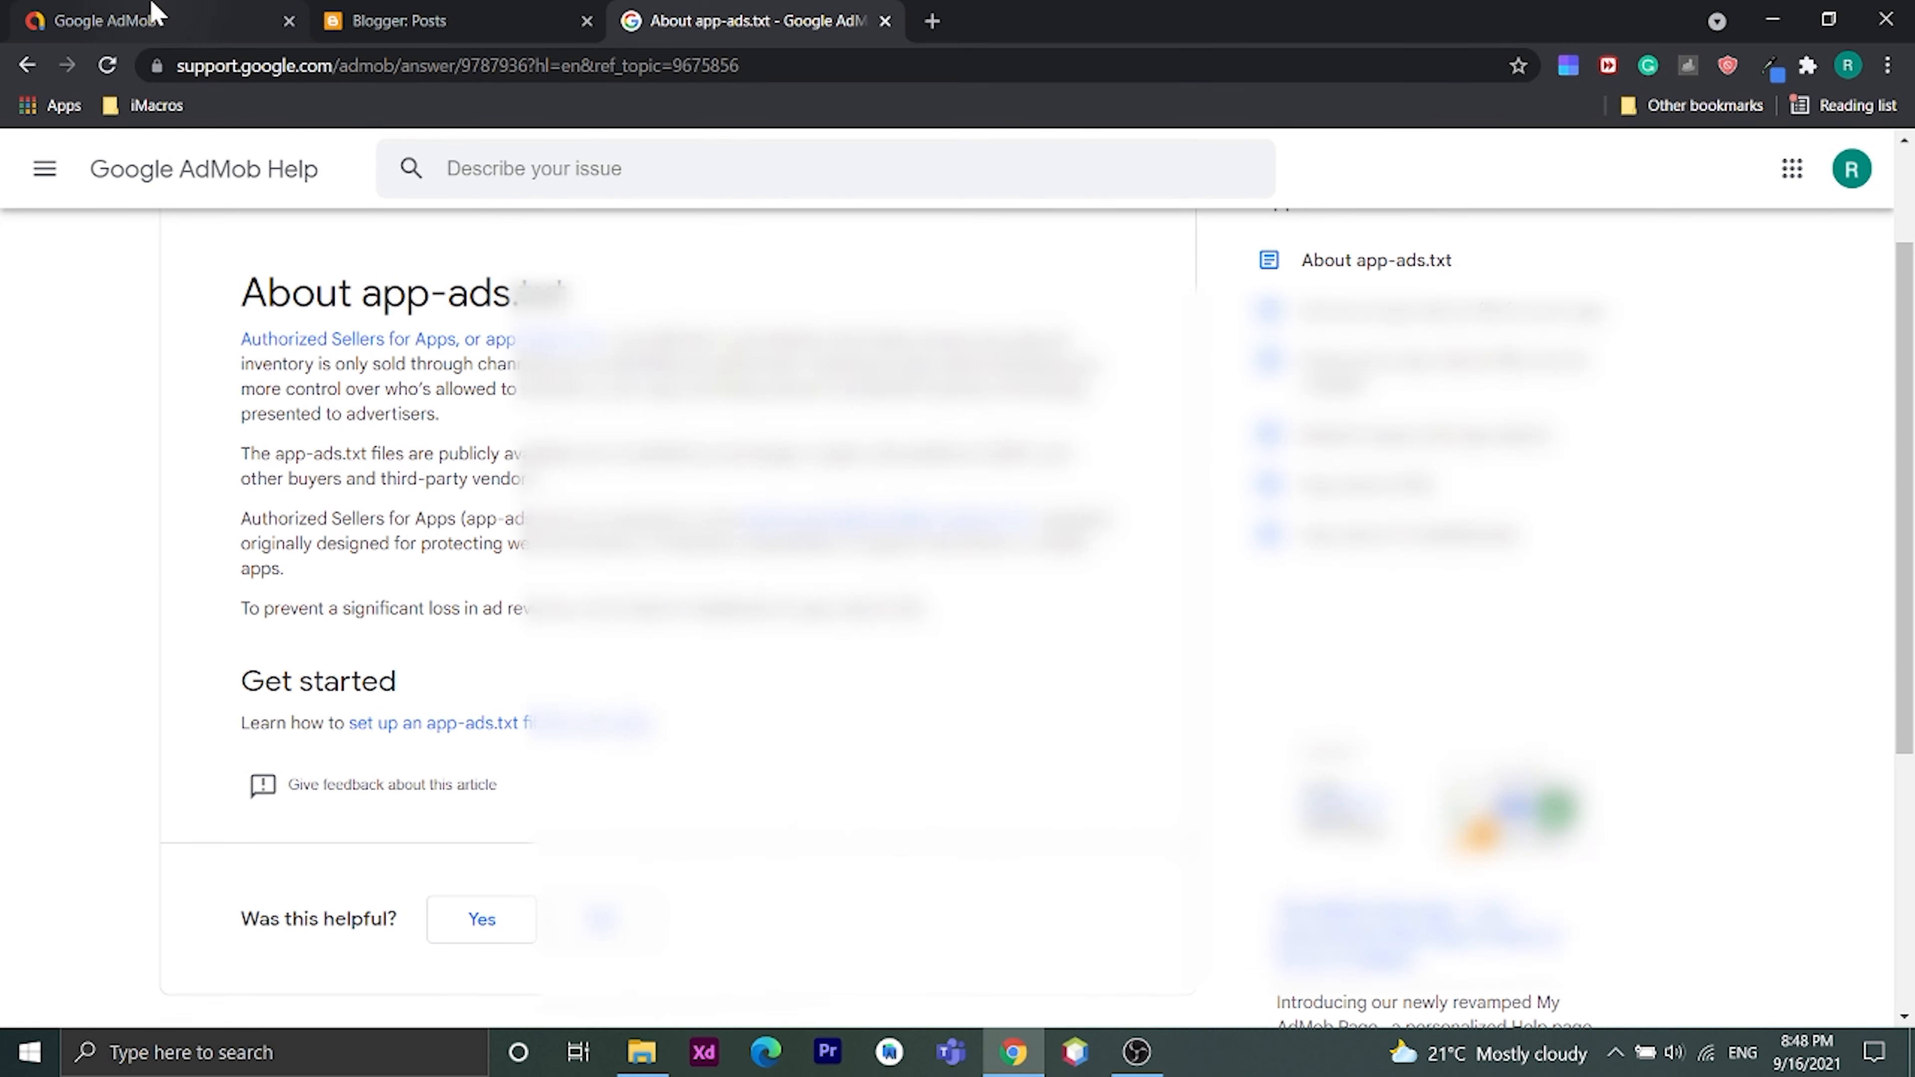
# Step: Go to the AdMob console's Apps page and show the app-ads.txt status
pyautogui.click(159, 21)
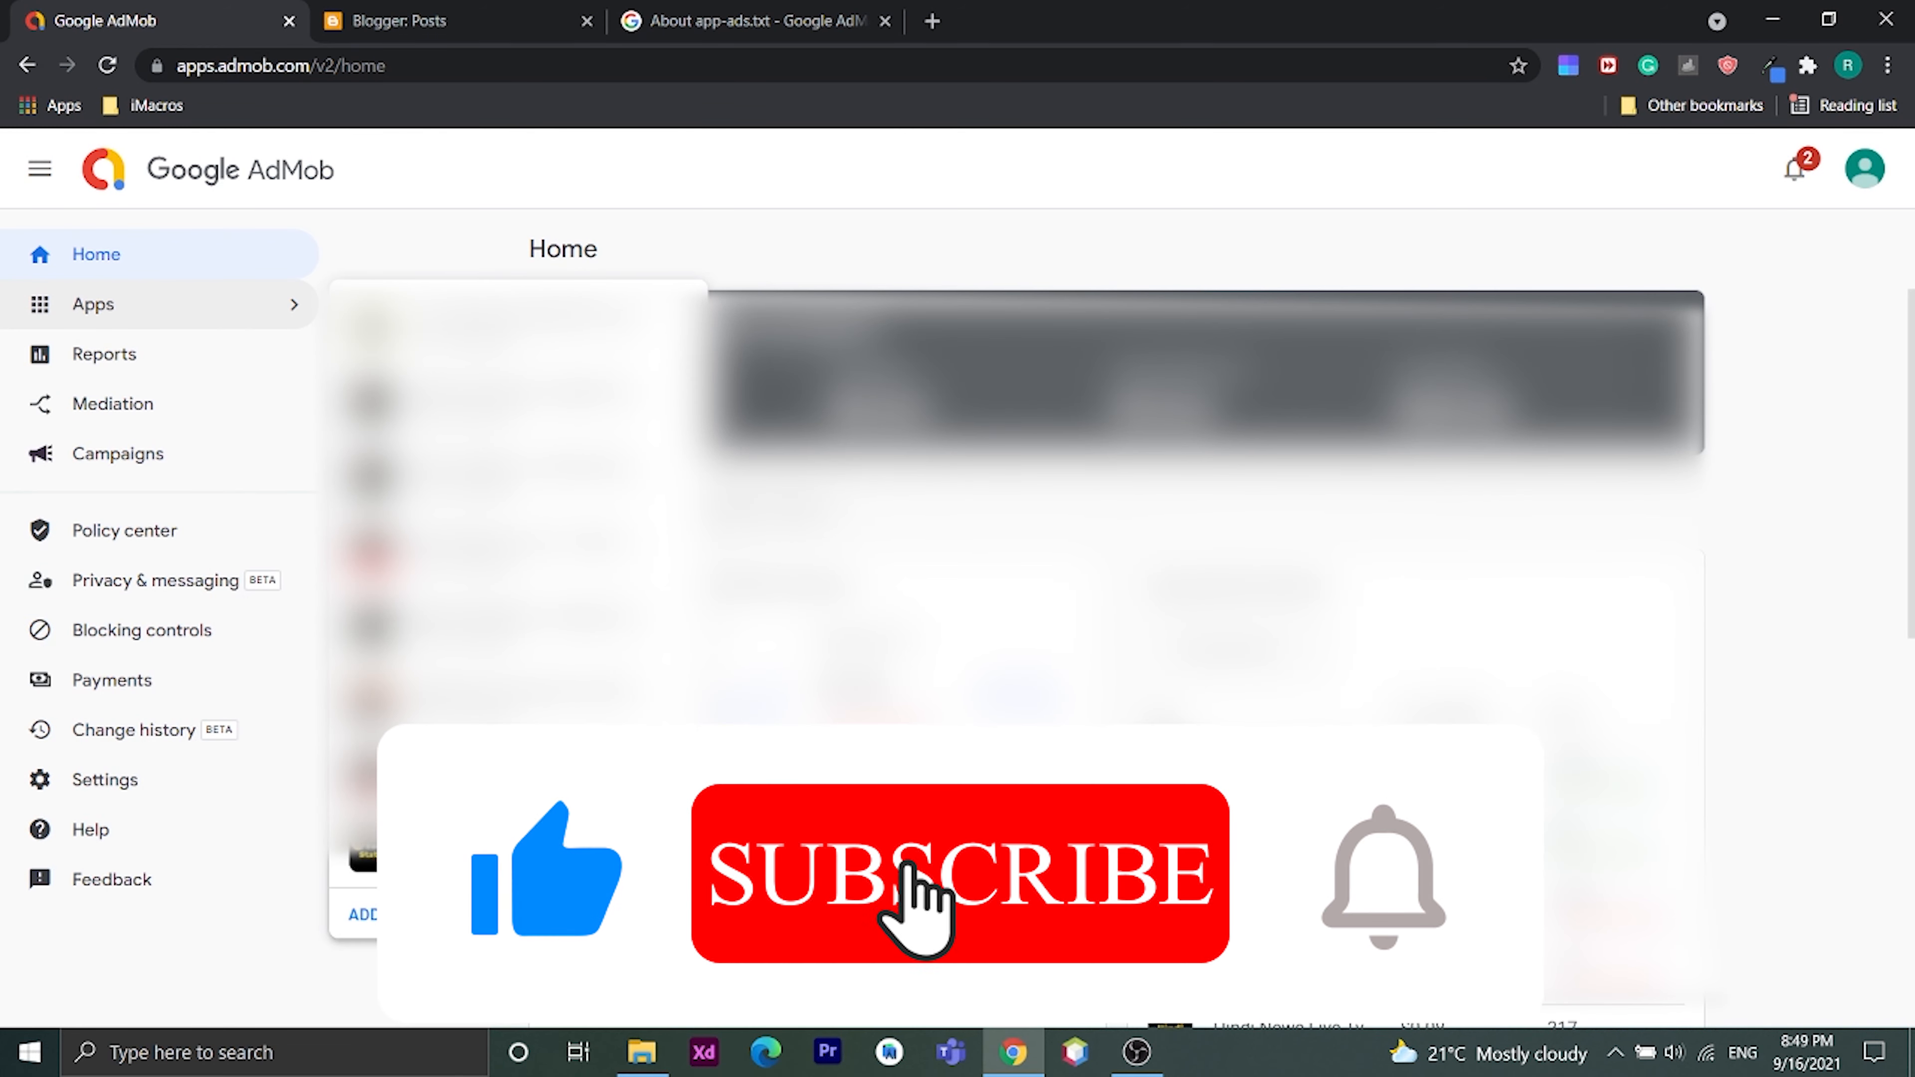
pyautogui.click(92, 304)
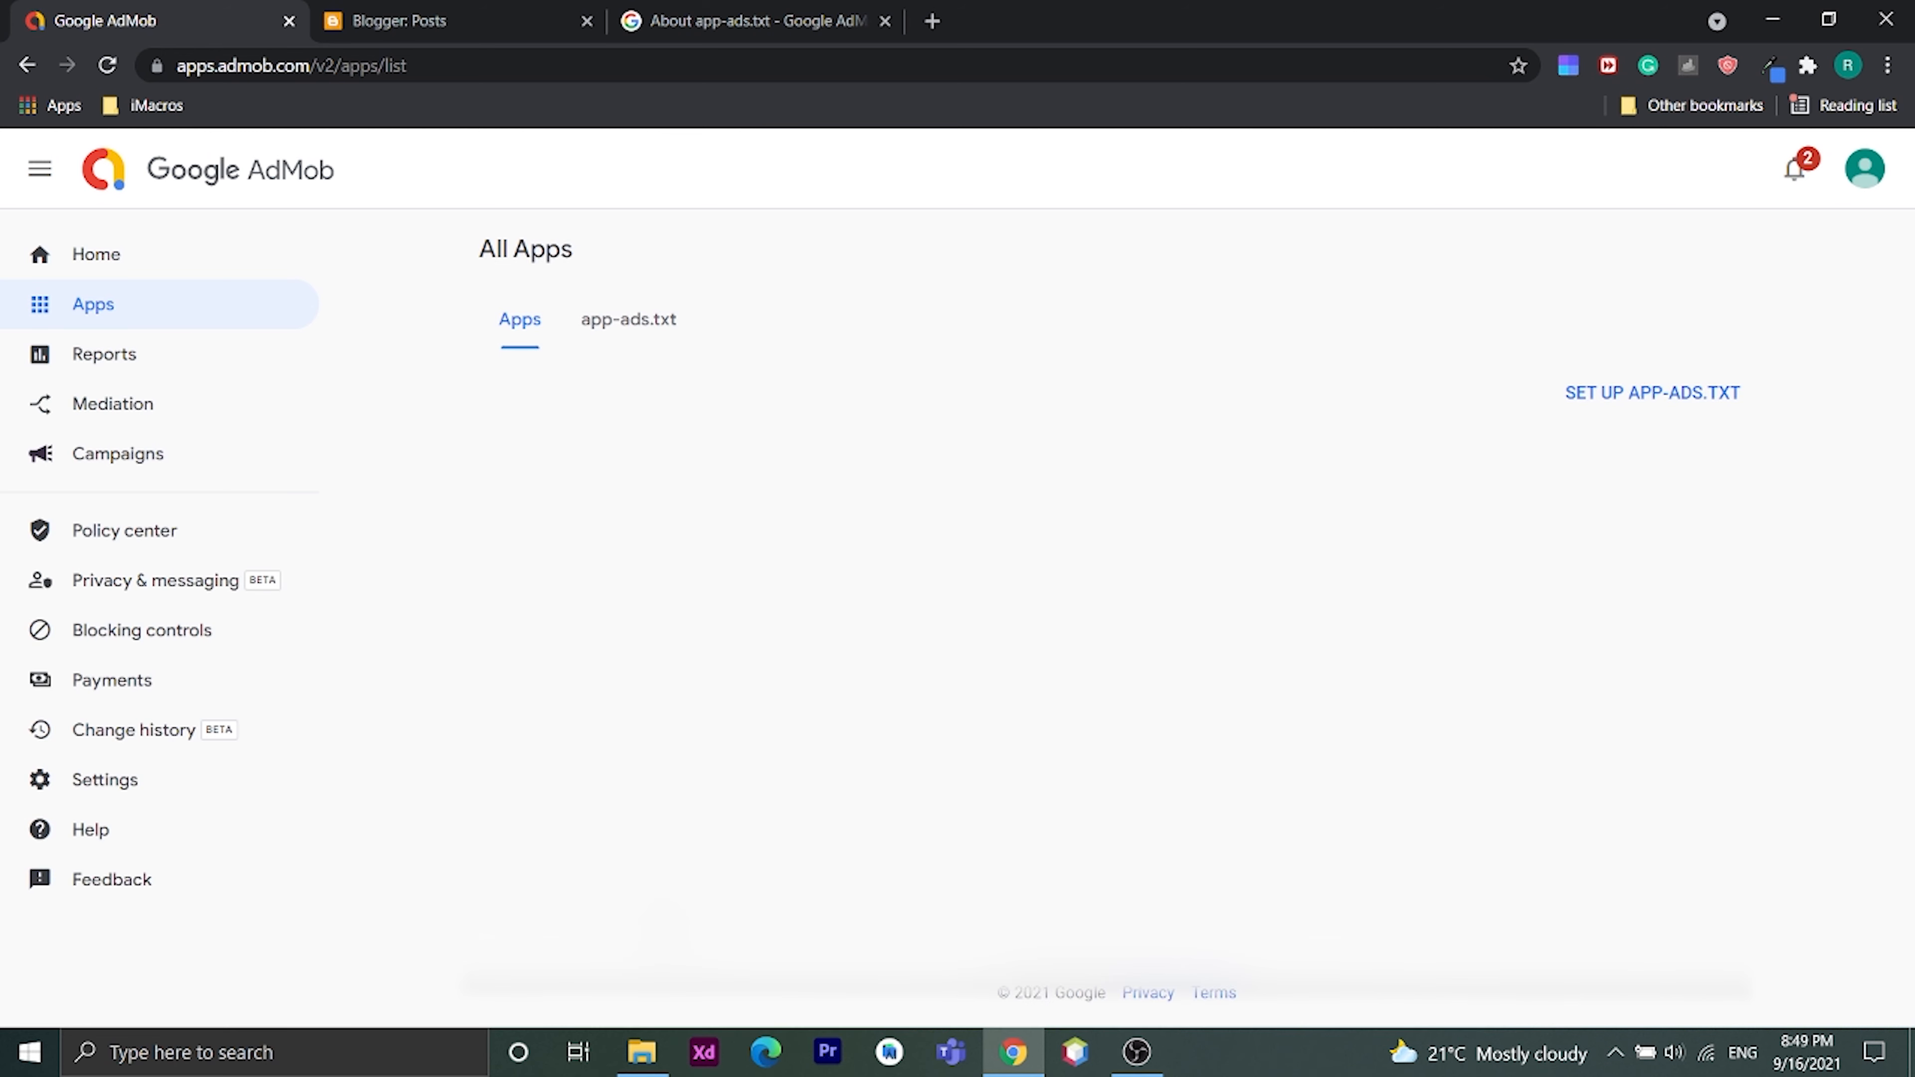
pyautogui.click(630, 320)
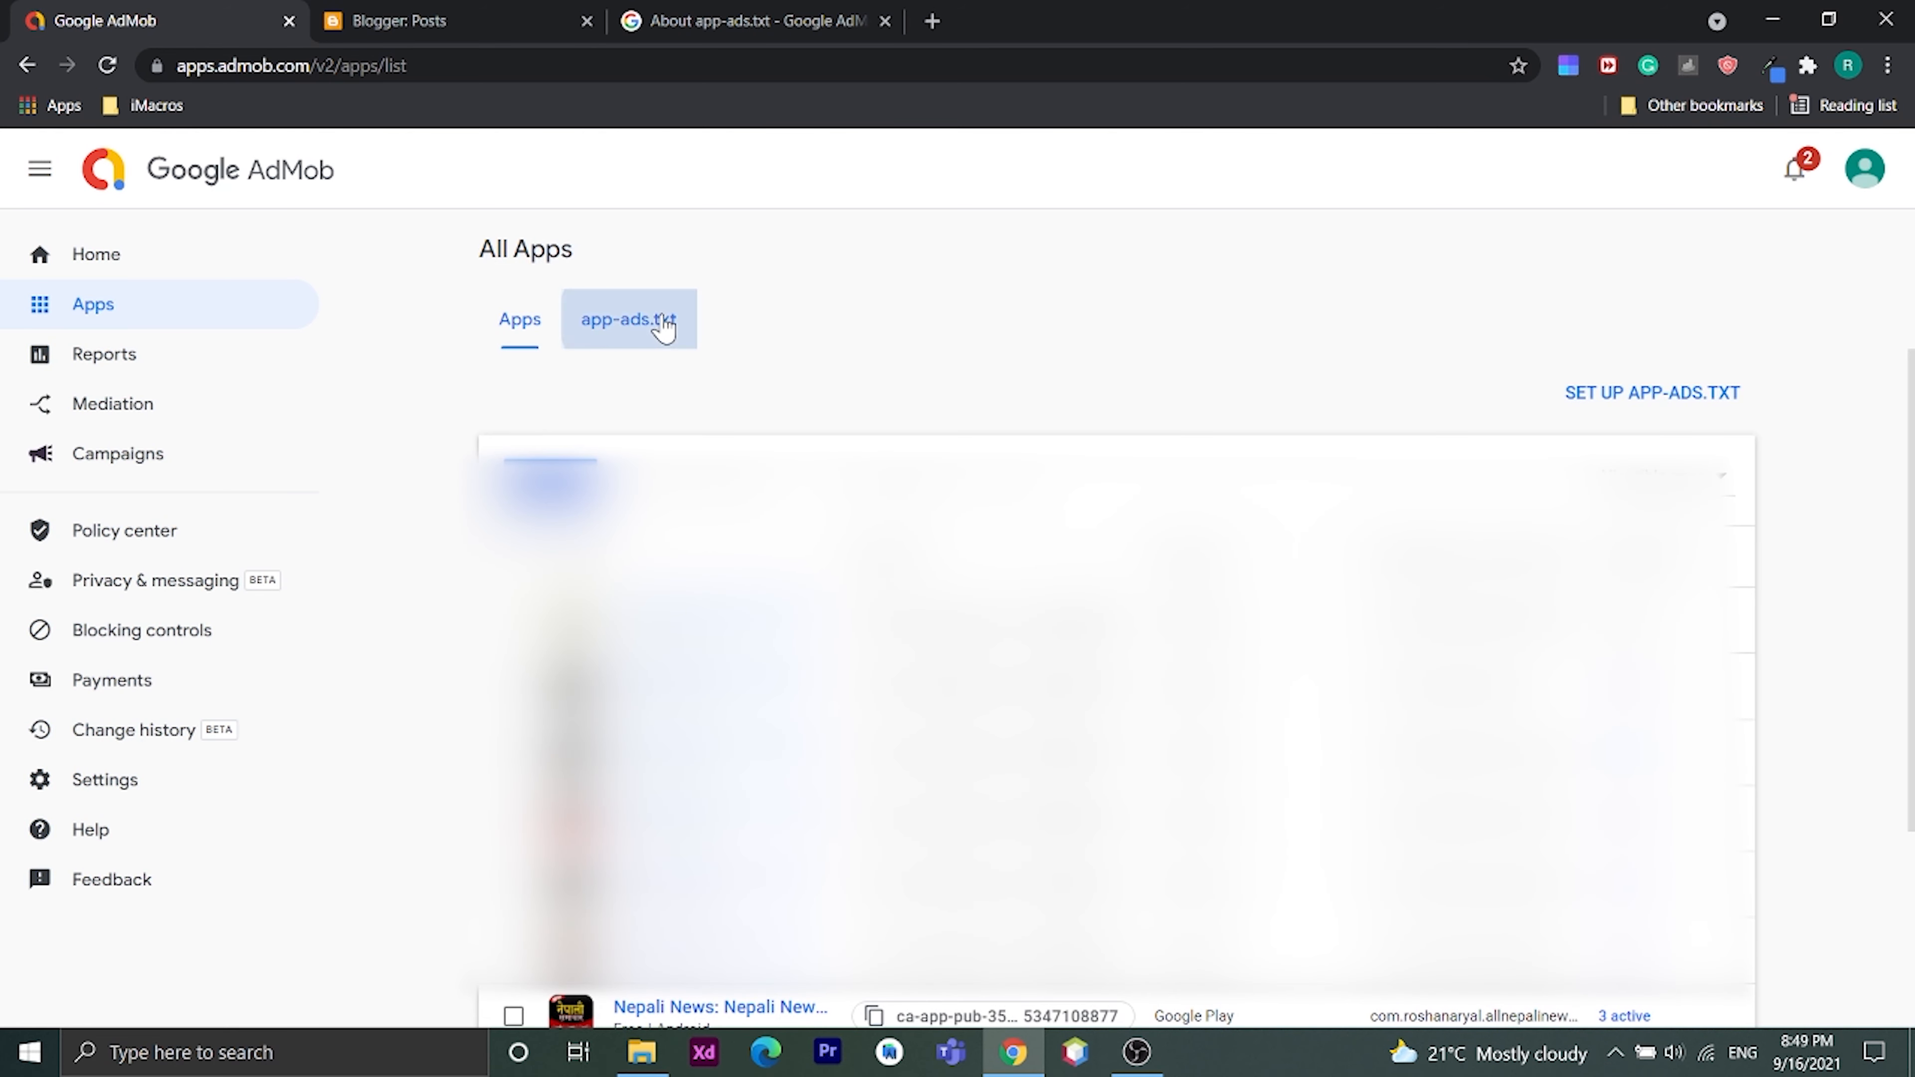
pyautogui.click(628, 319)
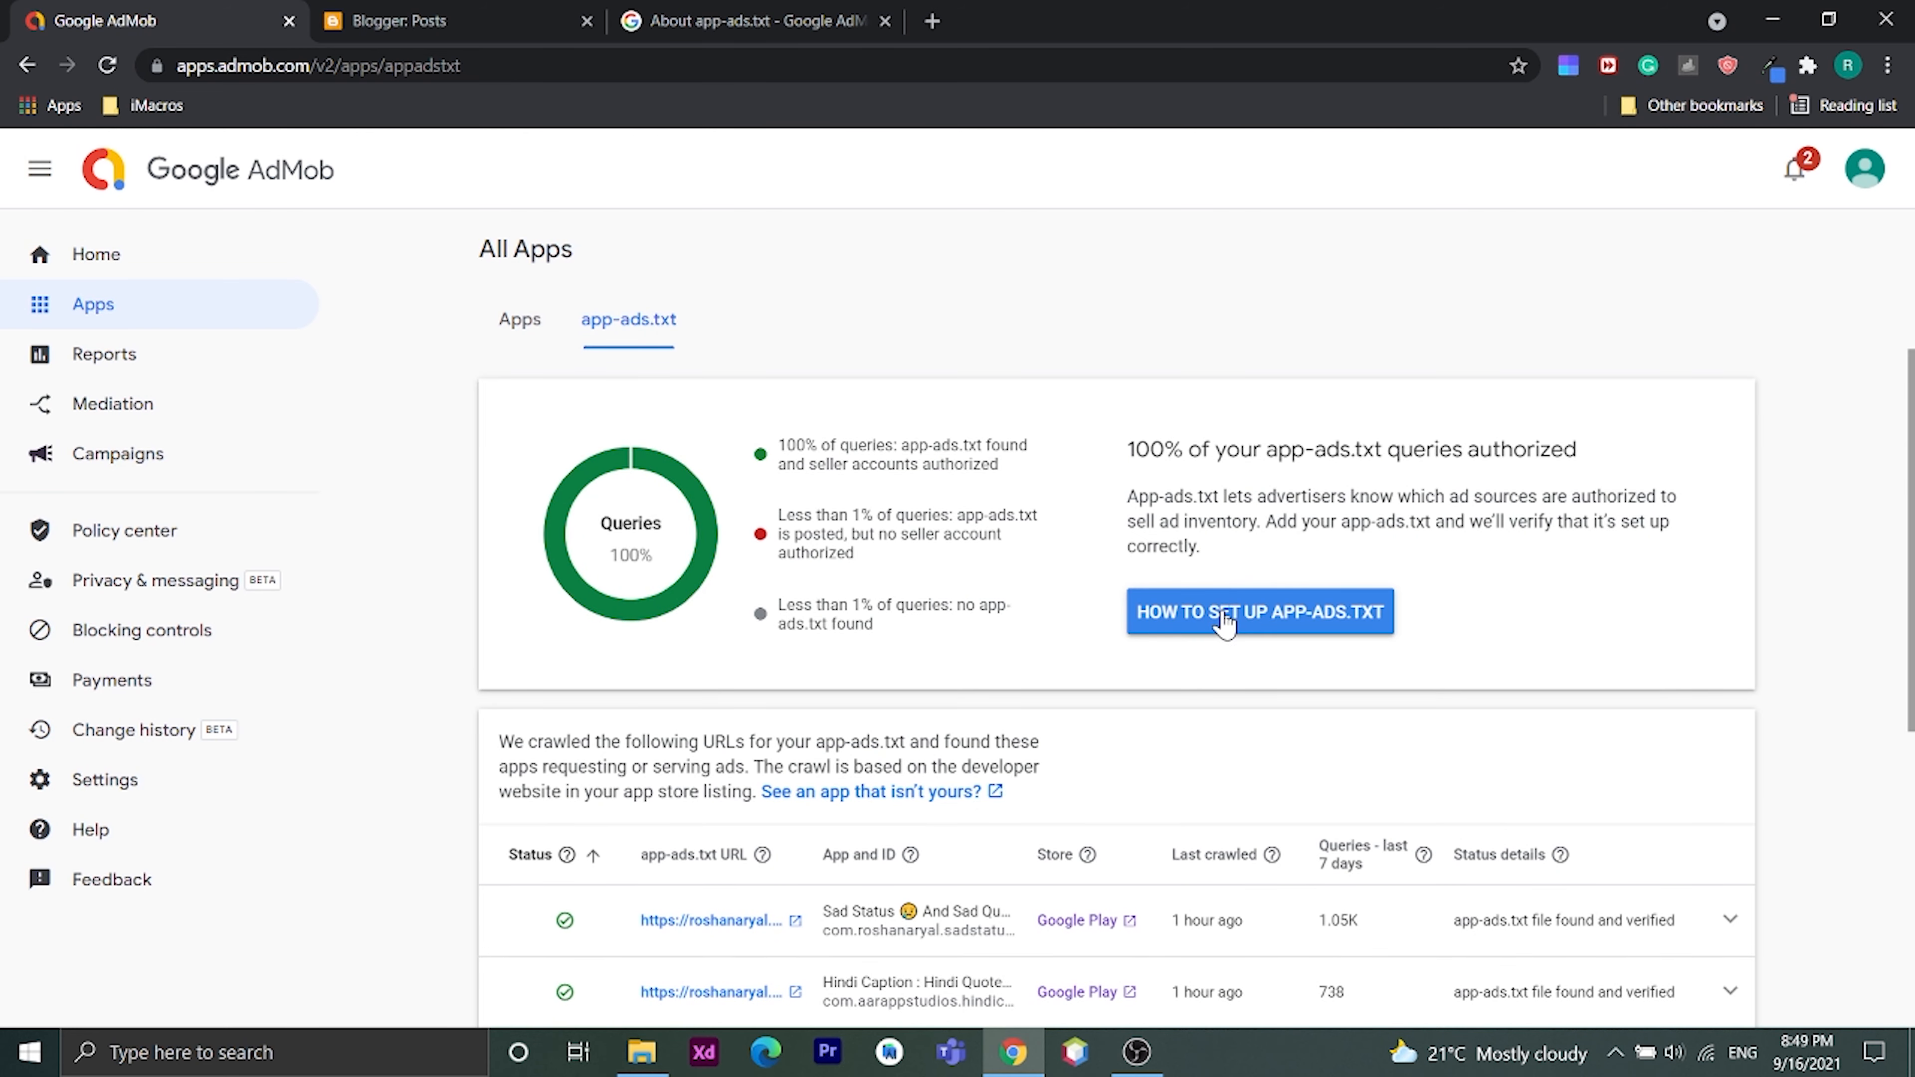
# Step: Copy the app-ads.txt code snippet from the setup instructions
pyautogui.click(1259, 611)
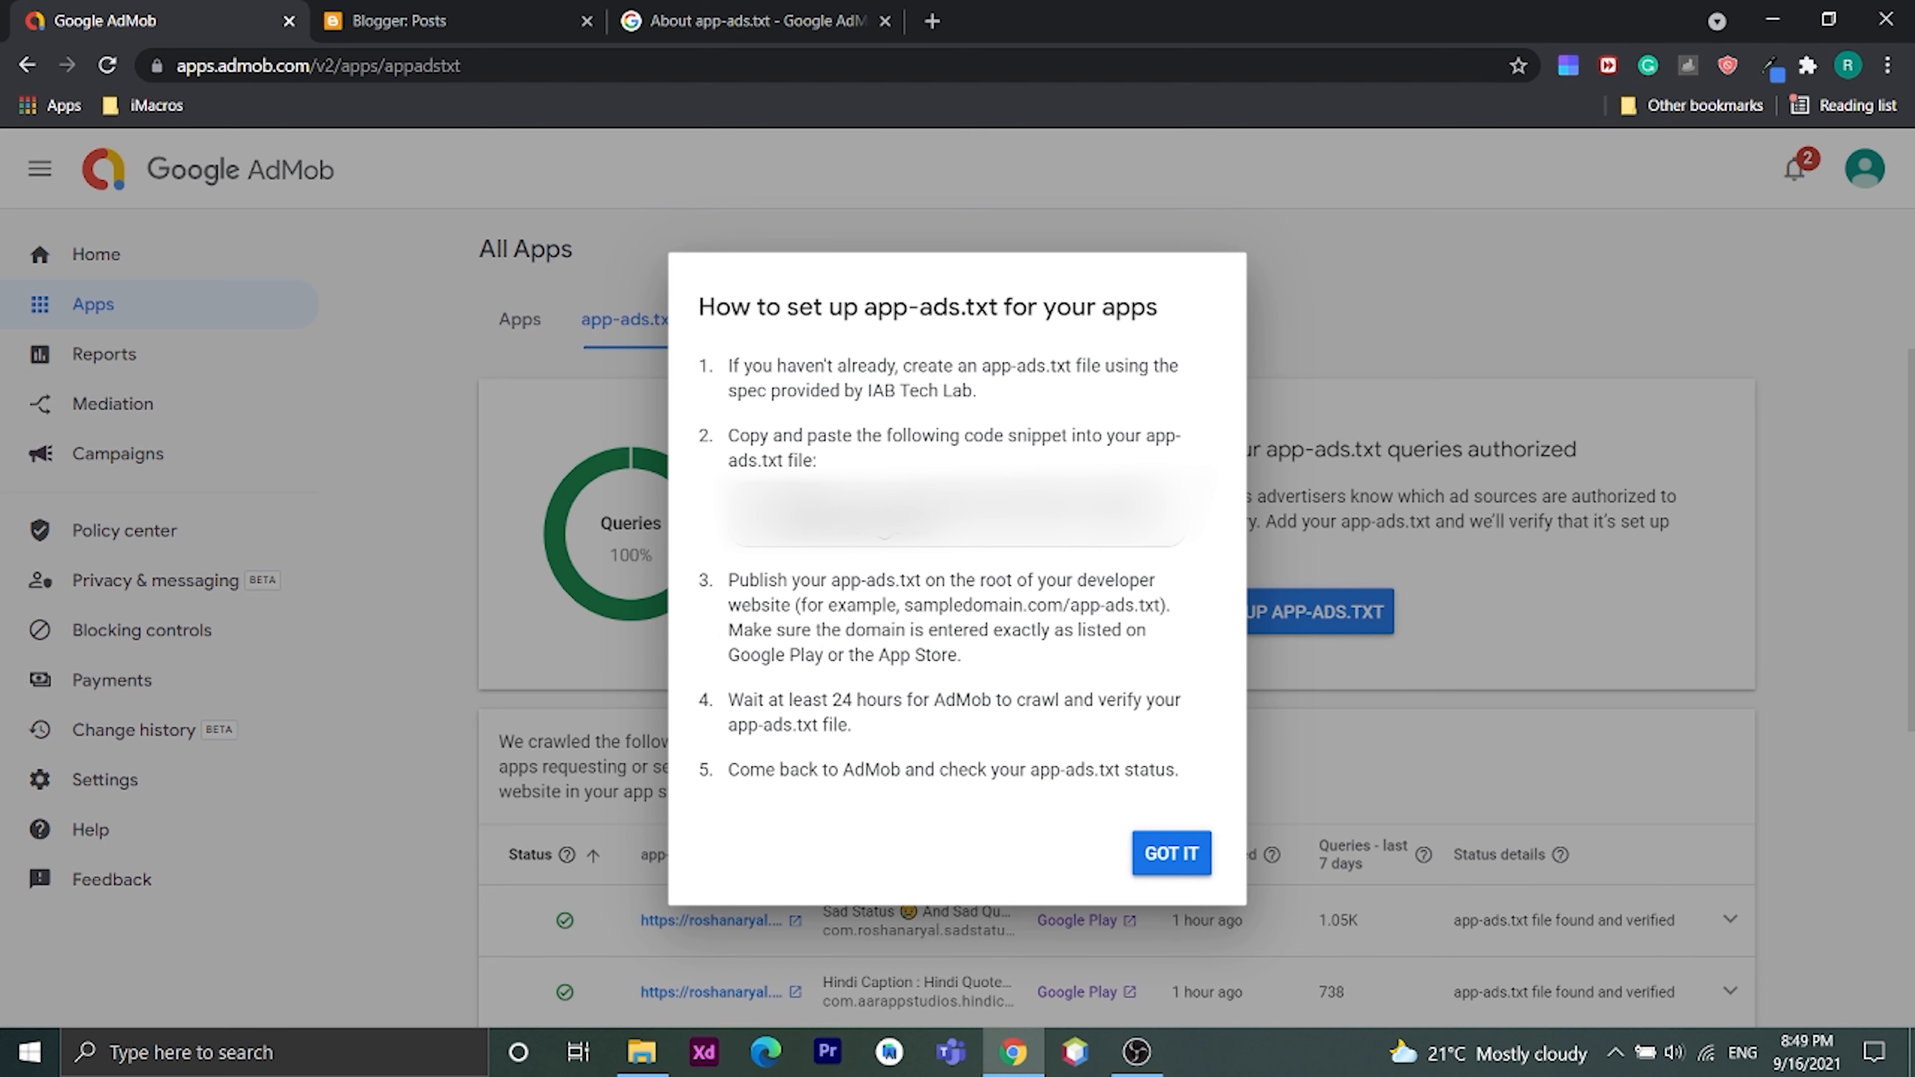
pyautogui.click(957, 512)
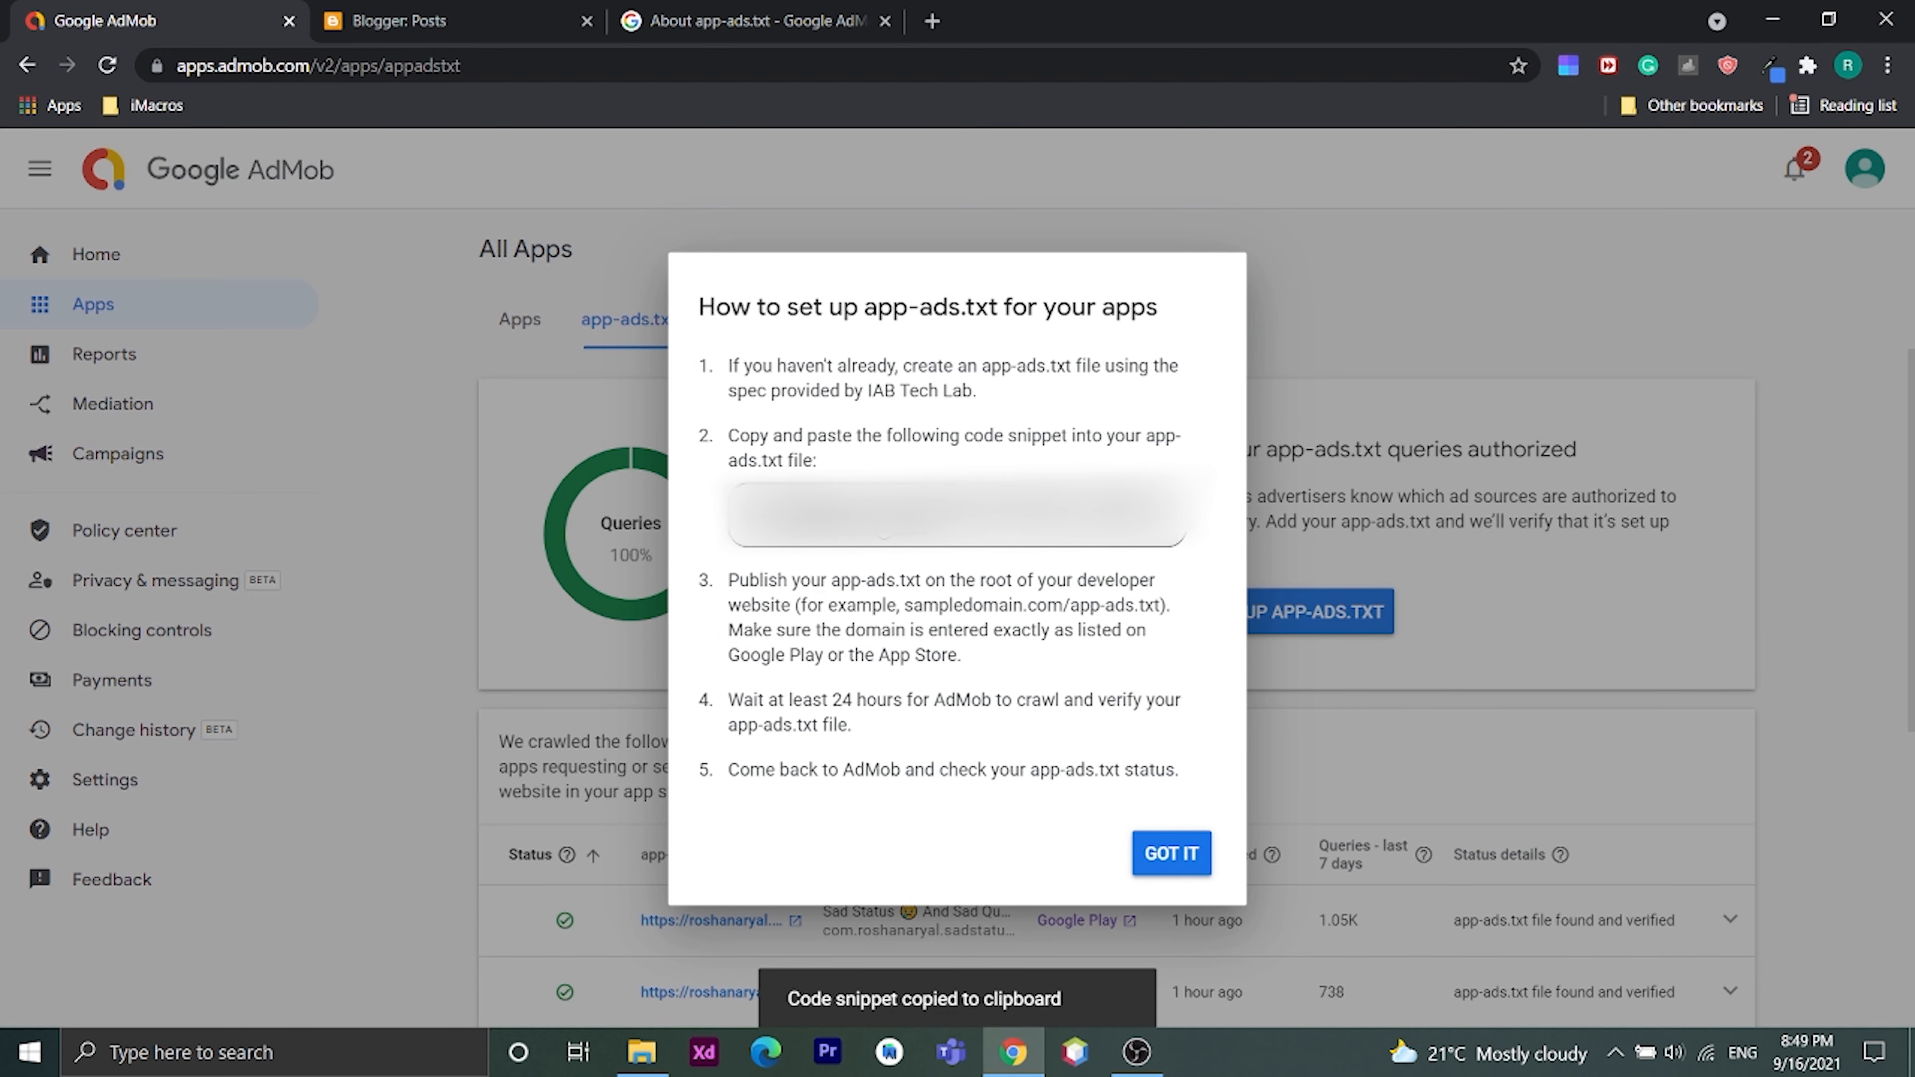
# Step: Switch to the Blogger dashboard and go to the blog's Settings page
pyautogui.click(419, 21)
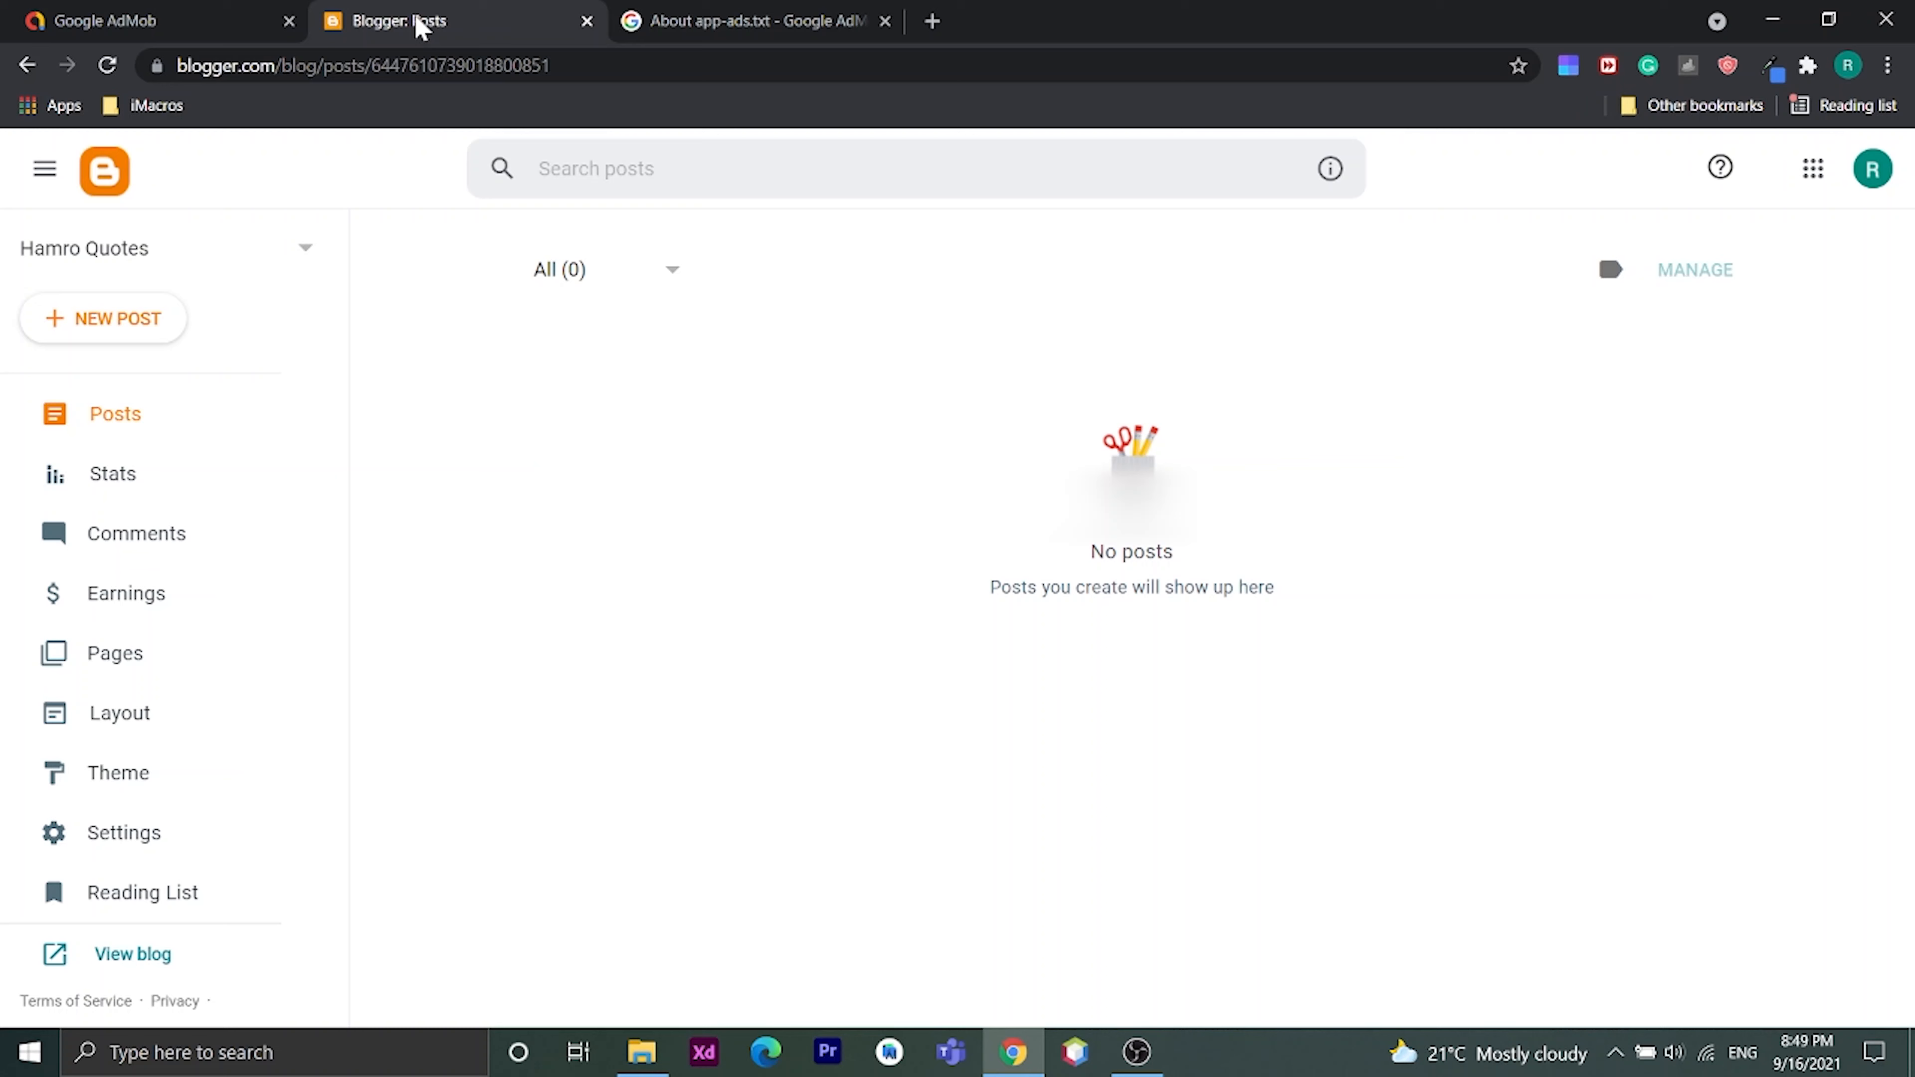
pyautogui.moveTo(278, 283)
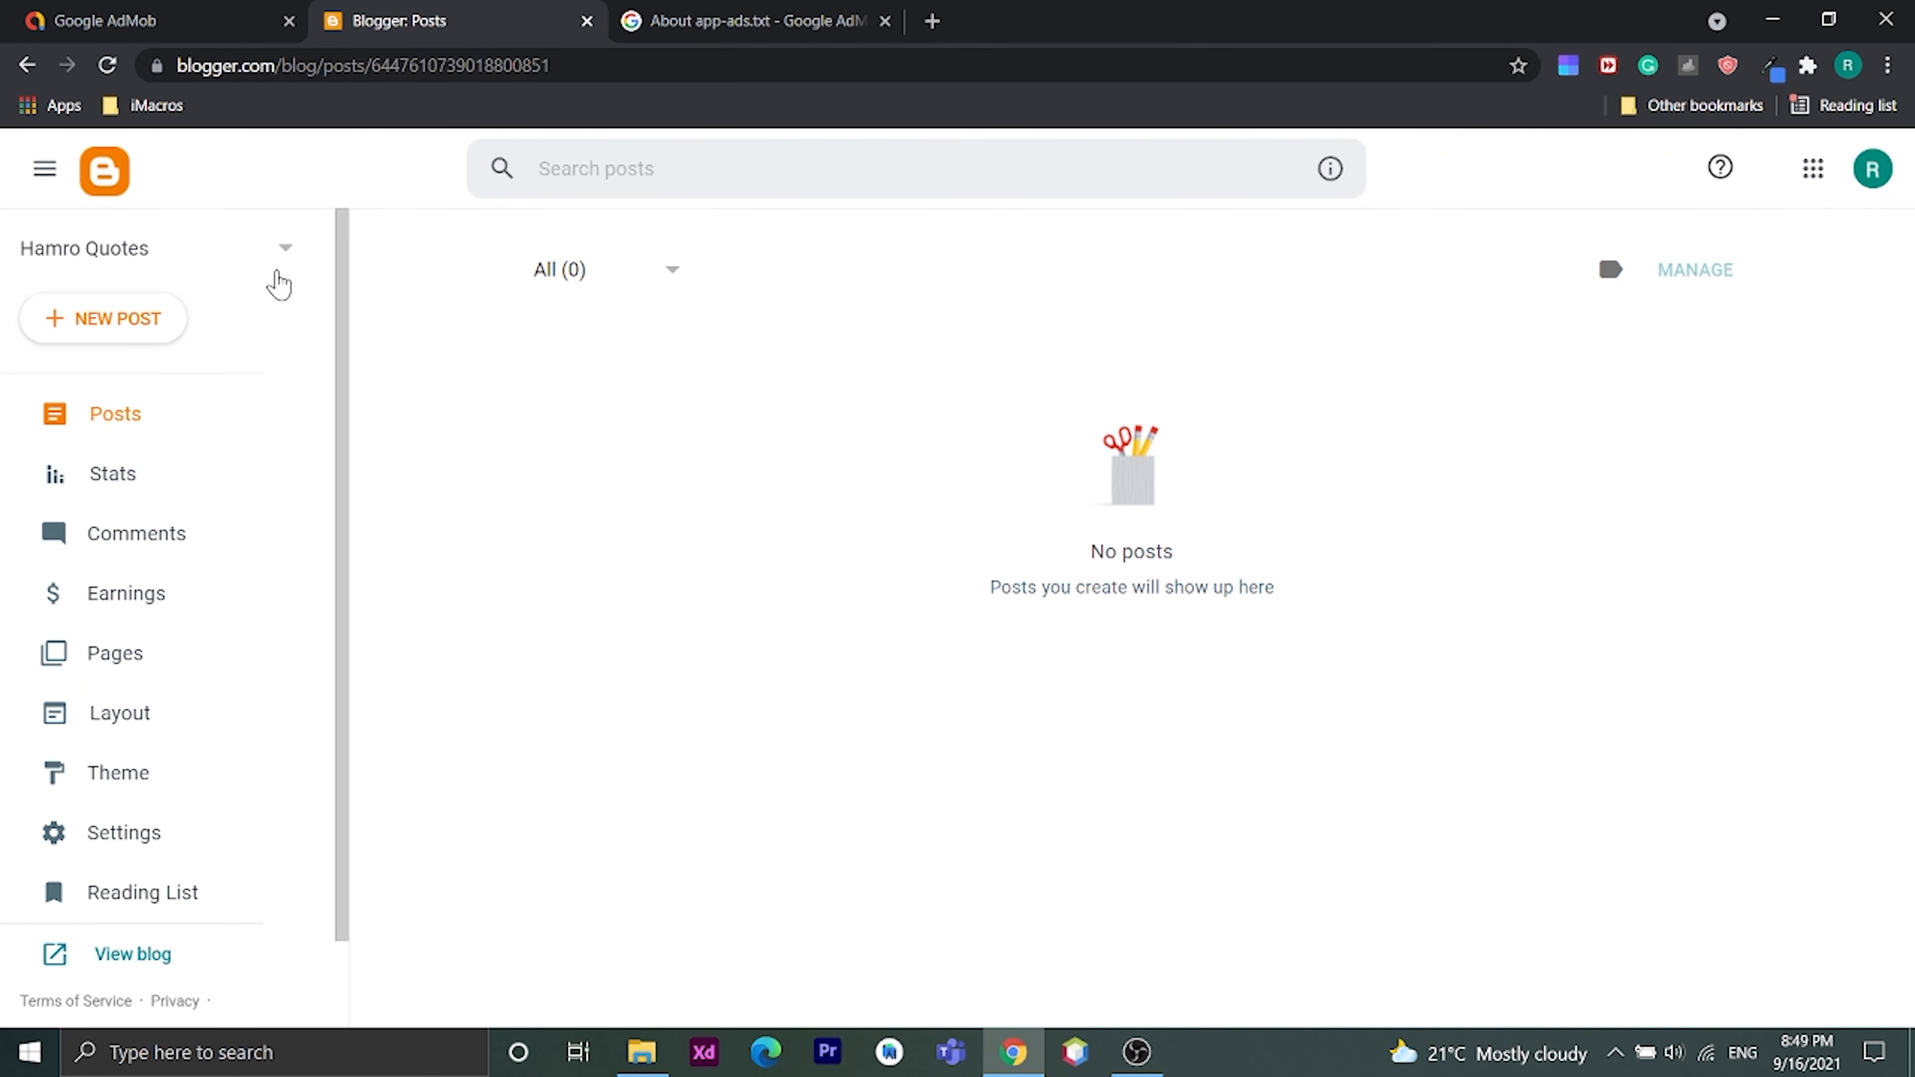
pyautogui.scroll(-3)
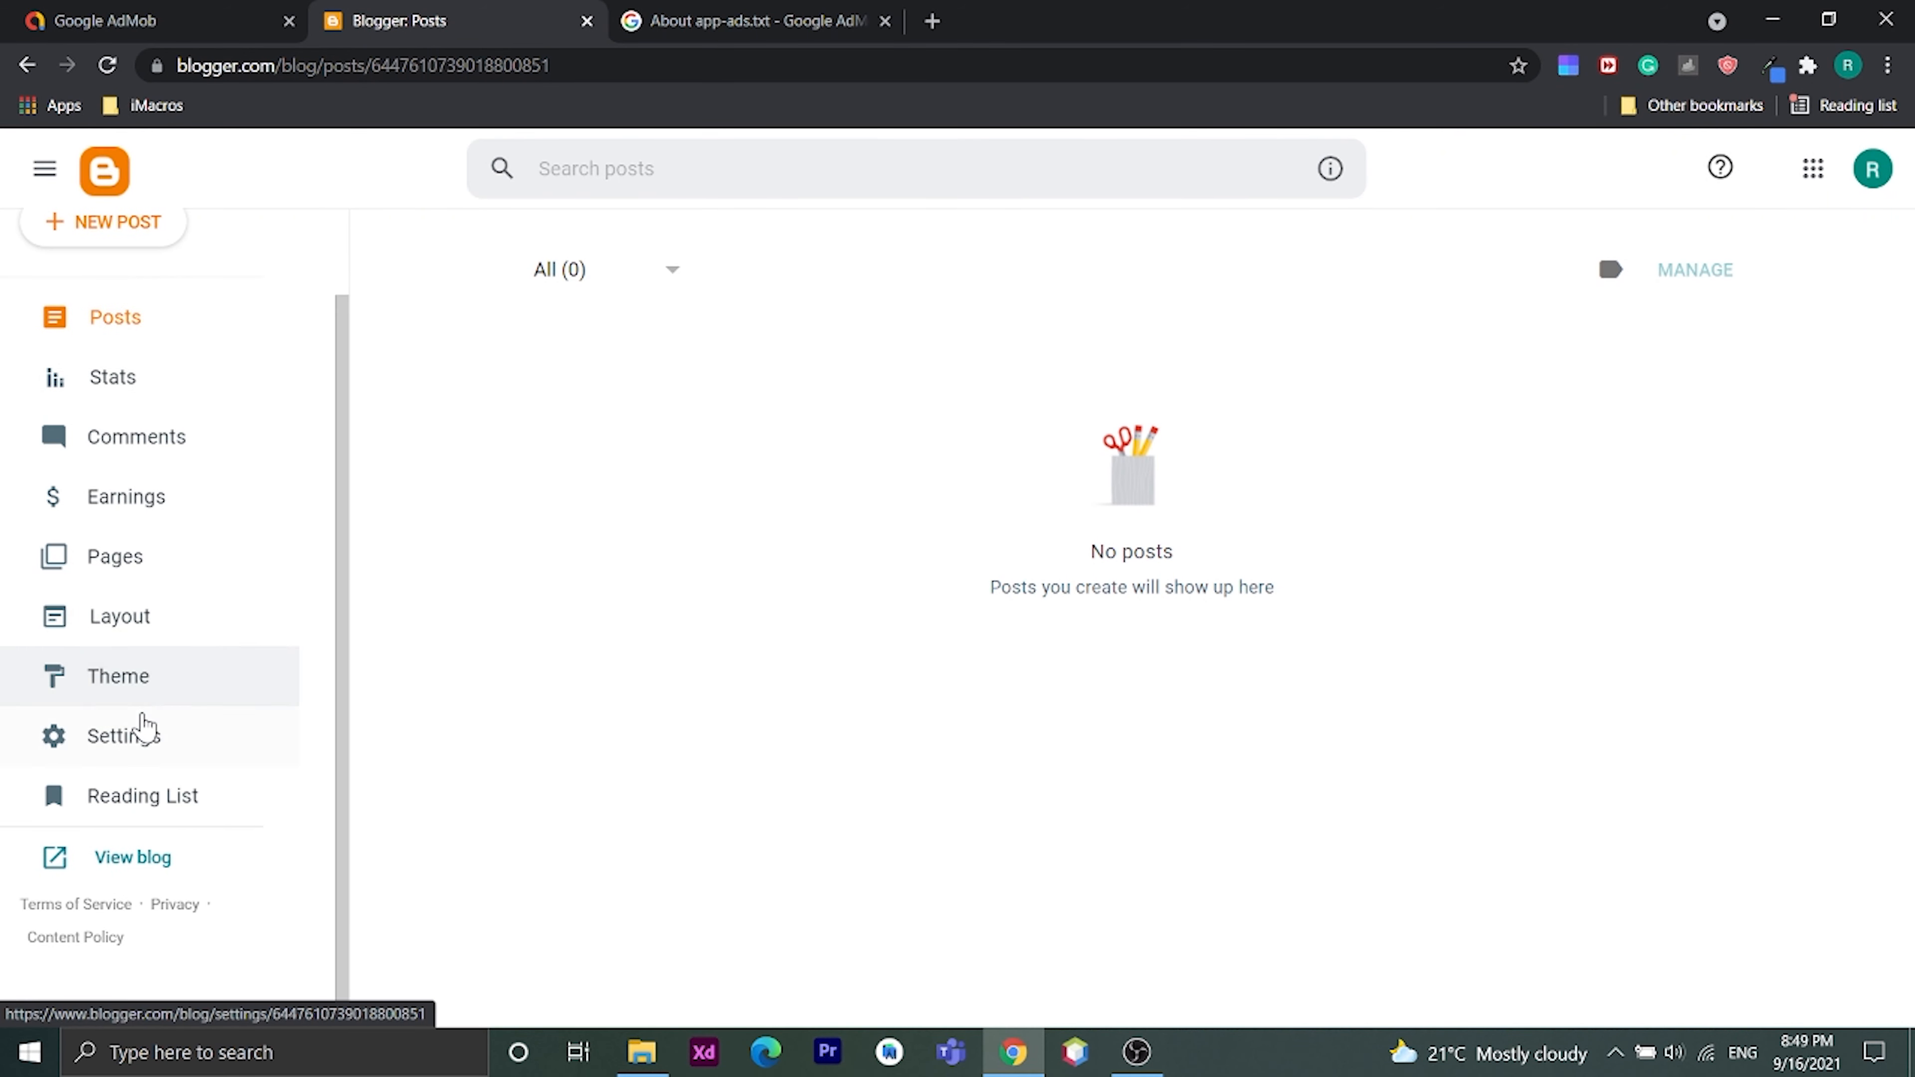
pyautogui.click(121, 736)
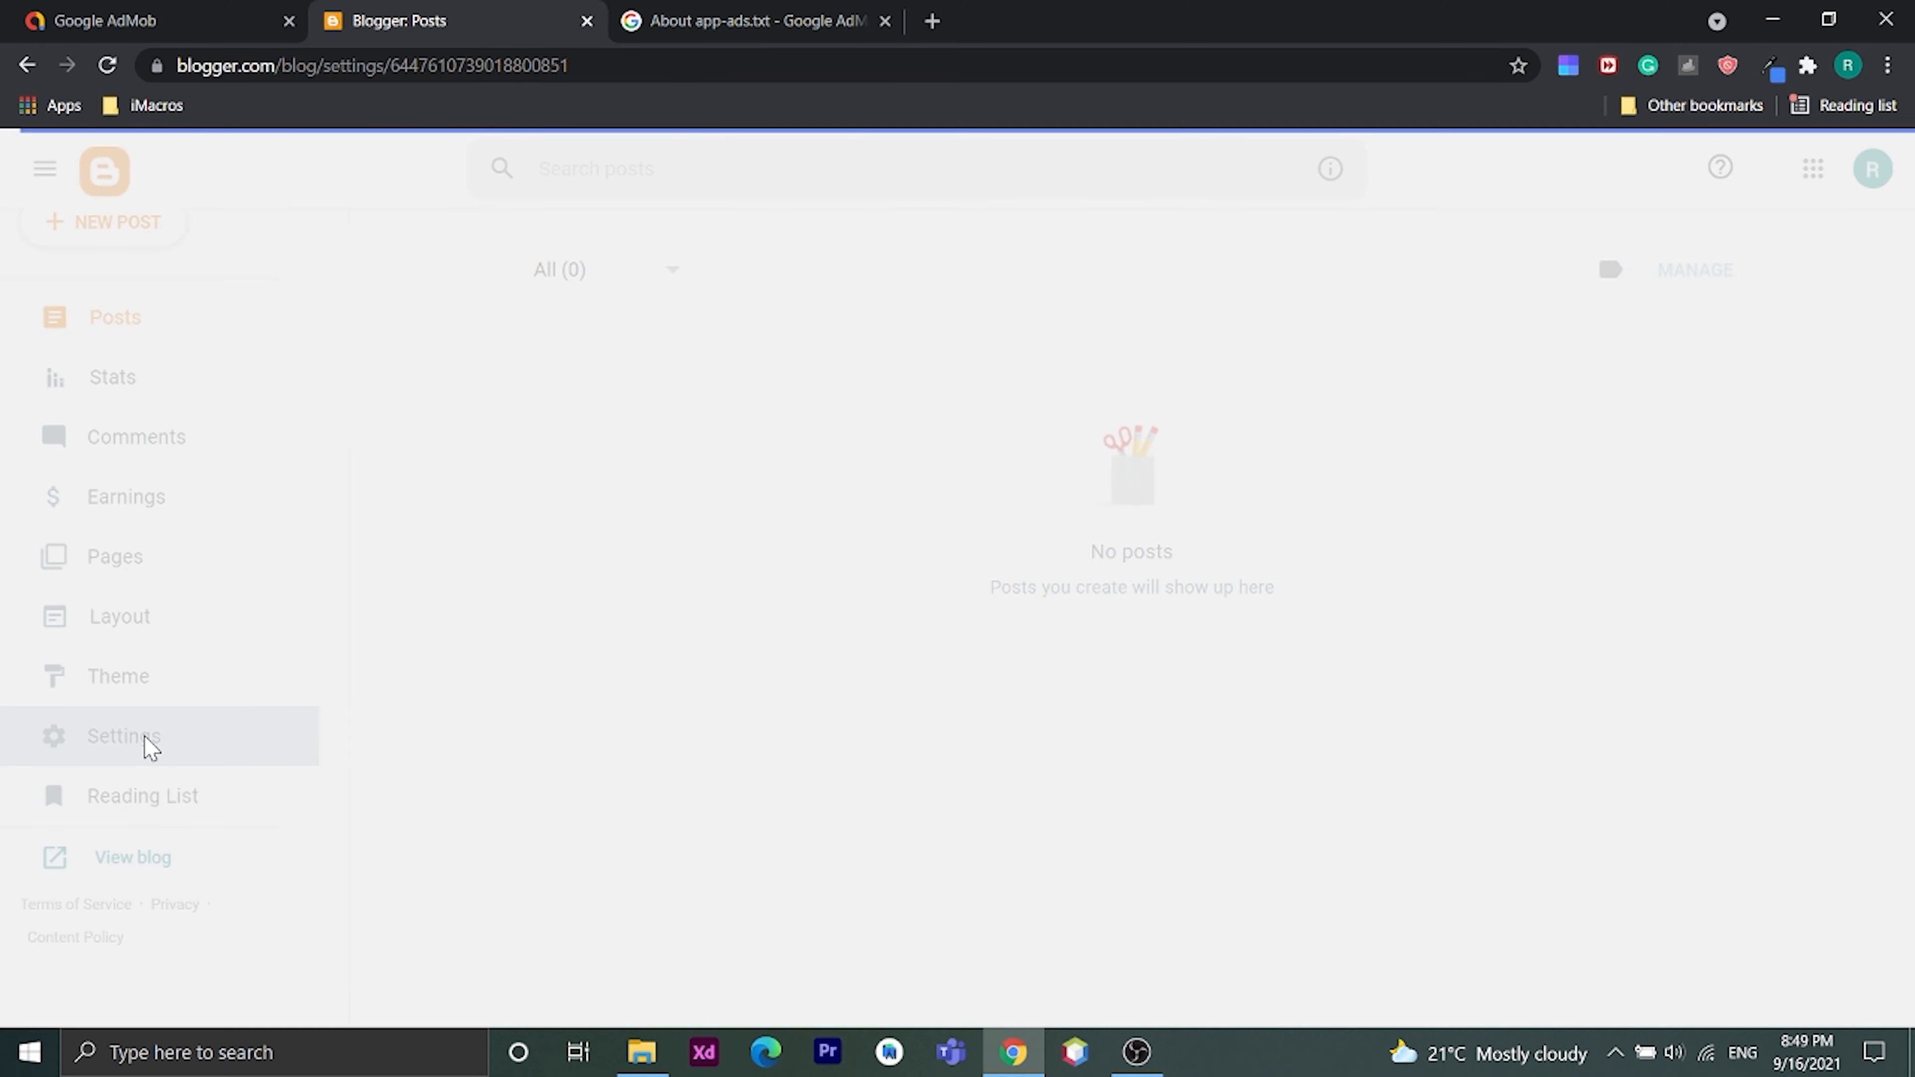
pyautogui.click(122, 735)
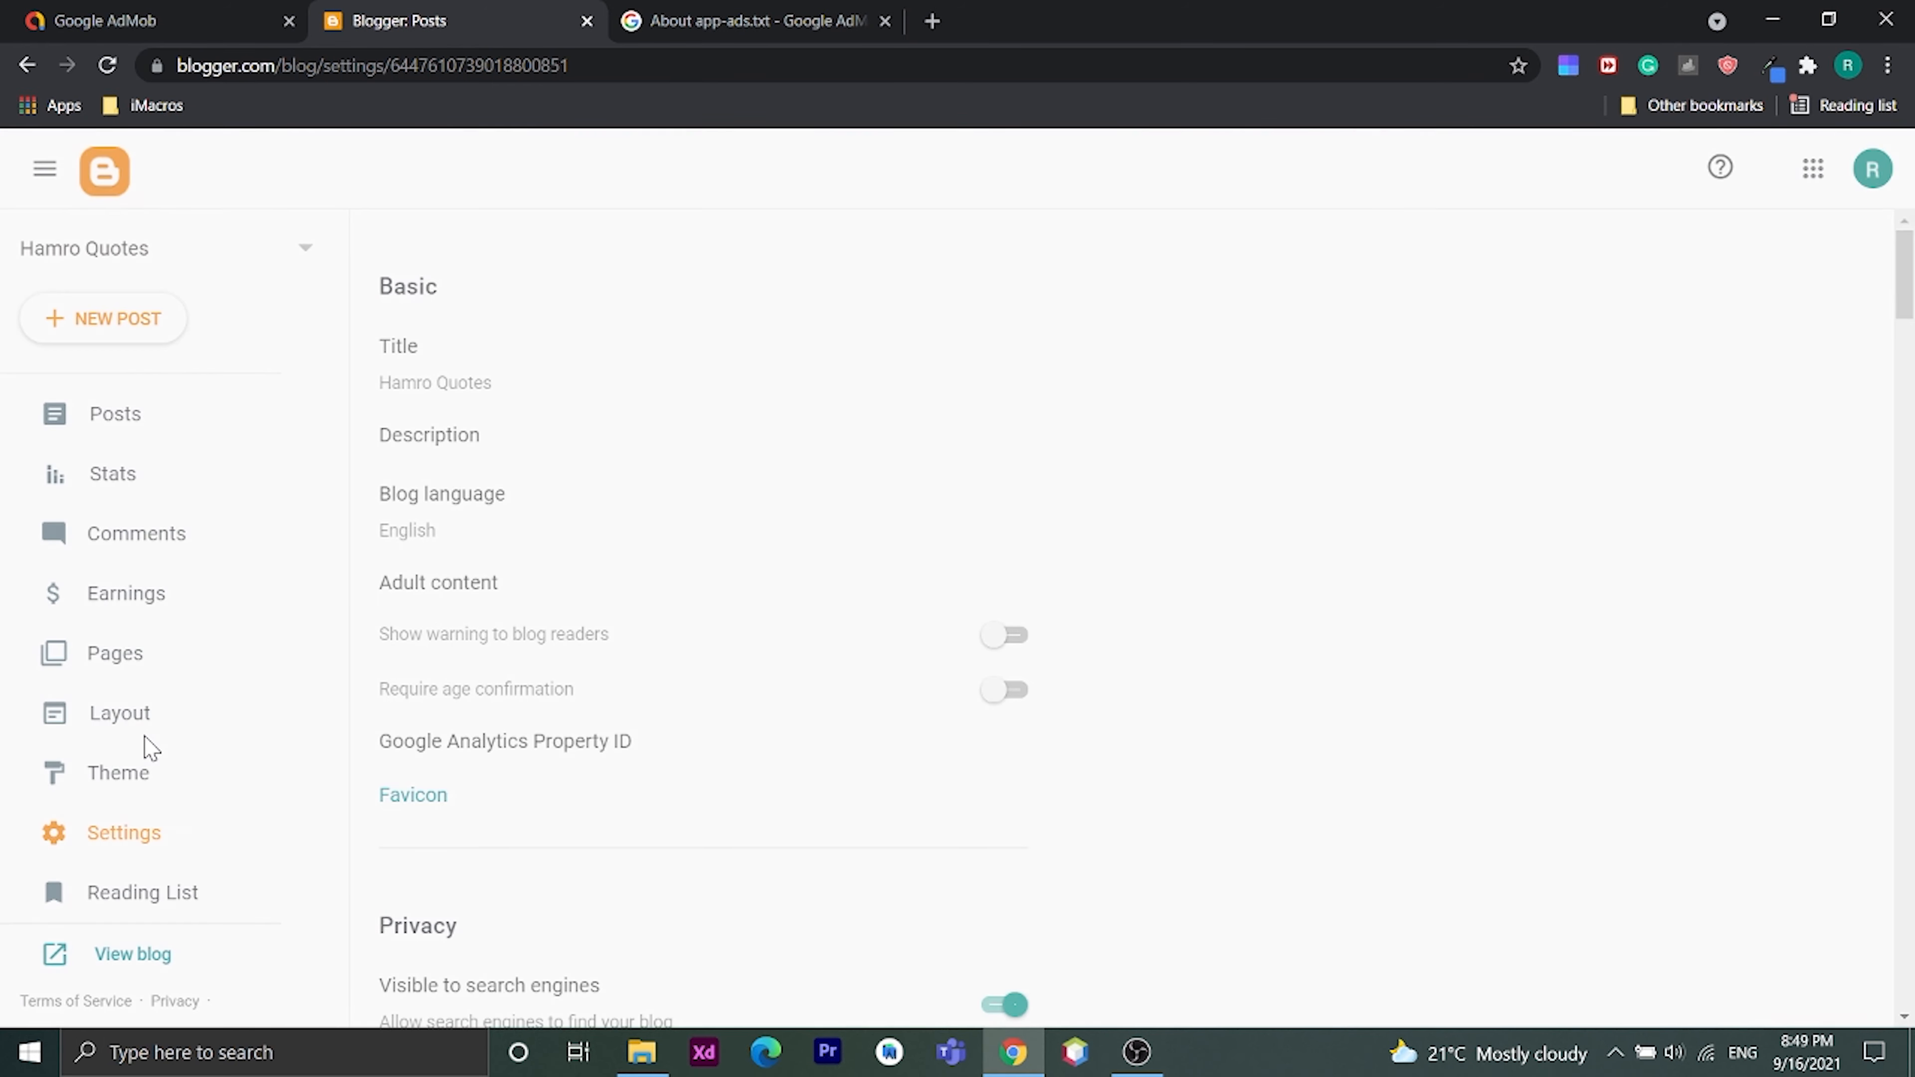
pyautogui.click(124, 832)
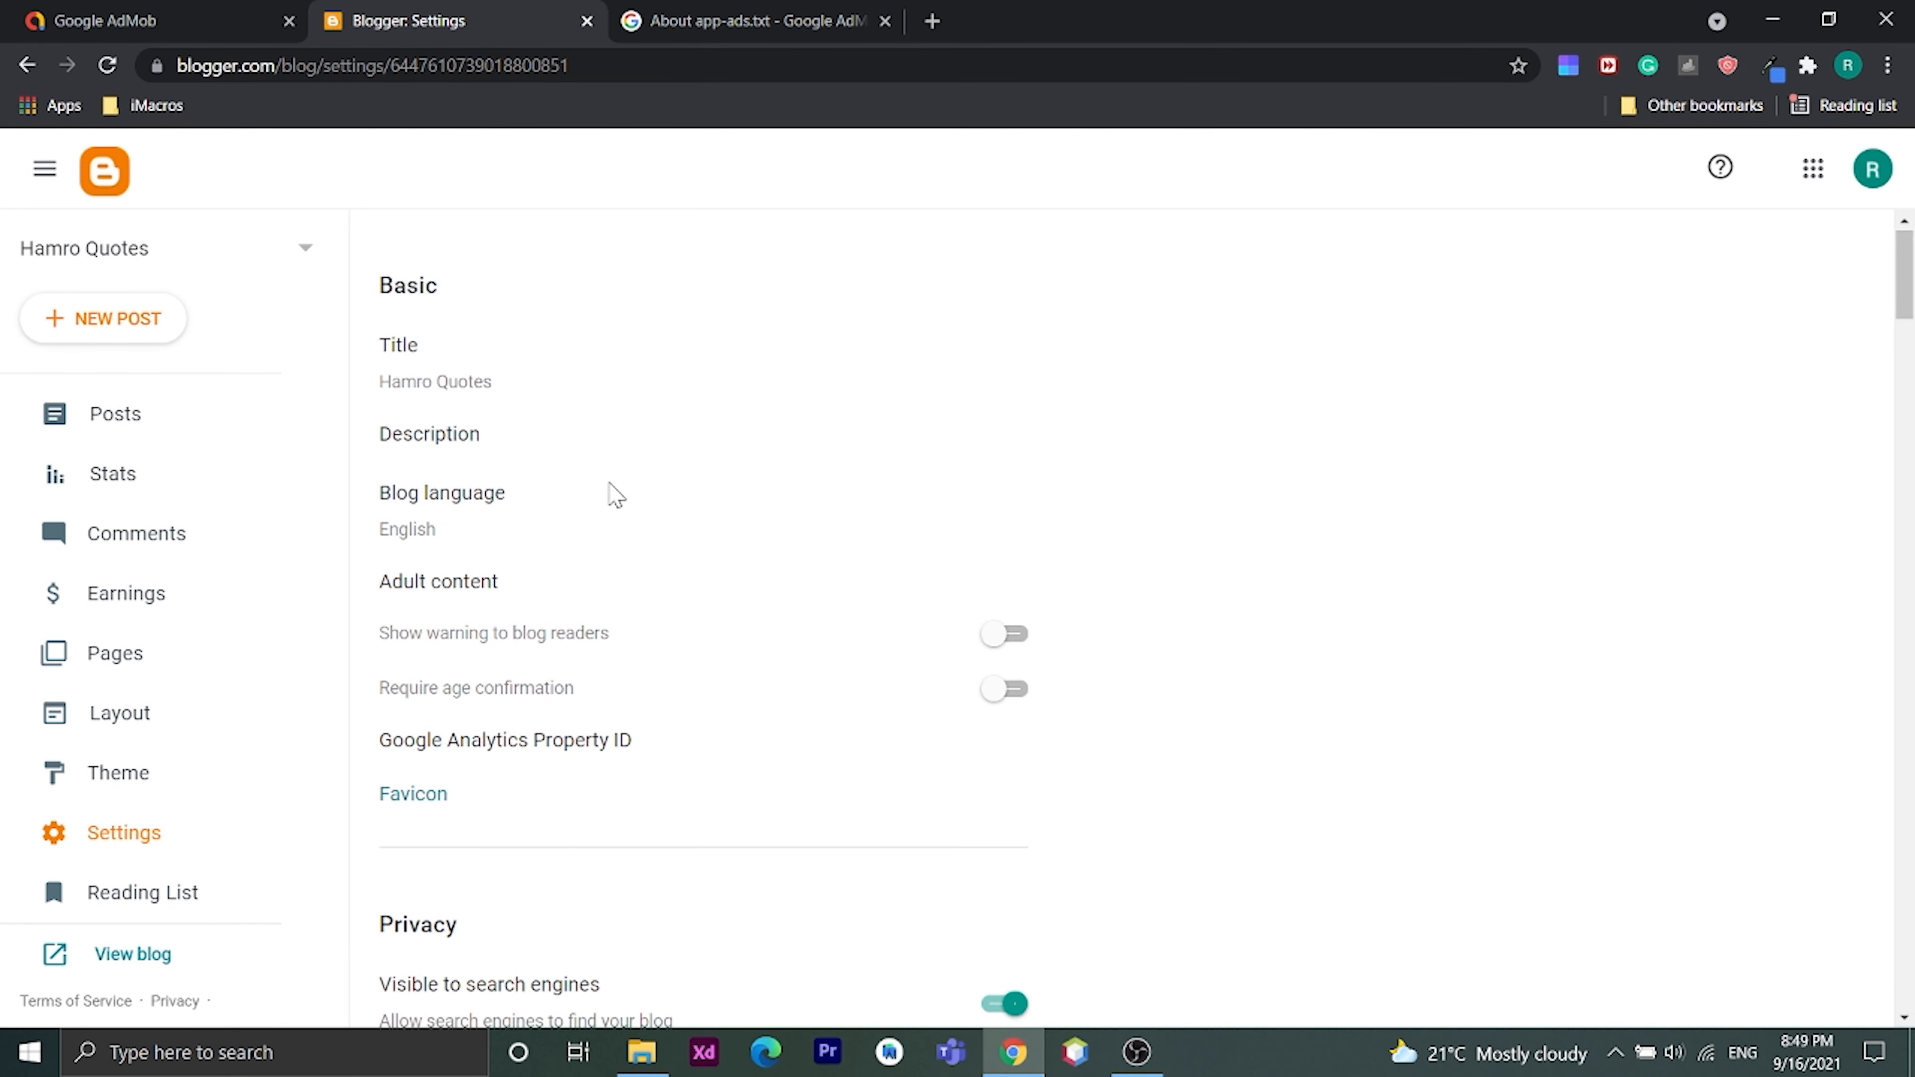
# Step: Scroll down to the Monetization section with the custom ads.txt option
pyautogui.scroll(-3)
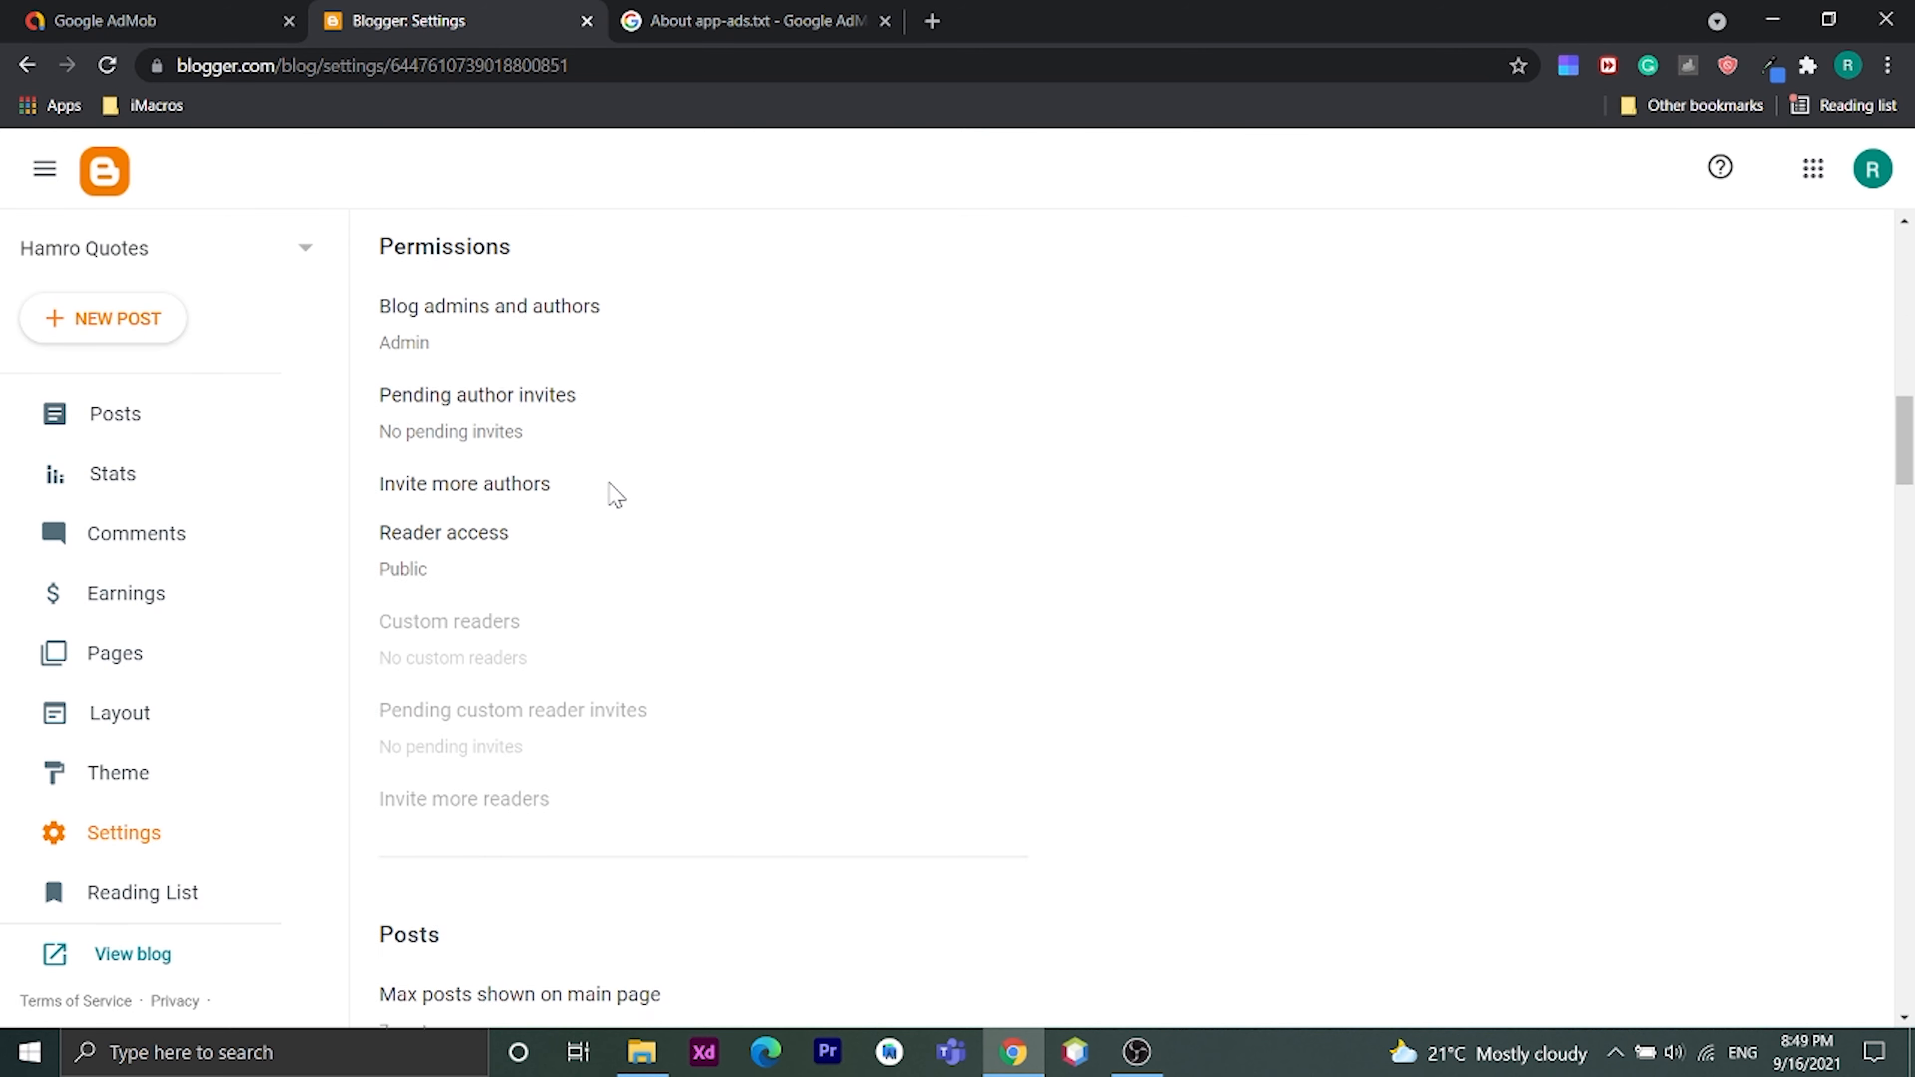
pyautogui.scroll(-3)
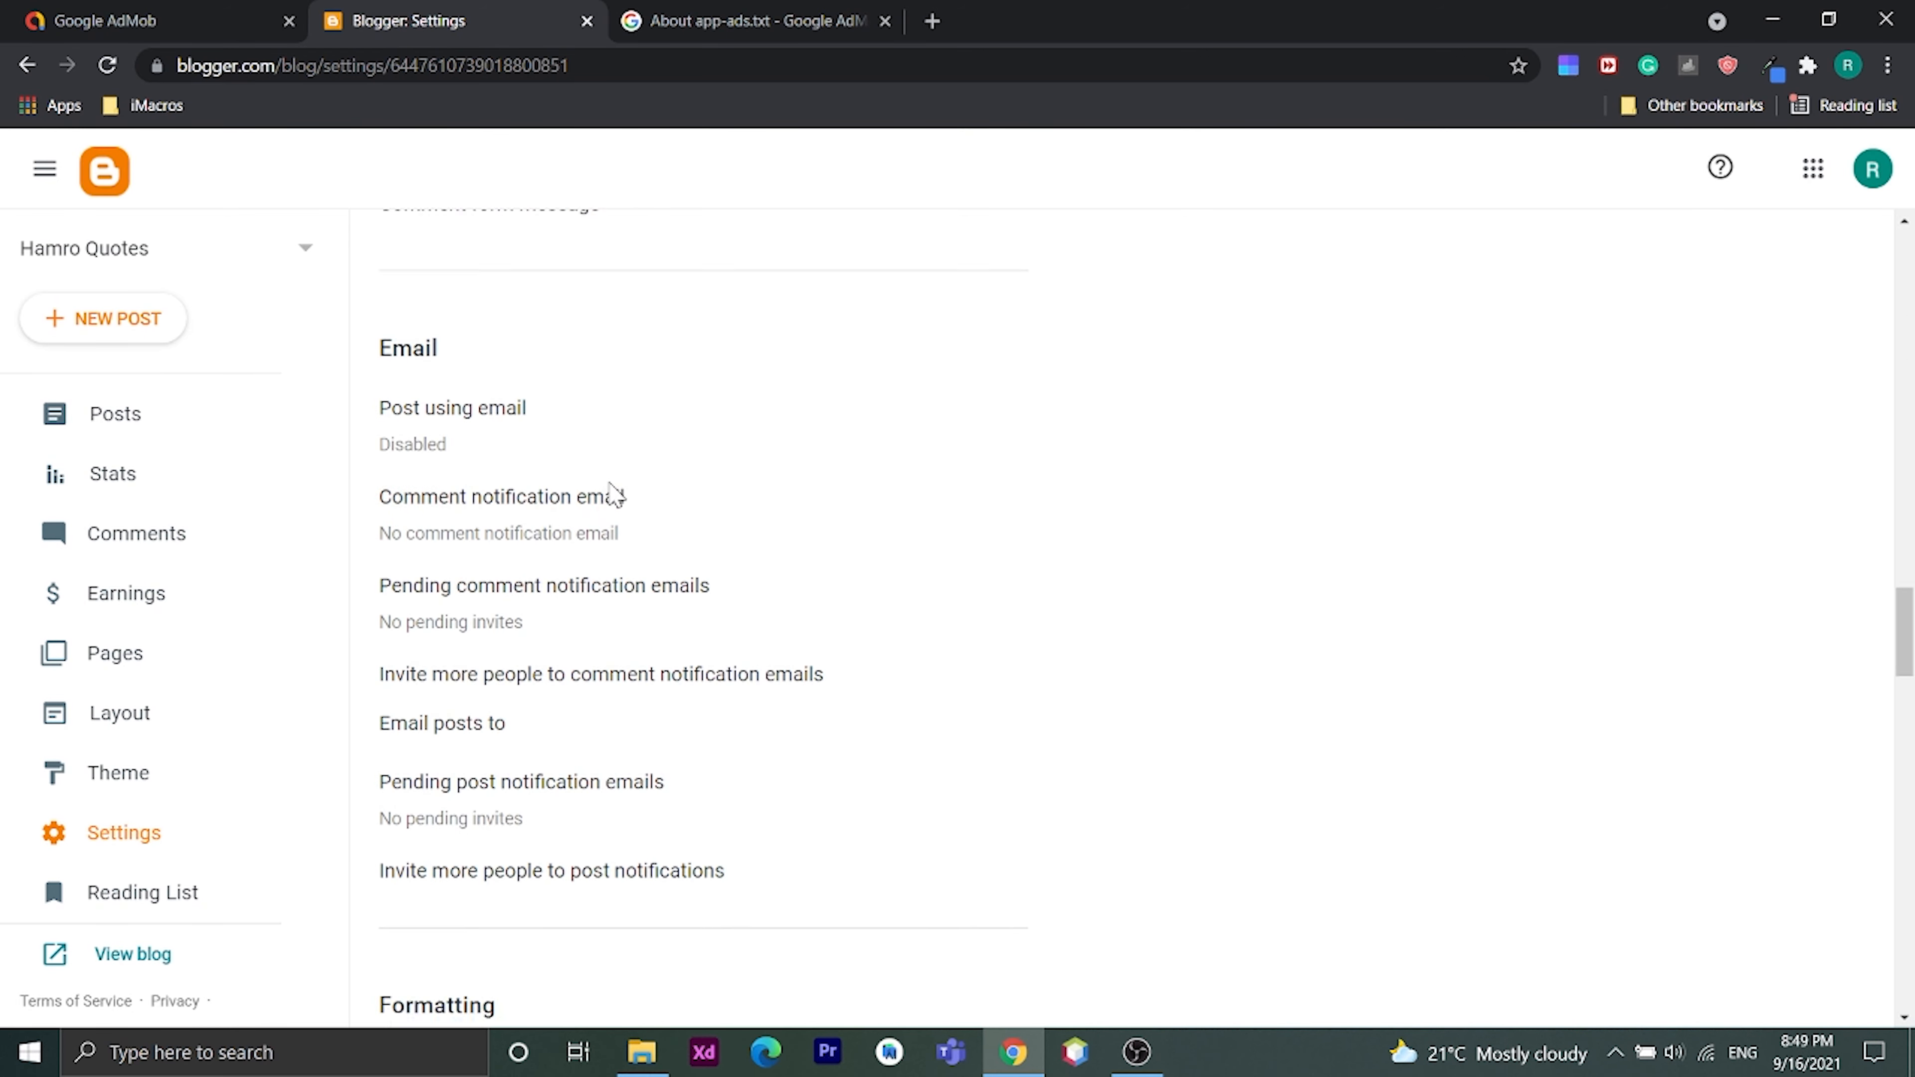
pyautogui.scroll(-3)
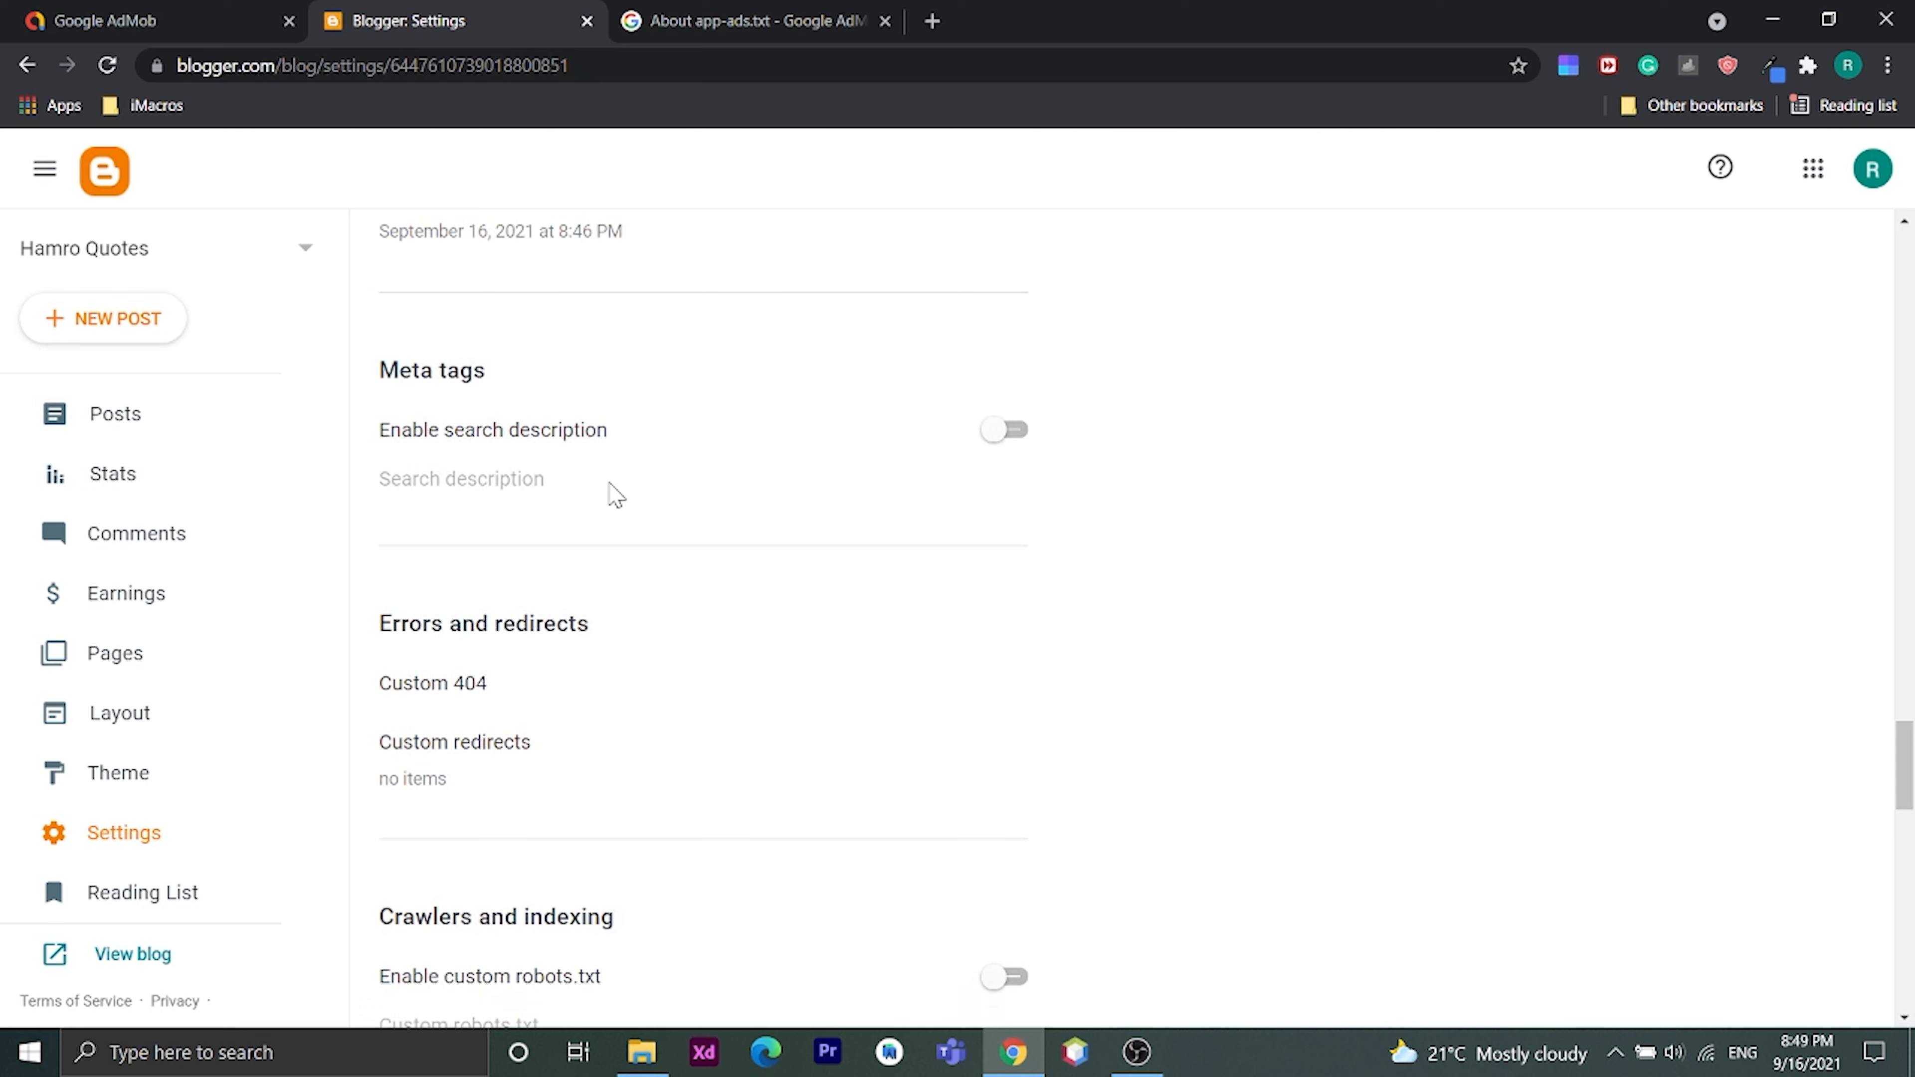
pyautogui.scroll(-3)
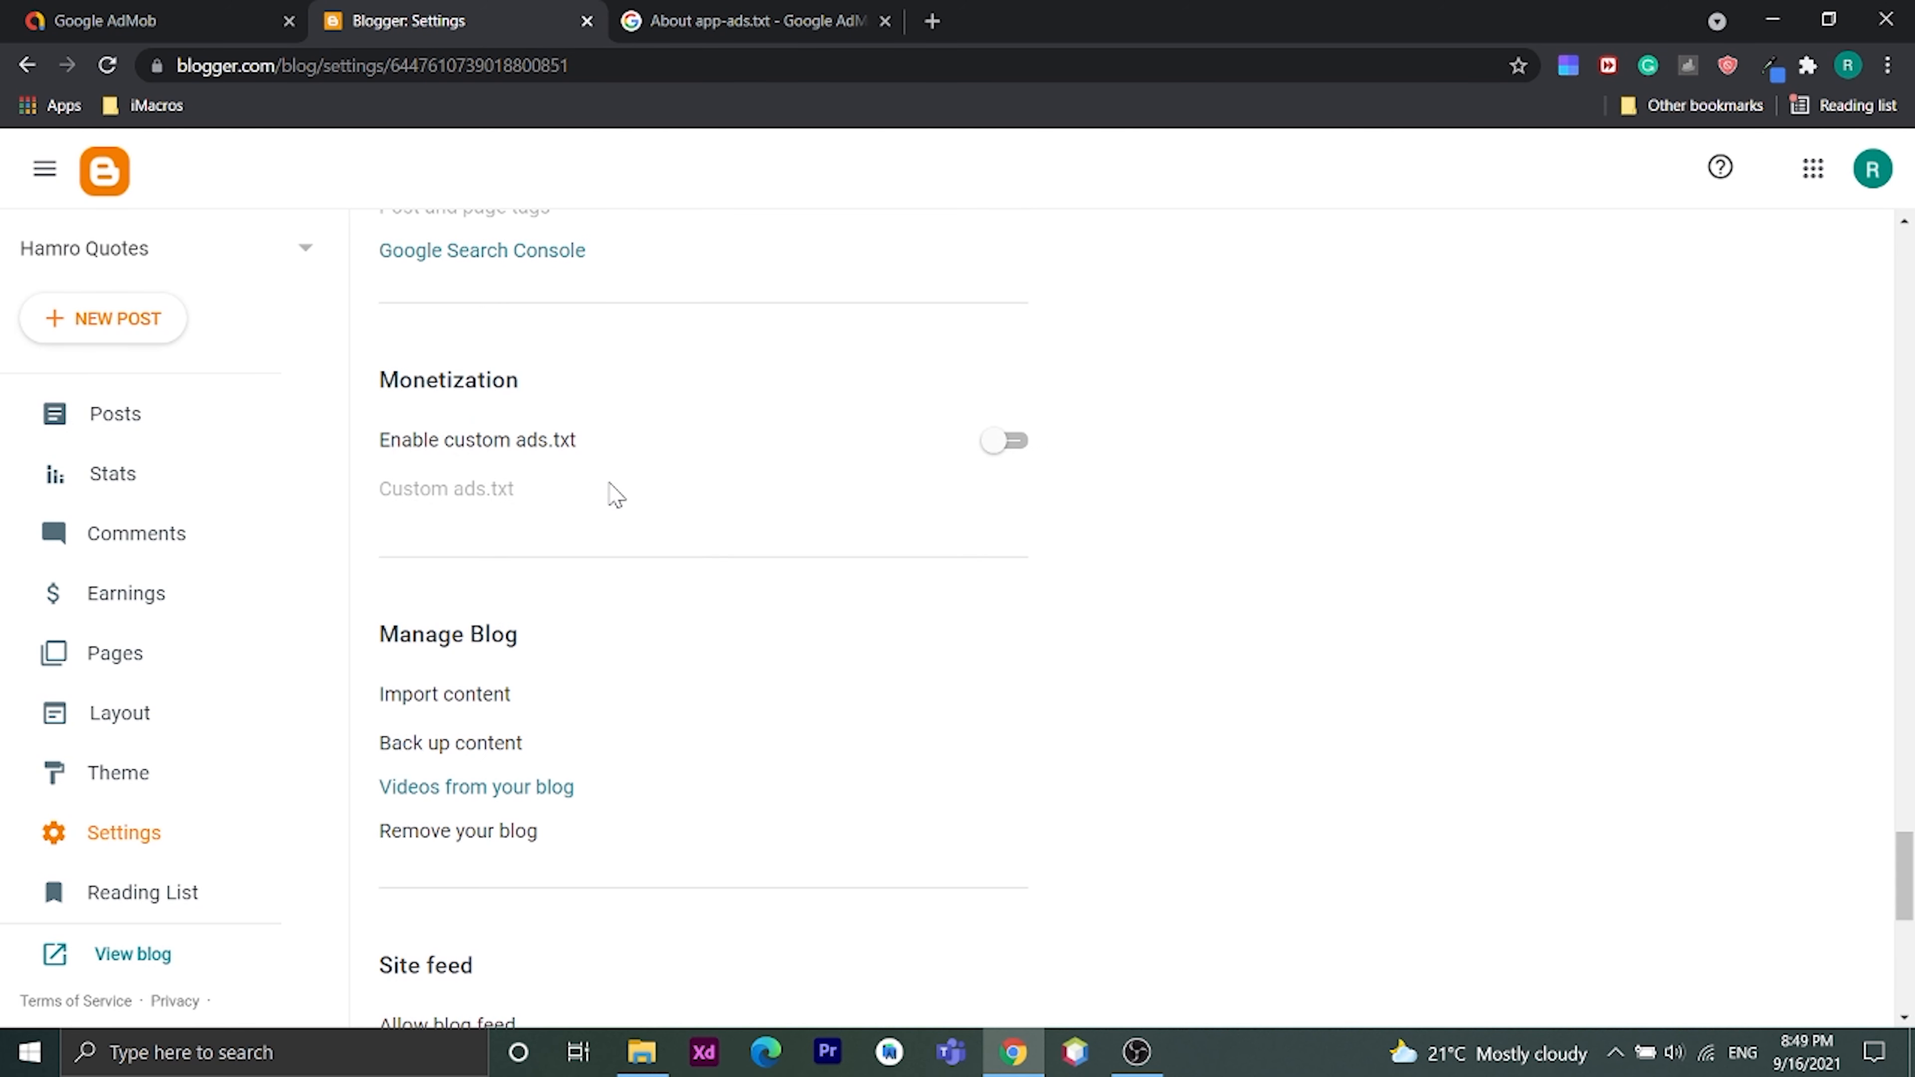
pyautogui.moveTo(634, 424)
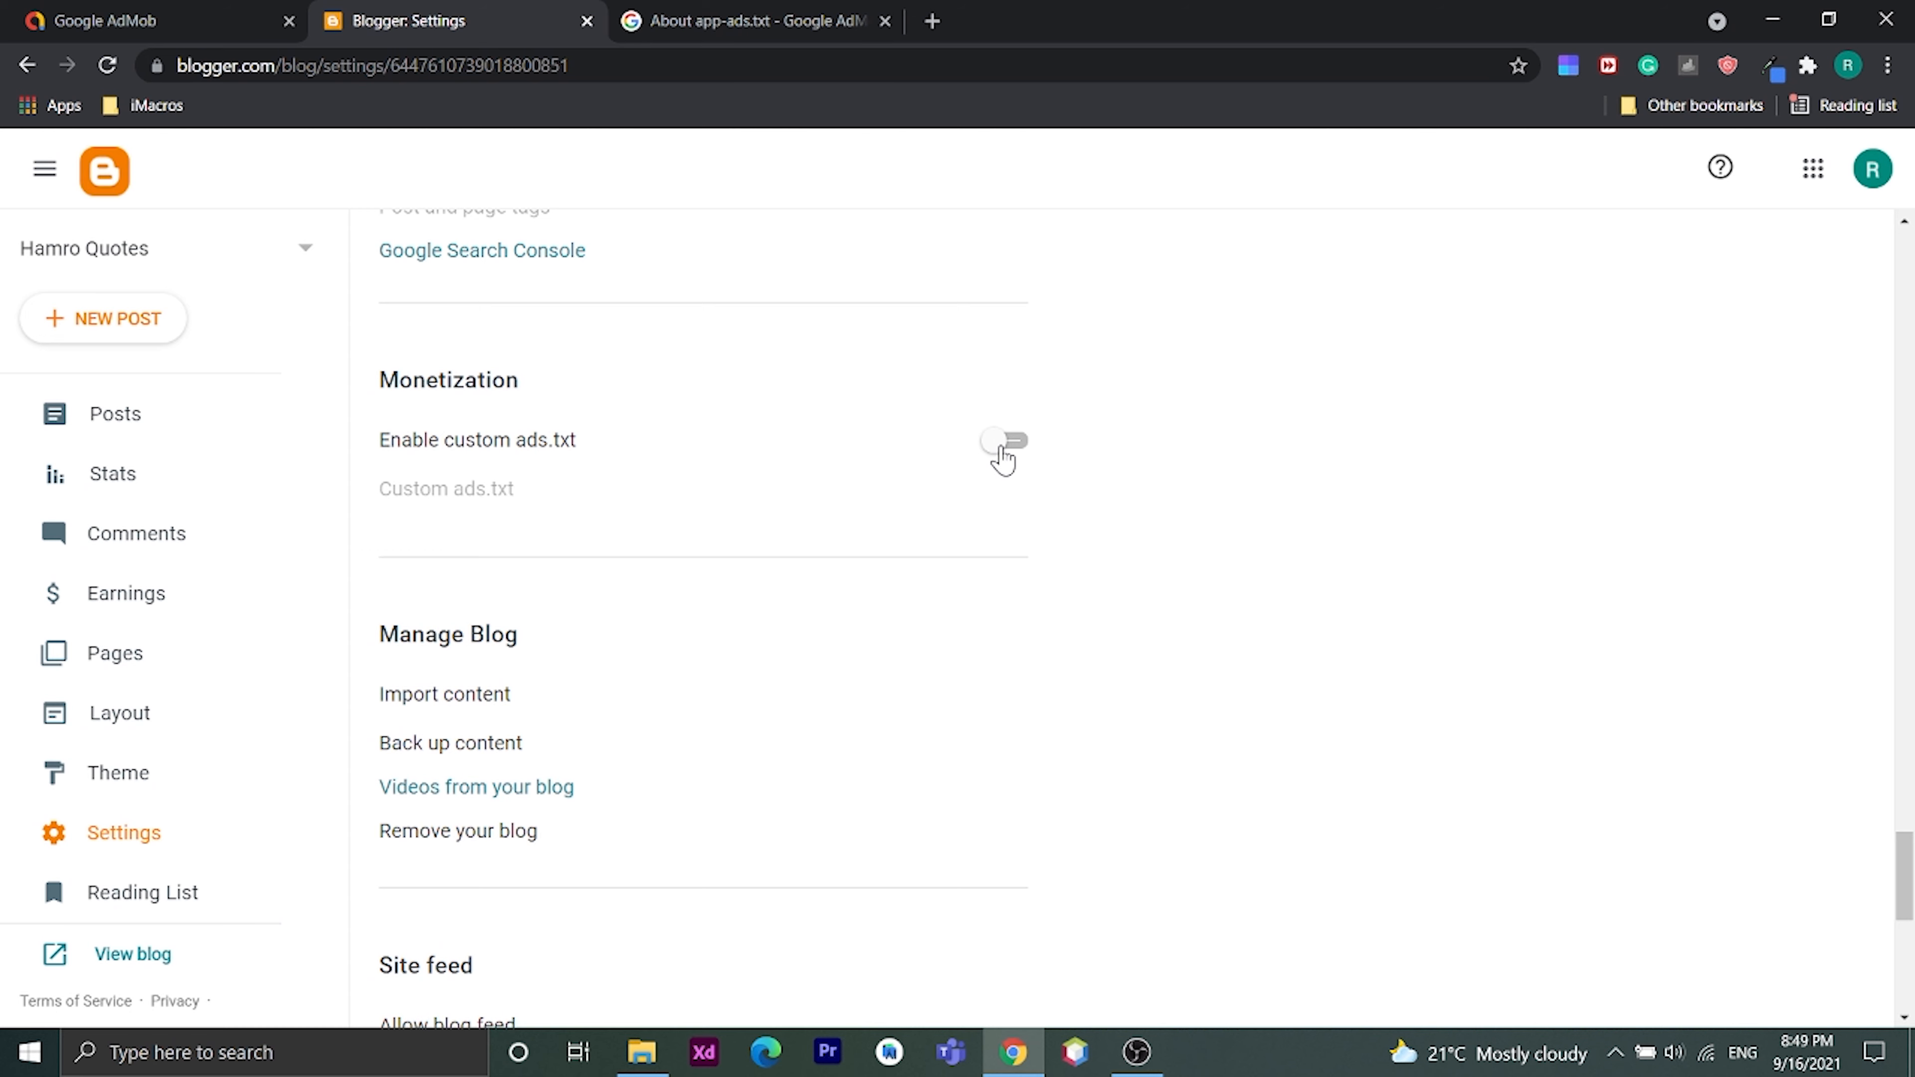
# Step: Enable custom ads.txt and save the AdMob publisher snippet as its content
pyautogui.click(1003, 440)
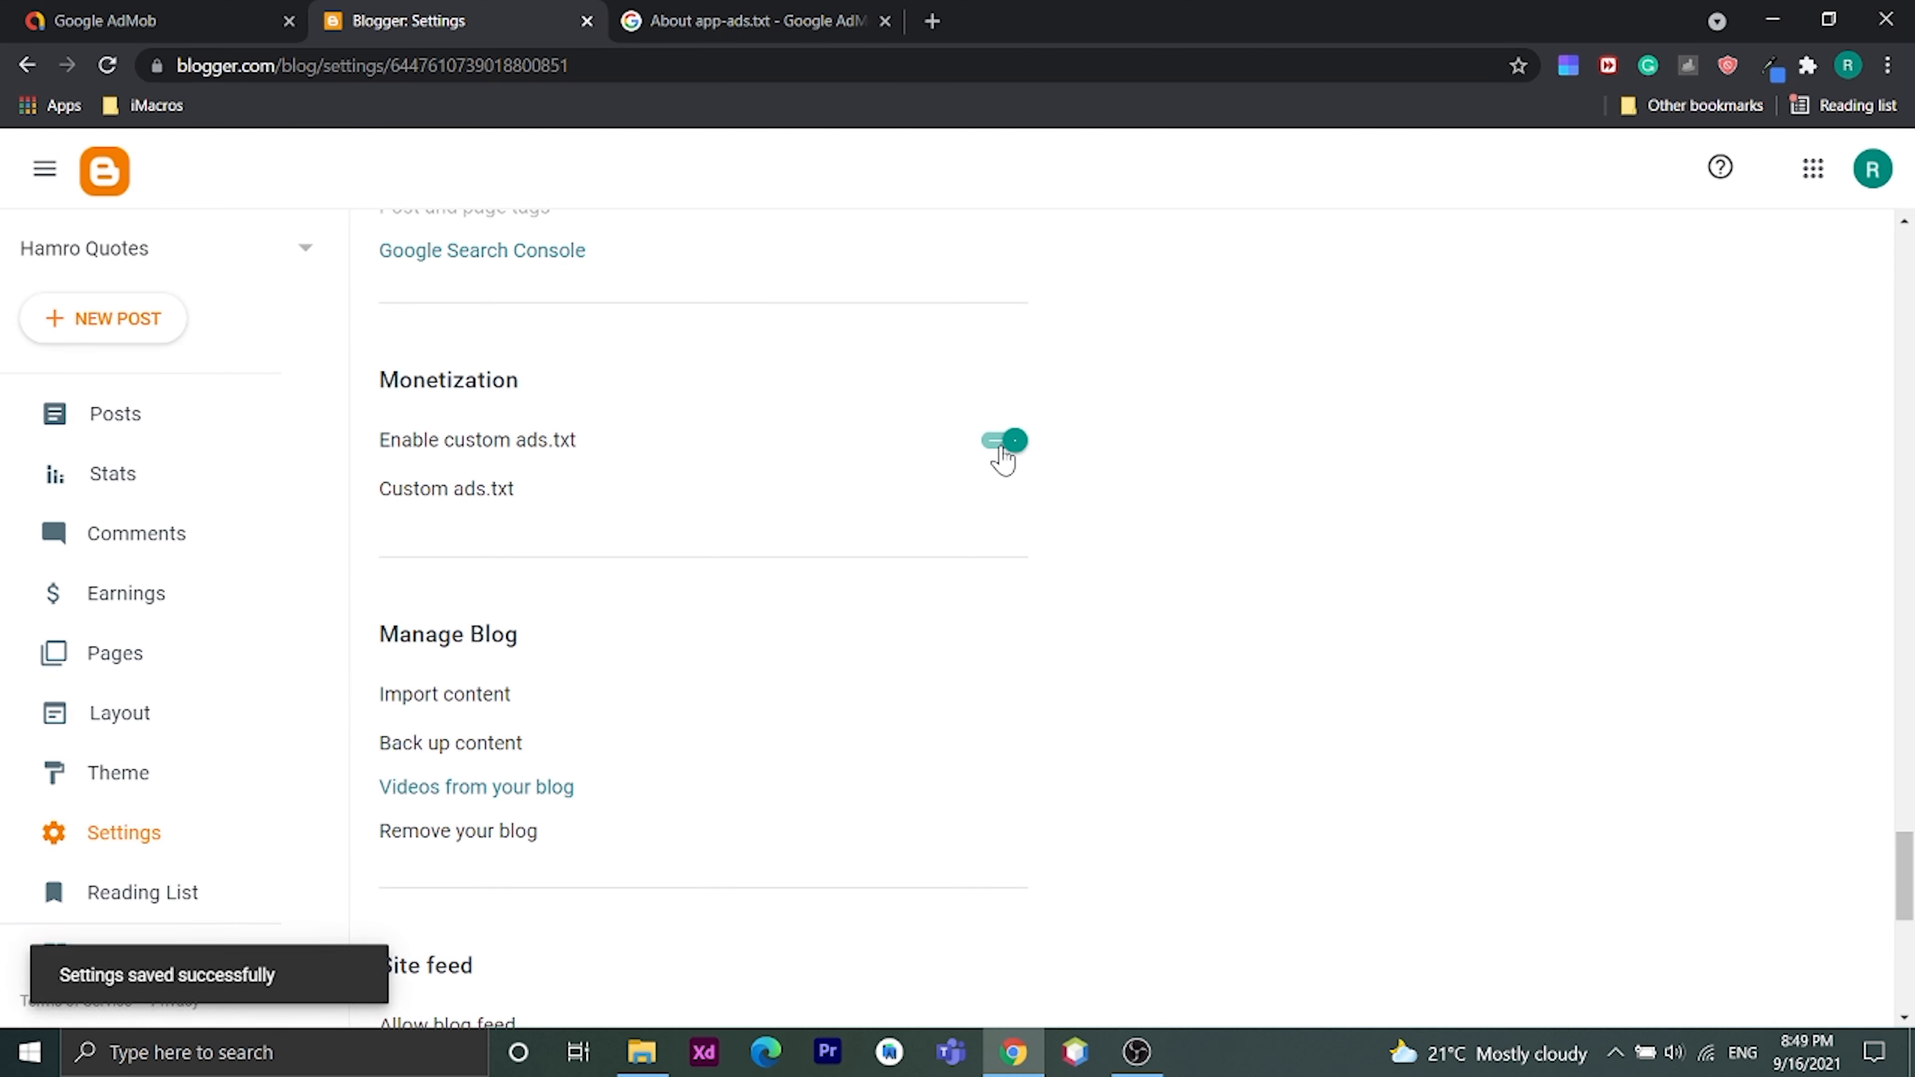
pyautogui.click(447, 489)
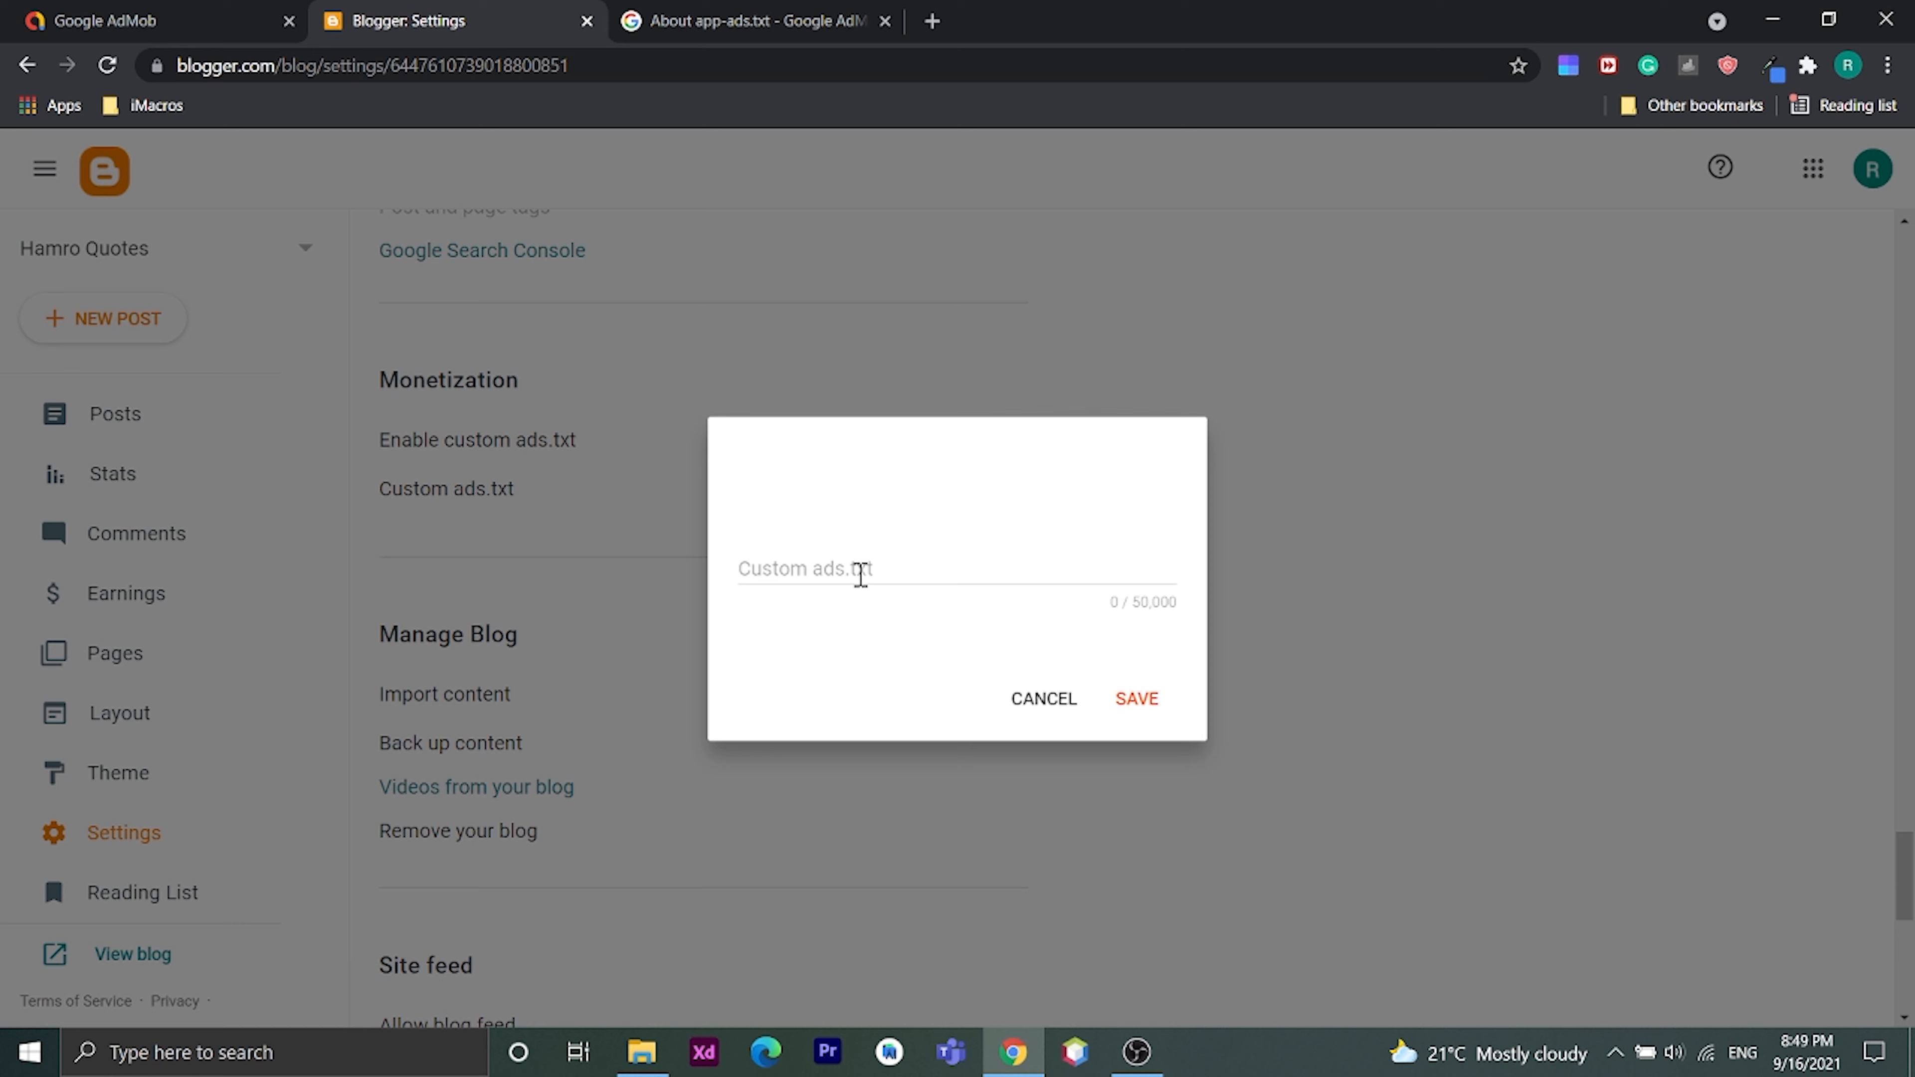
pyautogui.click(855, 570)
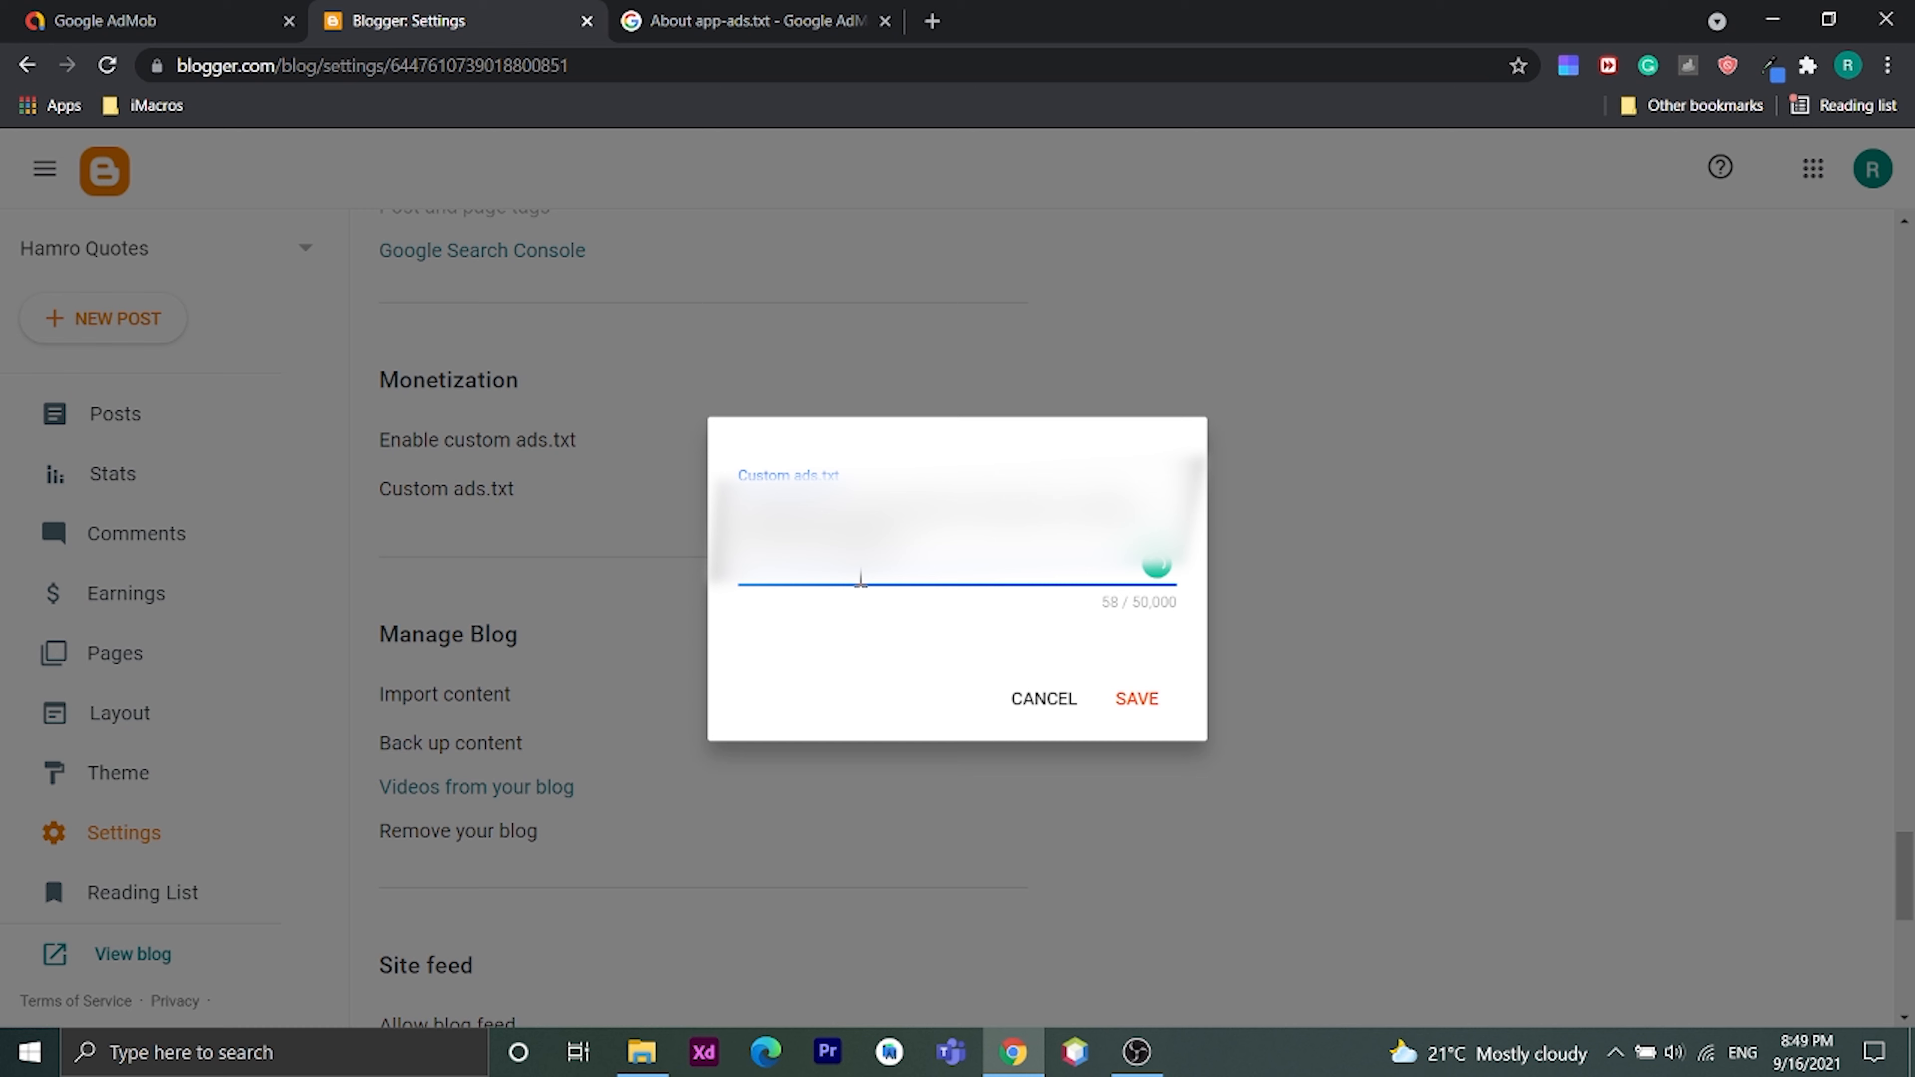
pyautogui.moveTo(1119, 642)
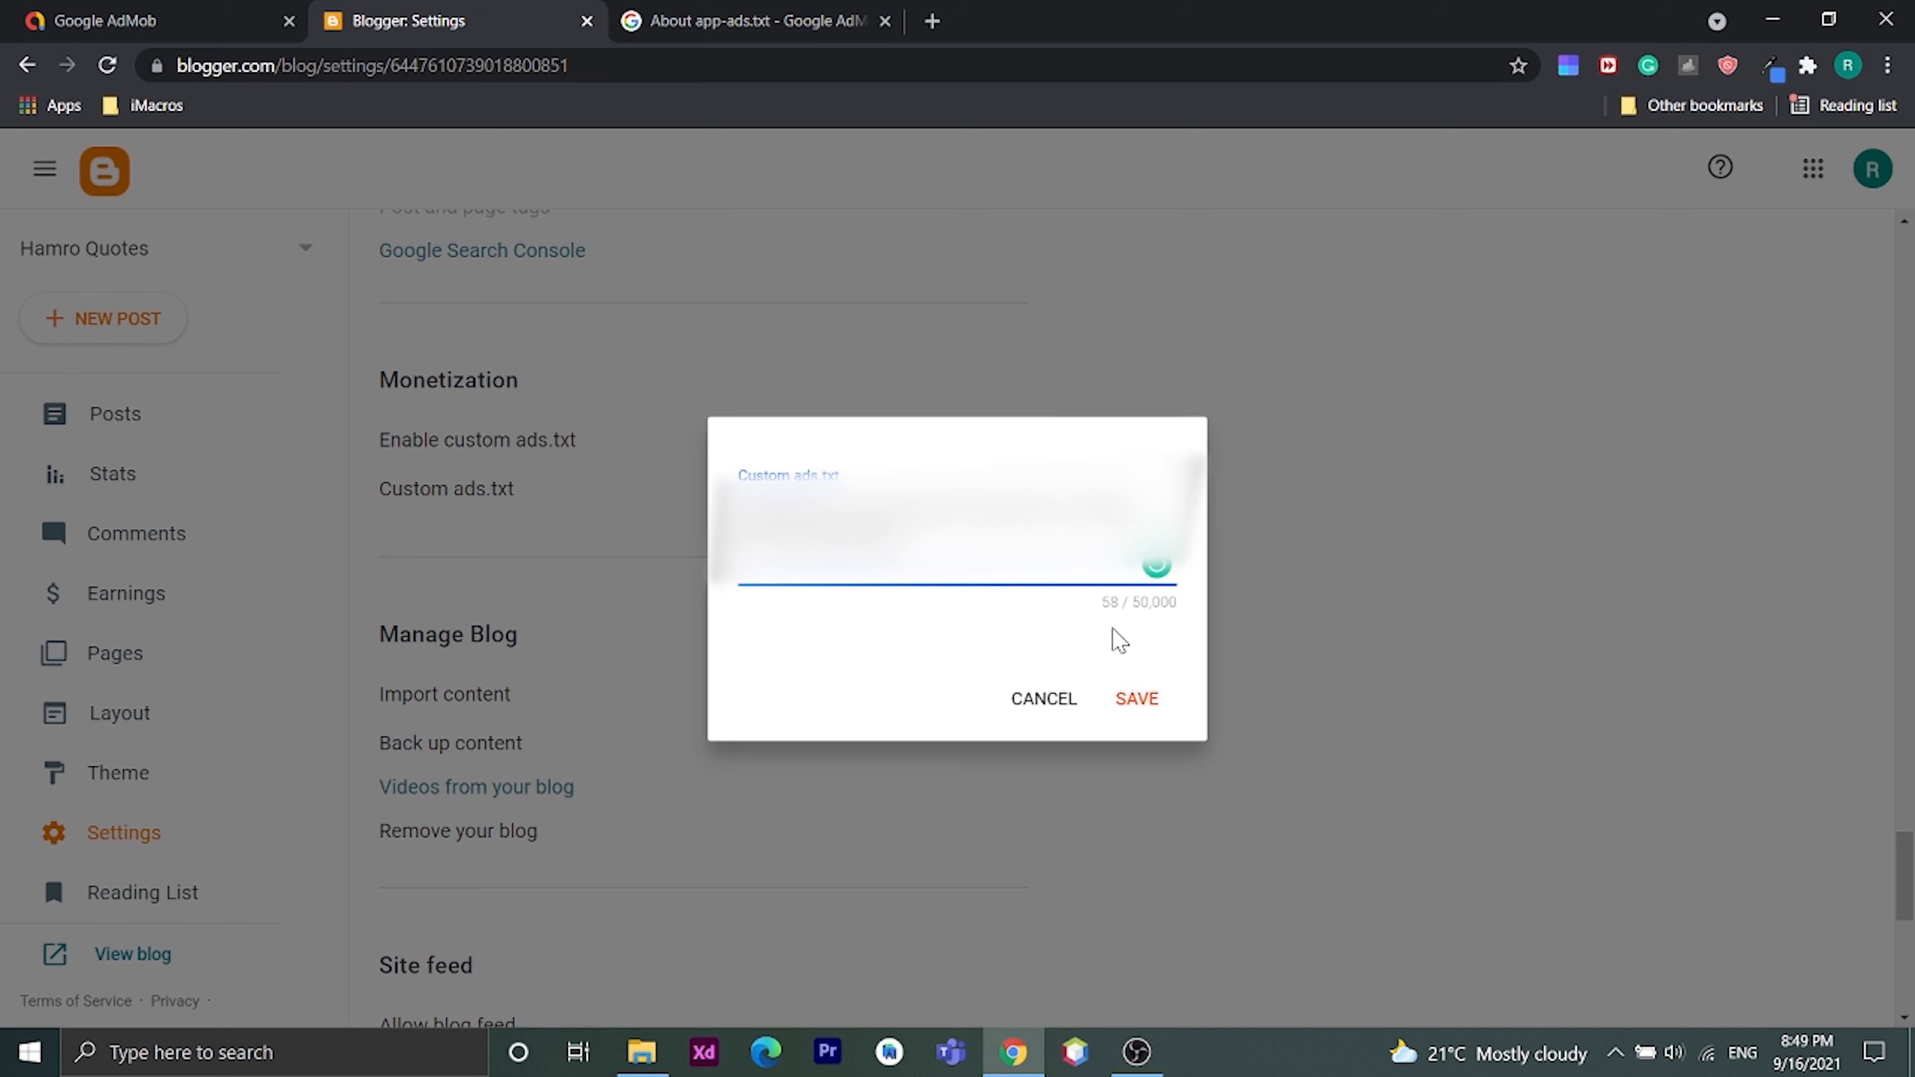
pyautogui.click(1136, 698)
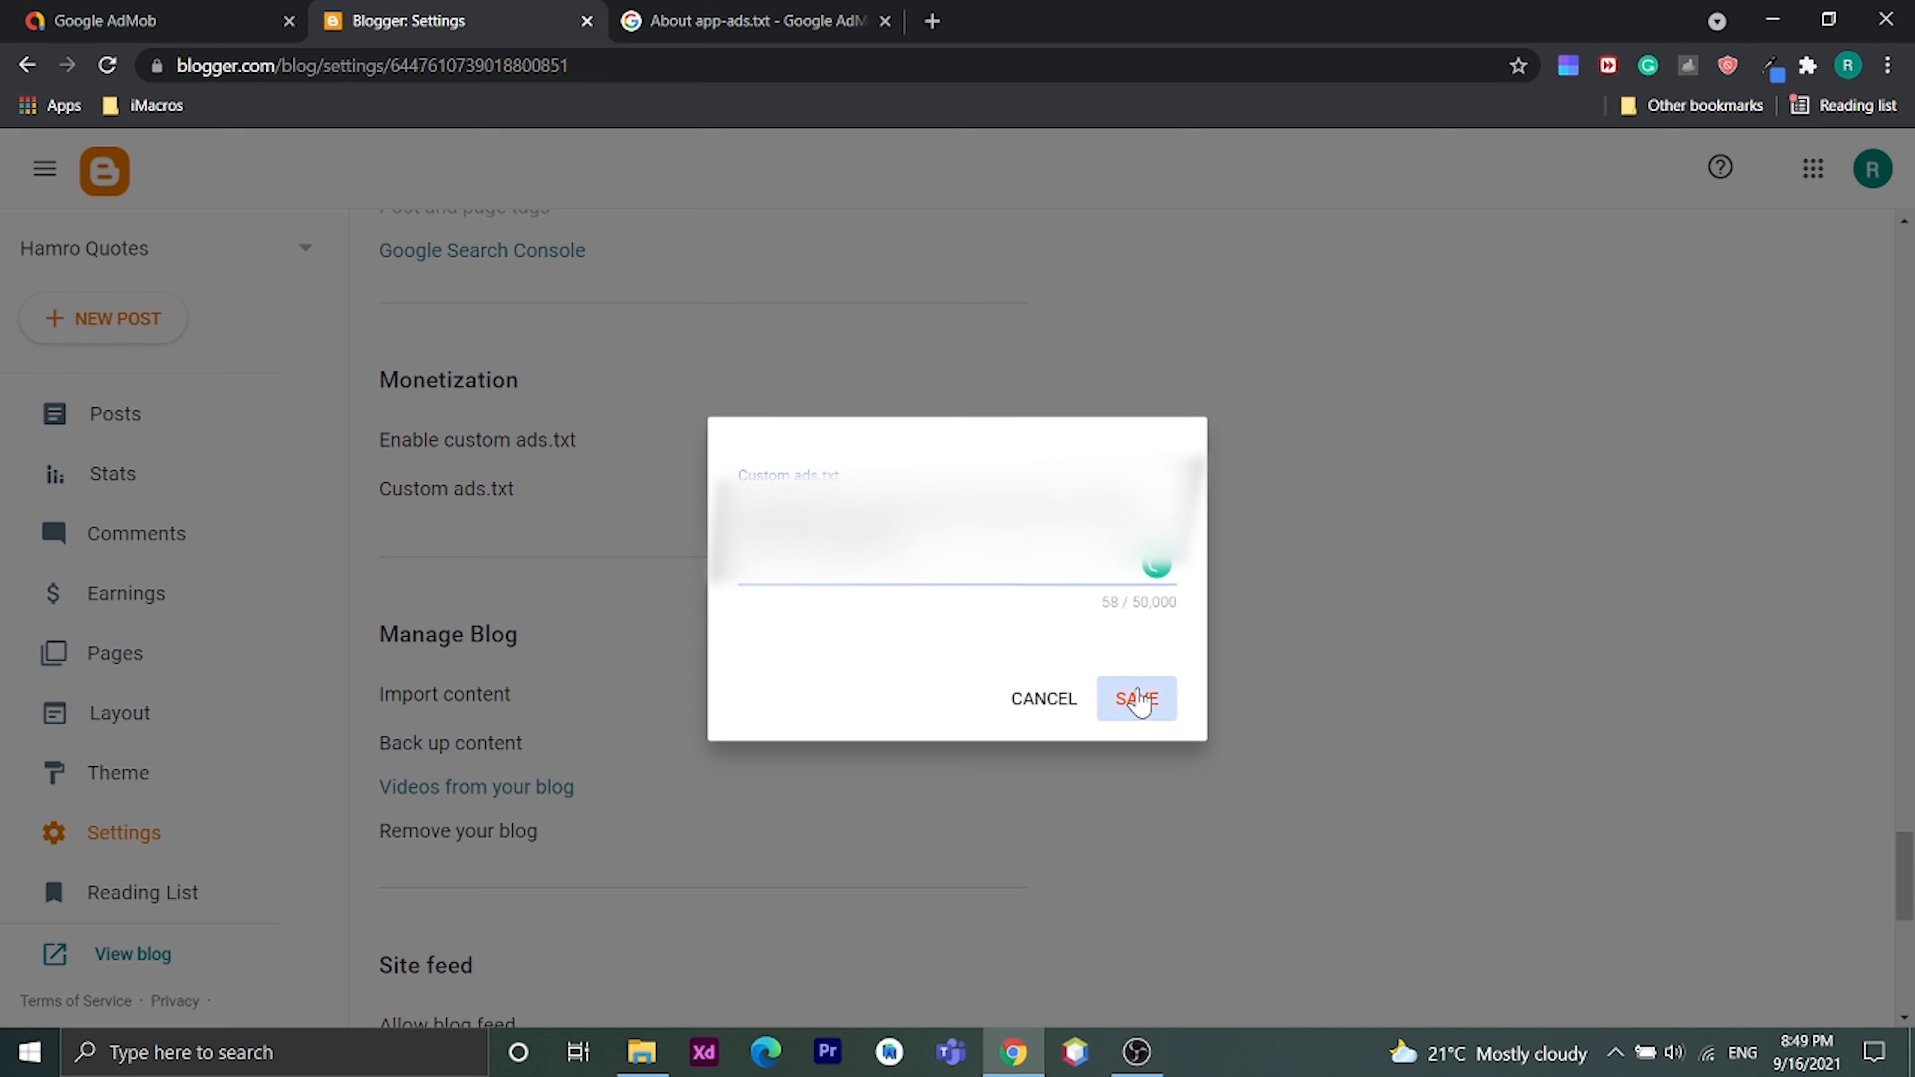
pyautogui.click(1135, 699)
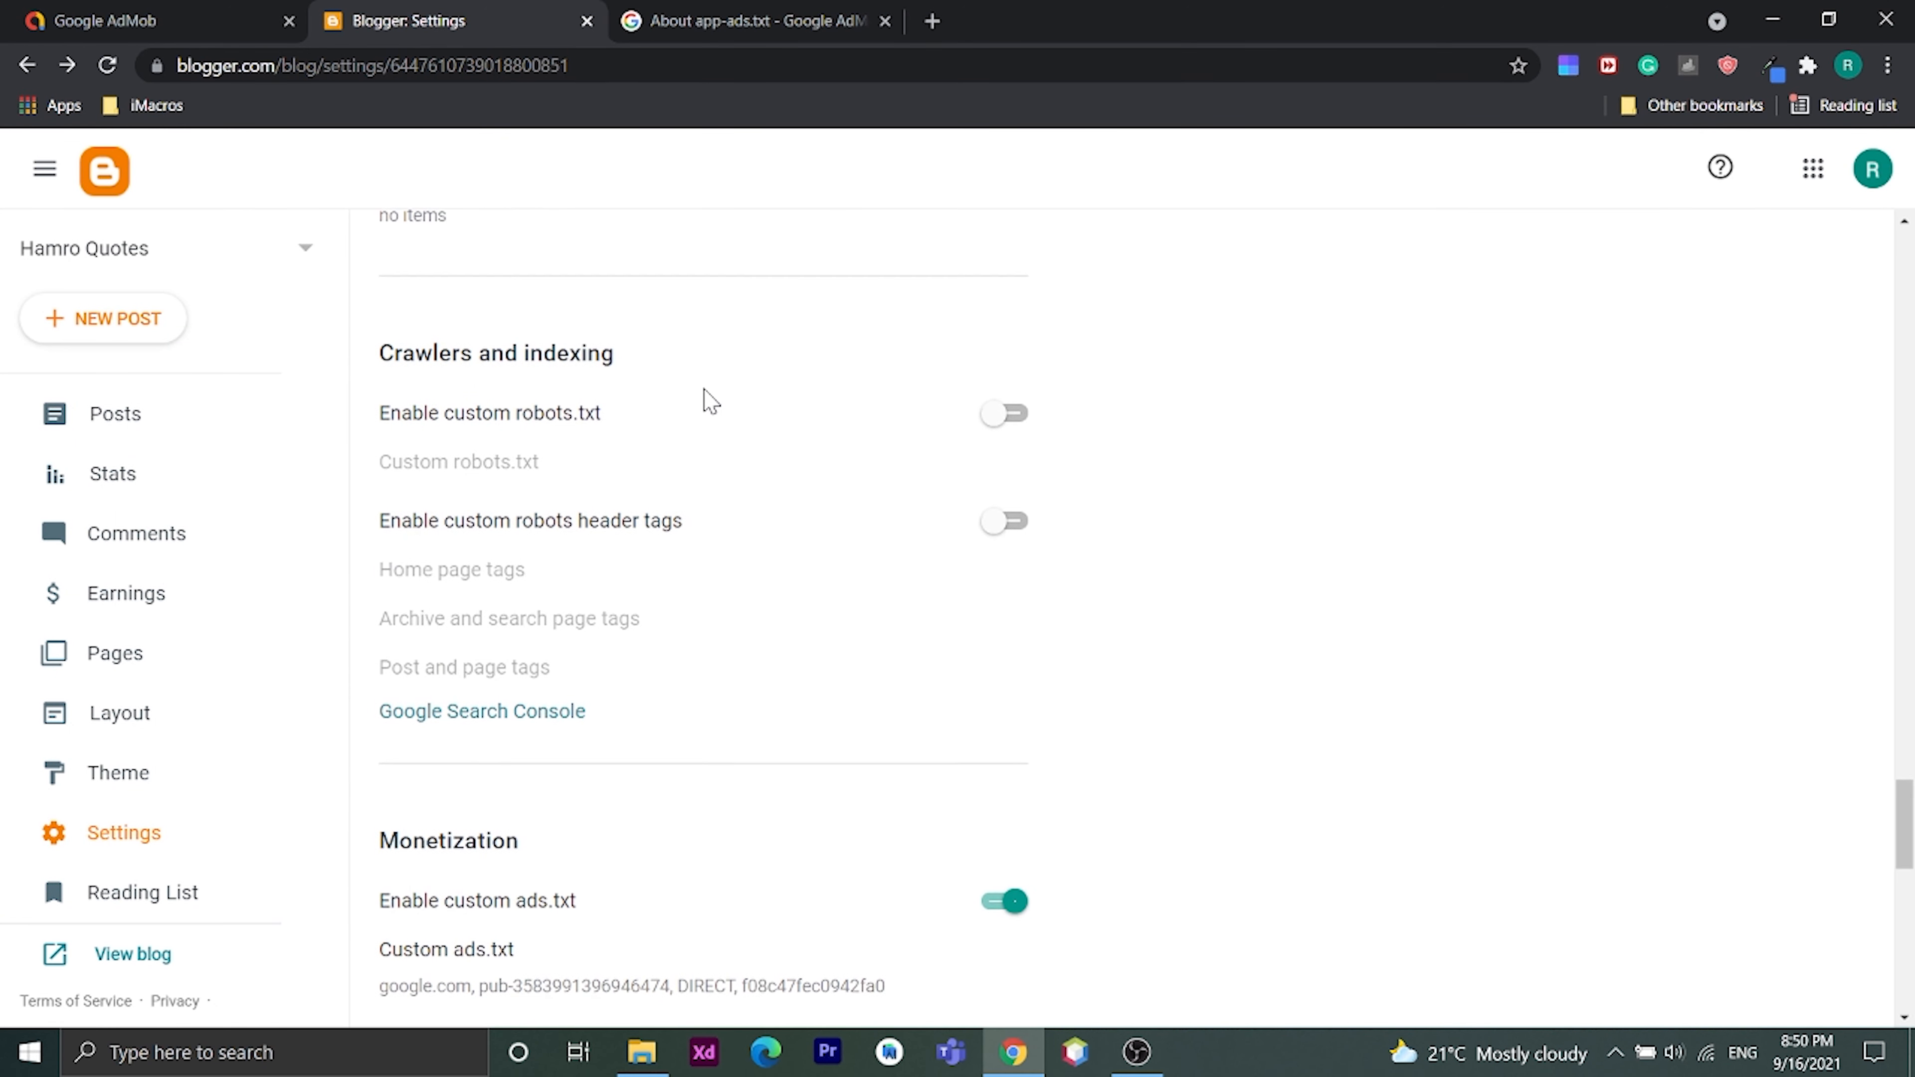
# Step: Add a custom redirect entry from /app-ads.txt to /ads.txt
pyautogui.scroll(3)
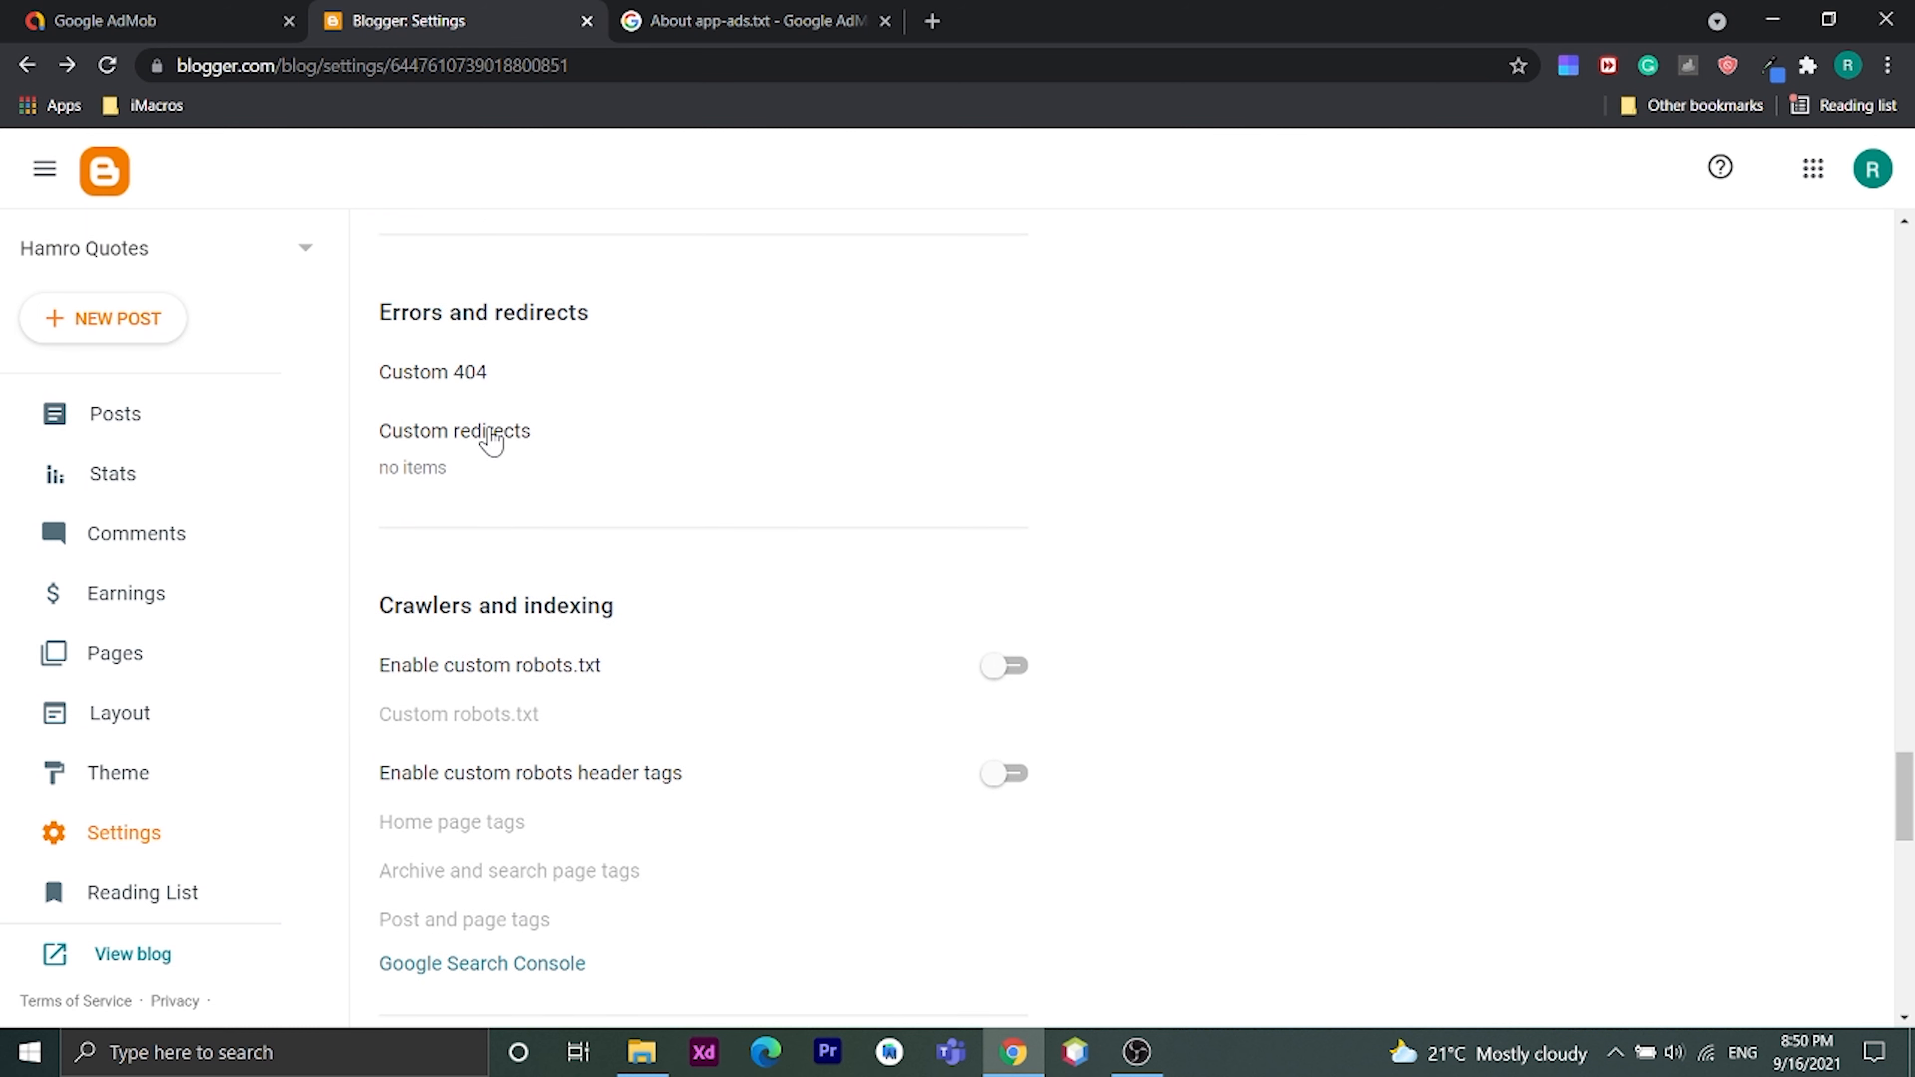
pyautogui.click(455, 431)
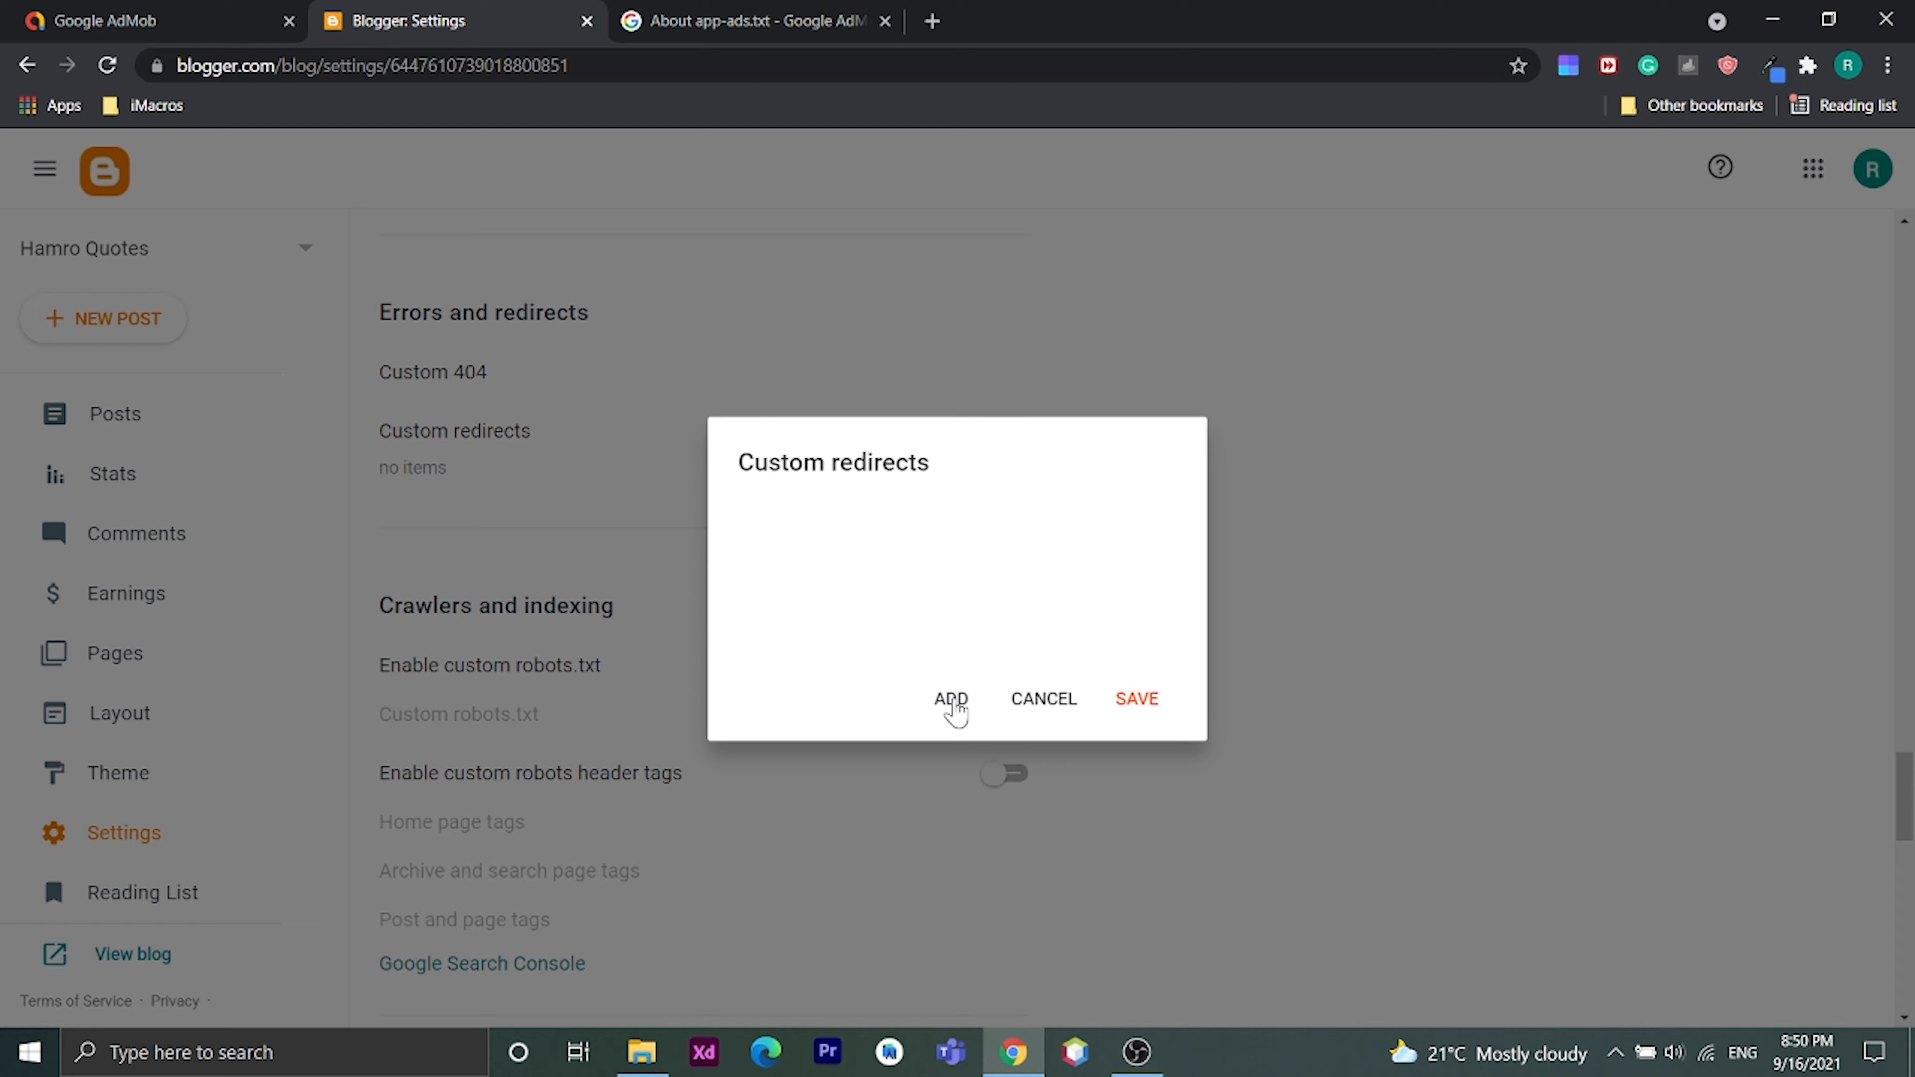
pyautogui.click(952, 698)
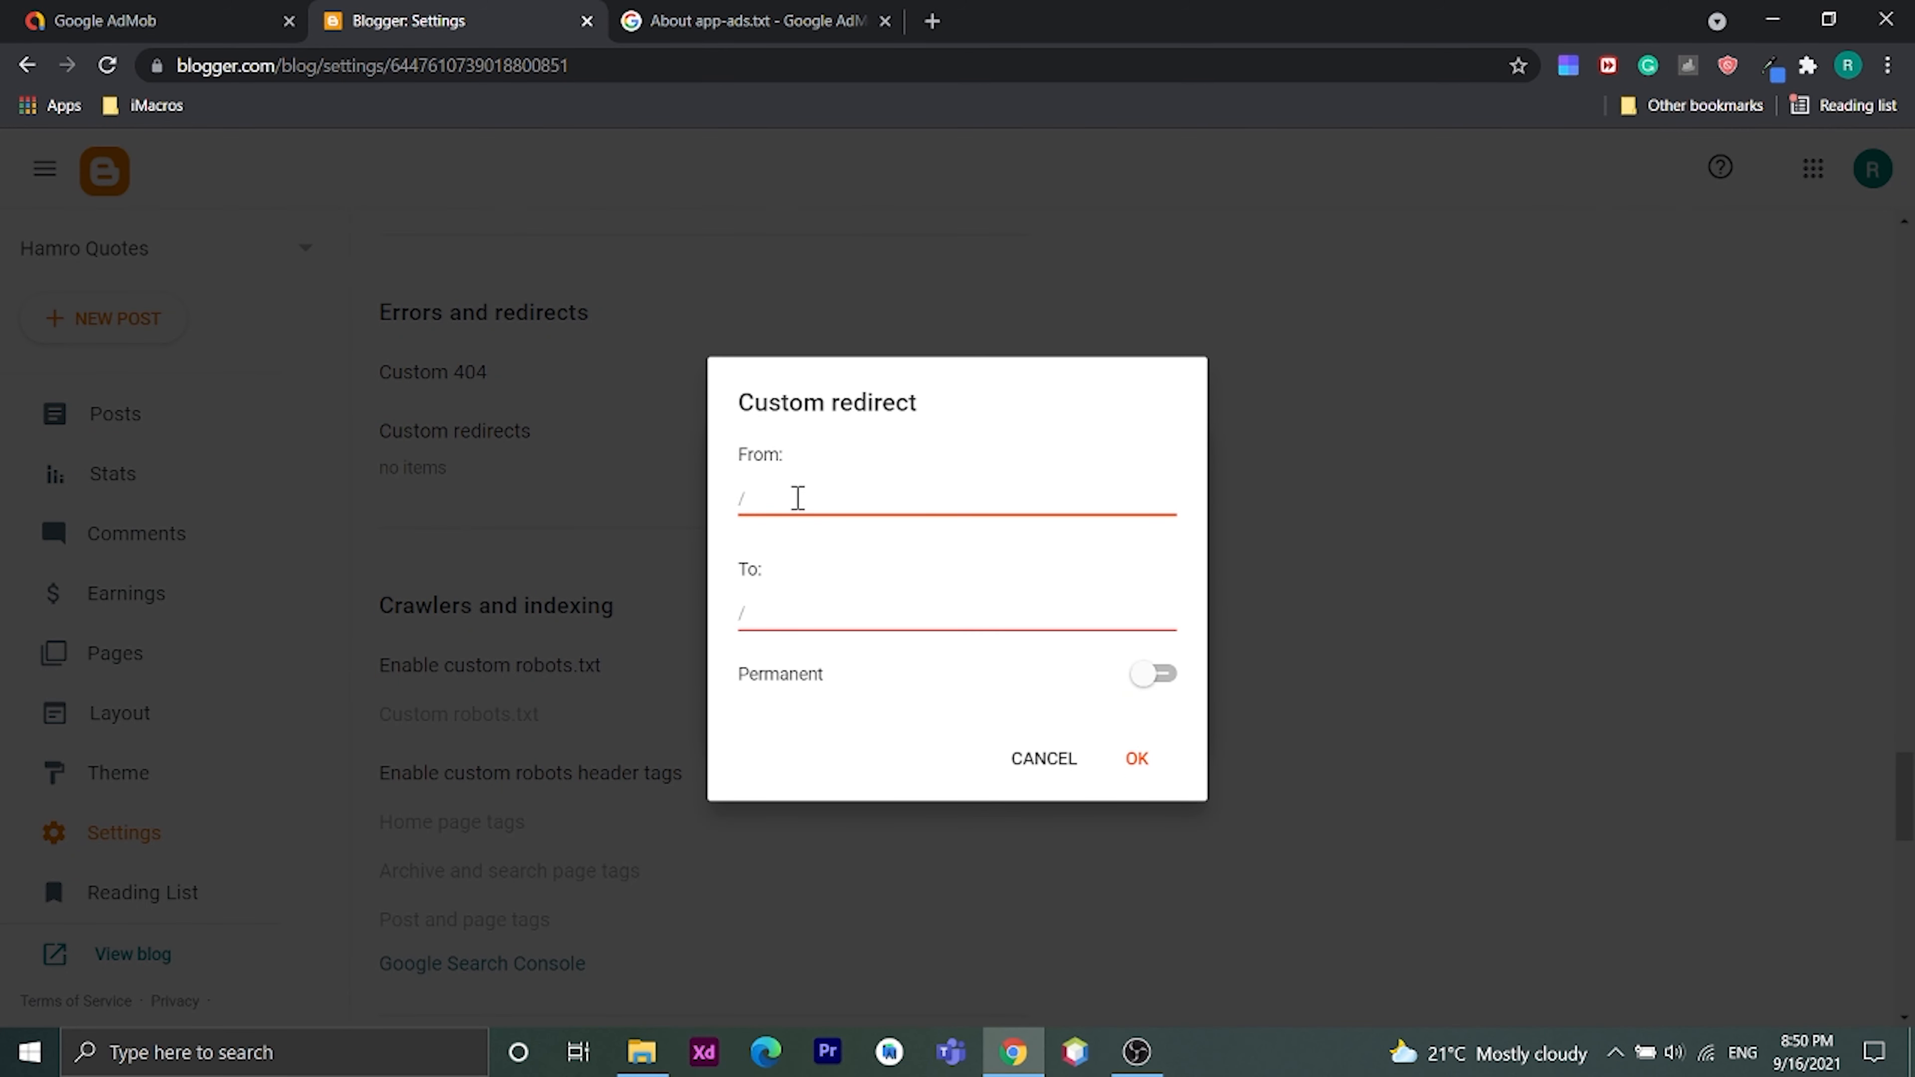
pyautogui.write('app-')
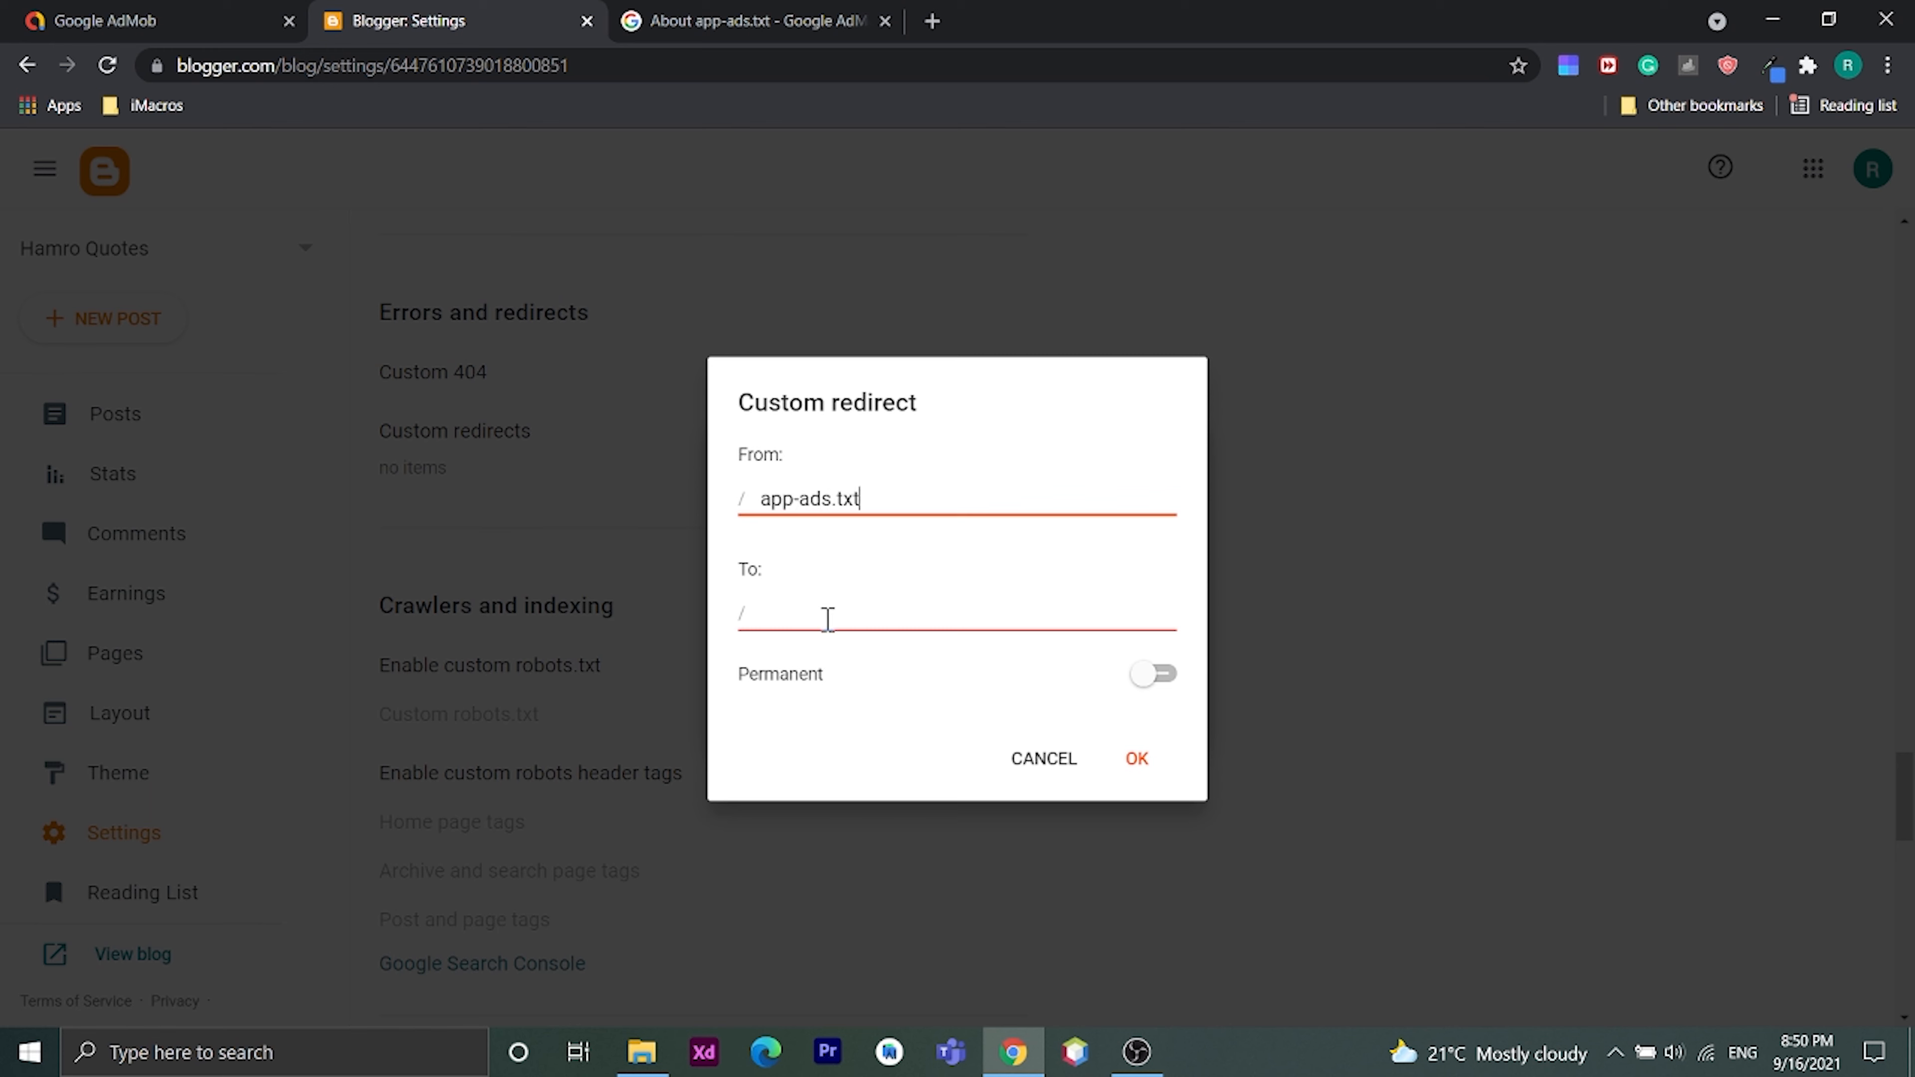
pyautogui.write('ads')
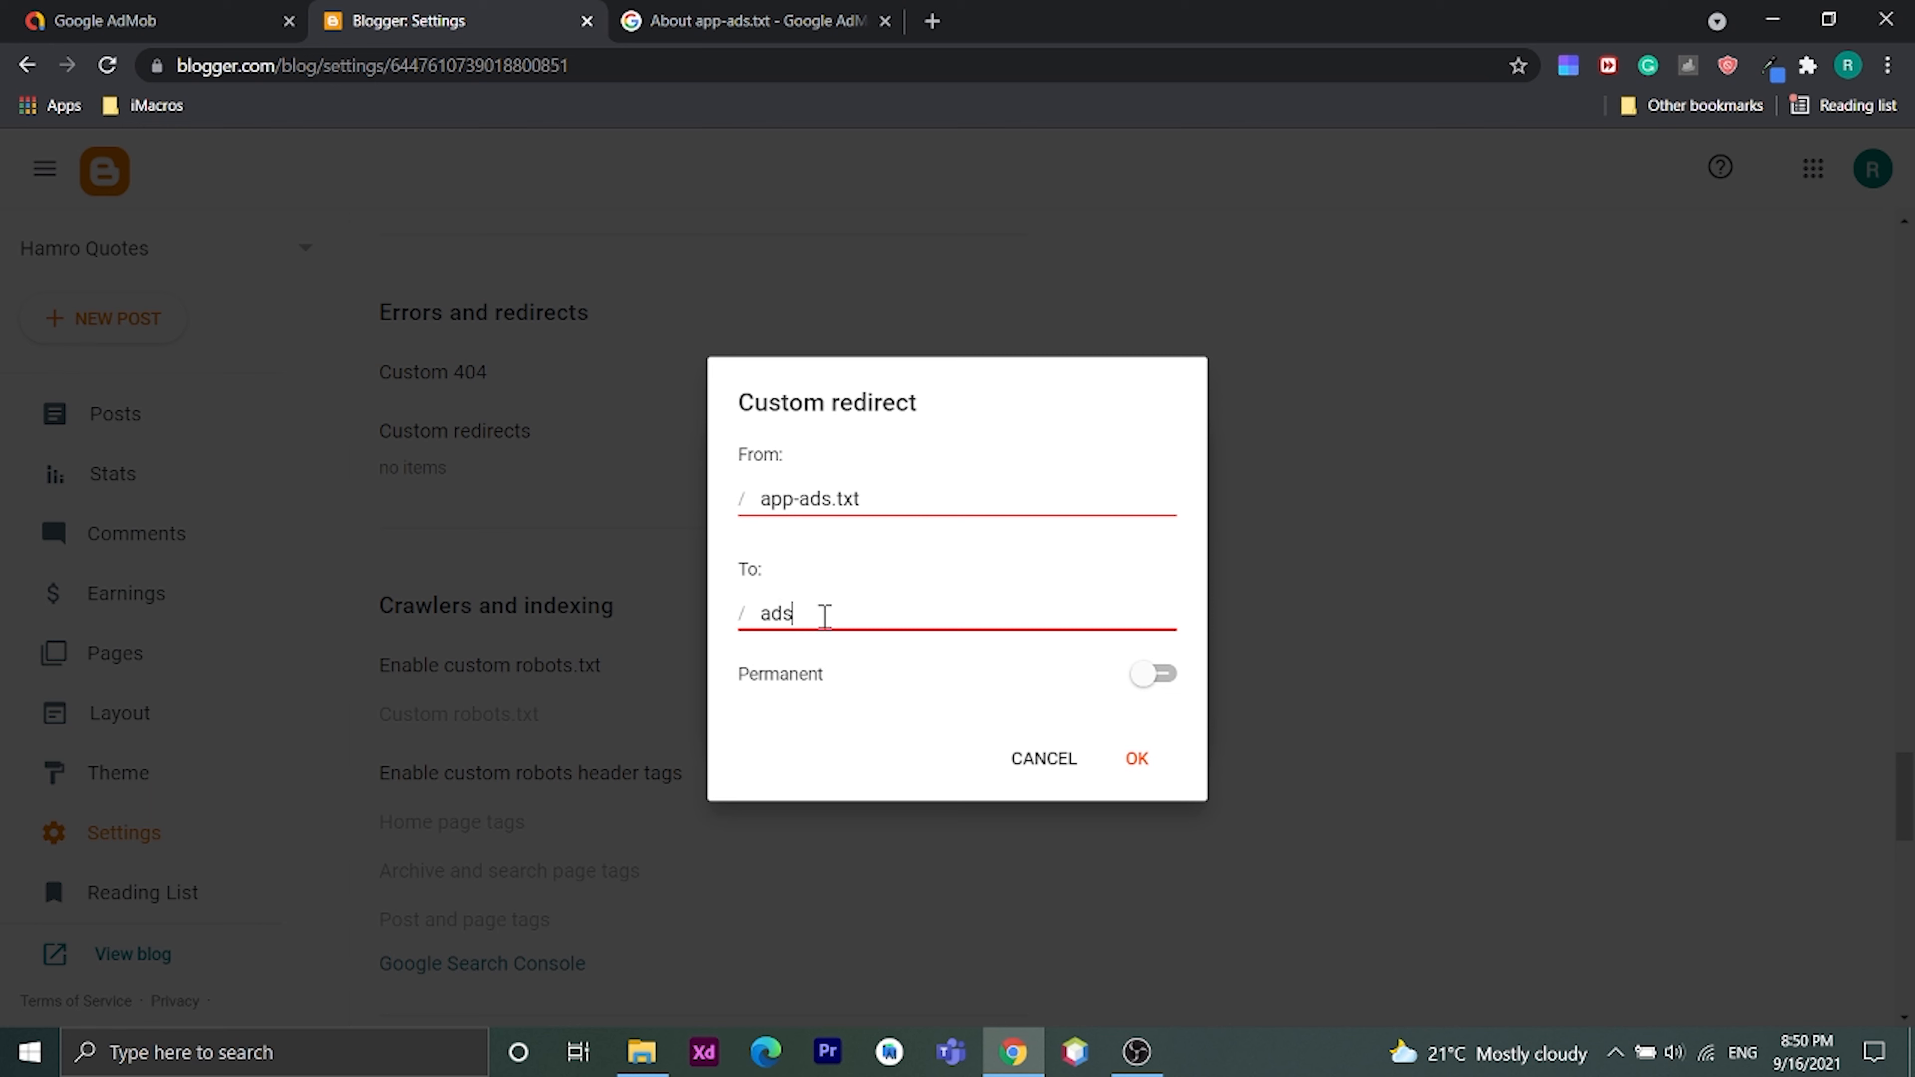
pyautogui.write('.txt')
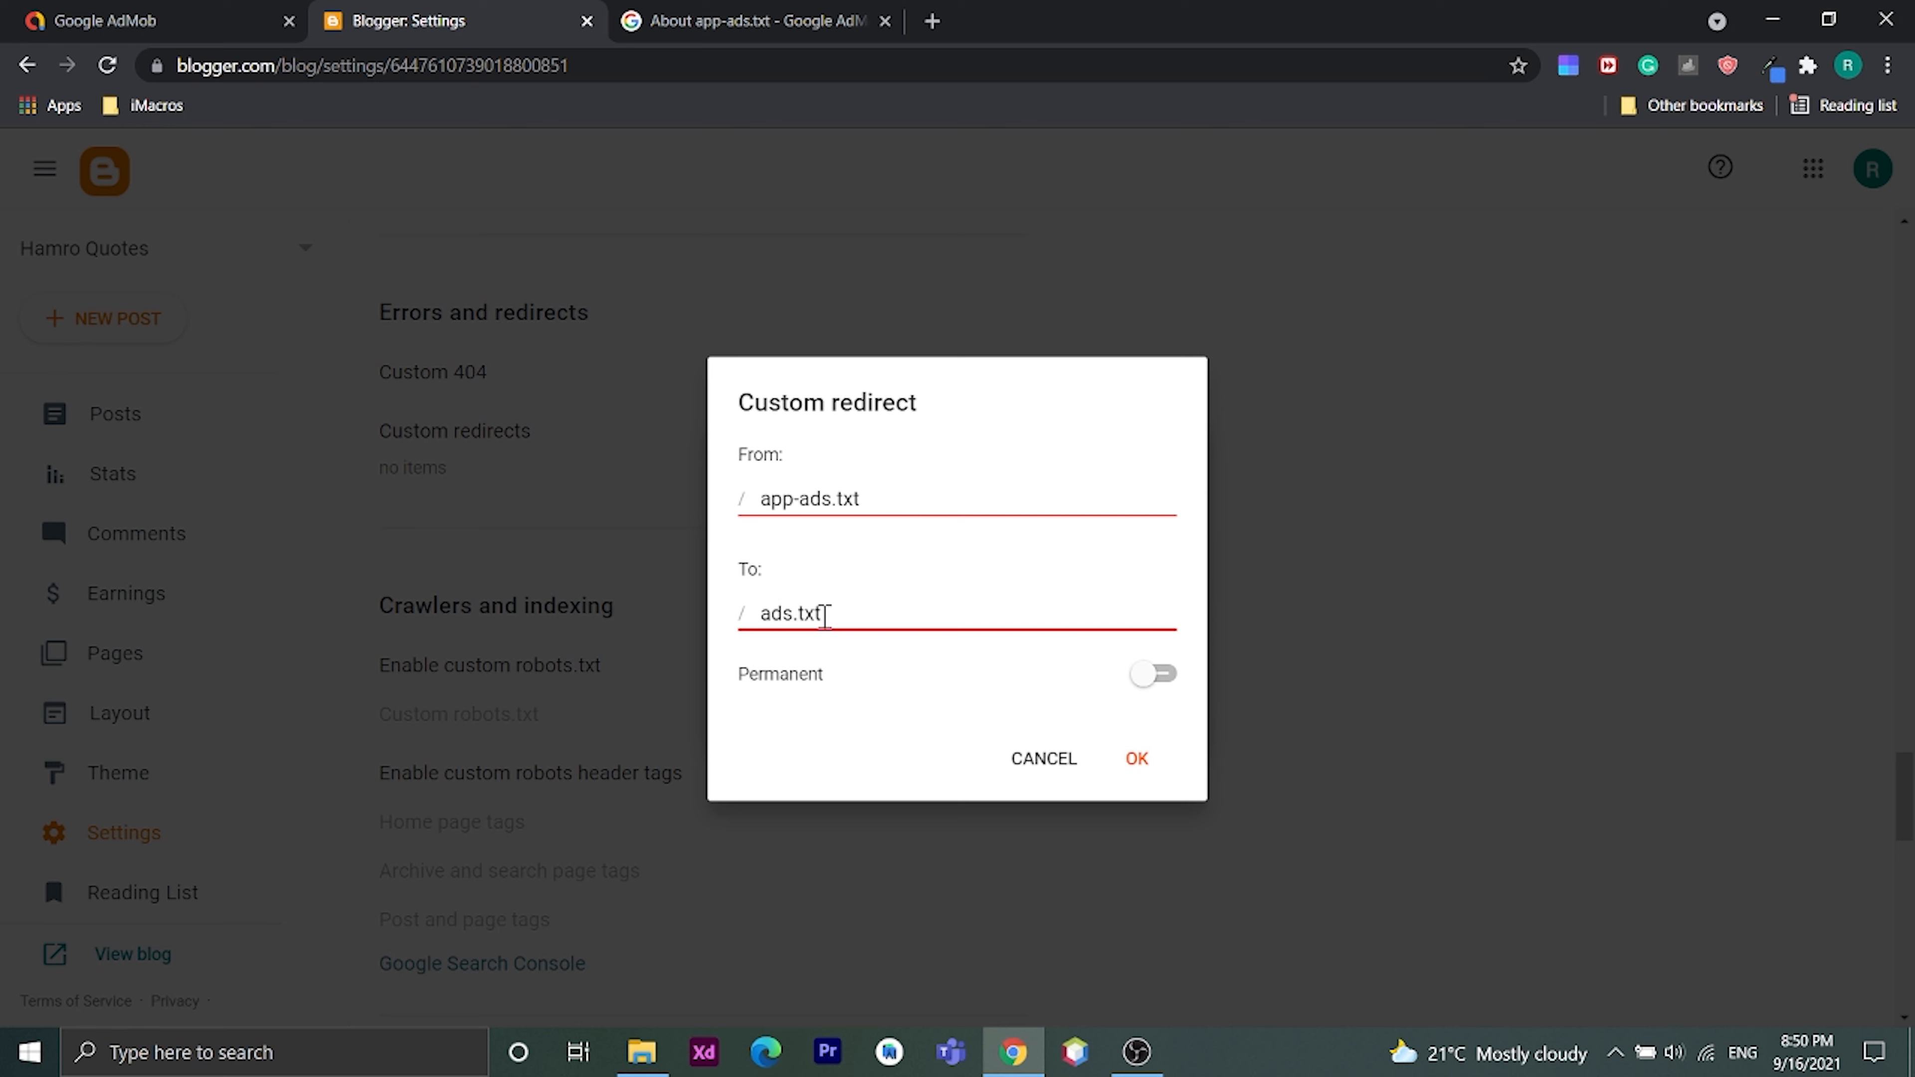
# Step: Make the redirect permanent, confirm it and save the redirect list
pyautogui.click(1149, 673)
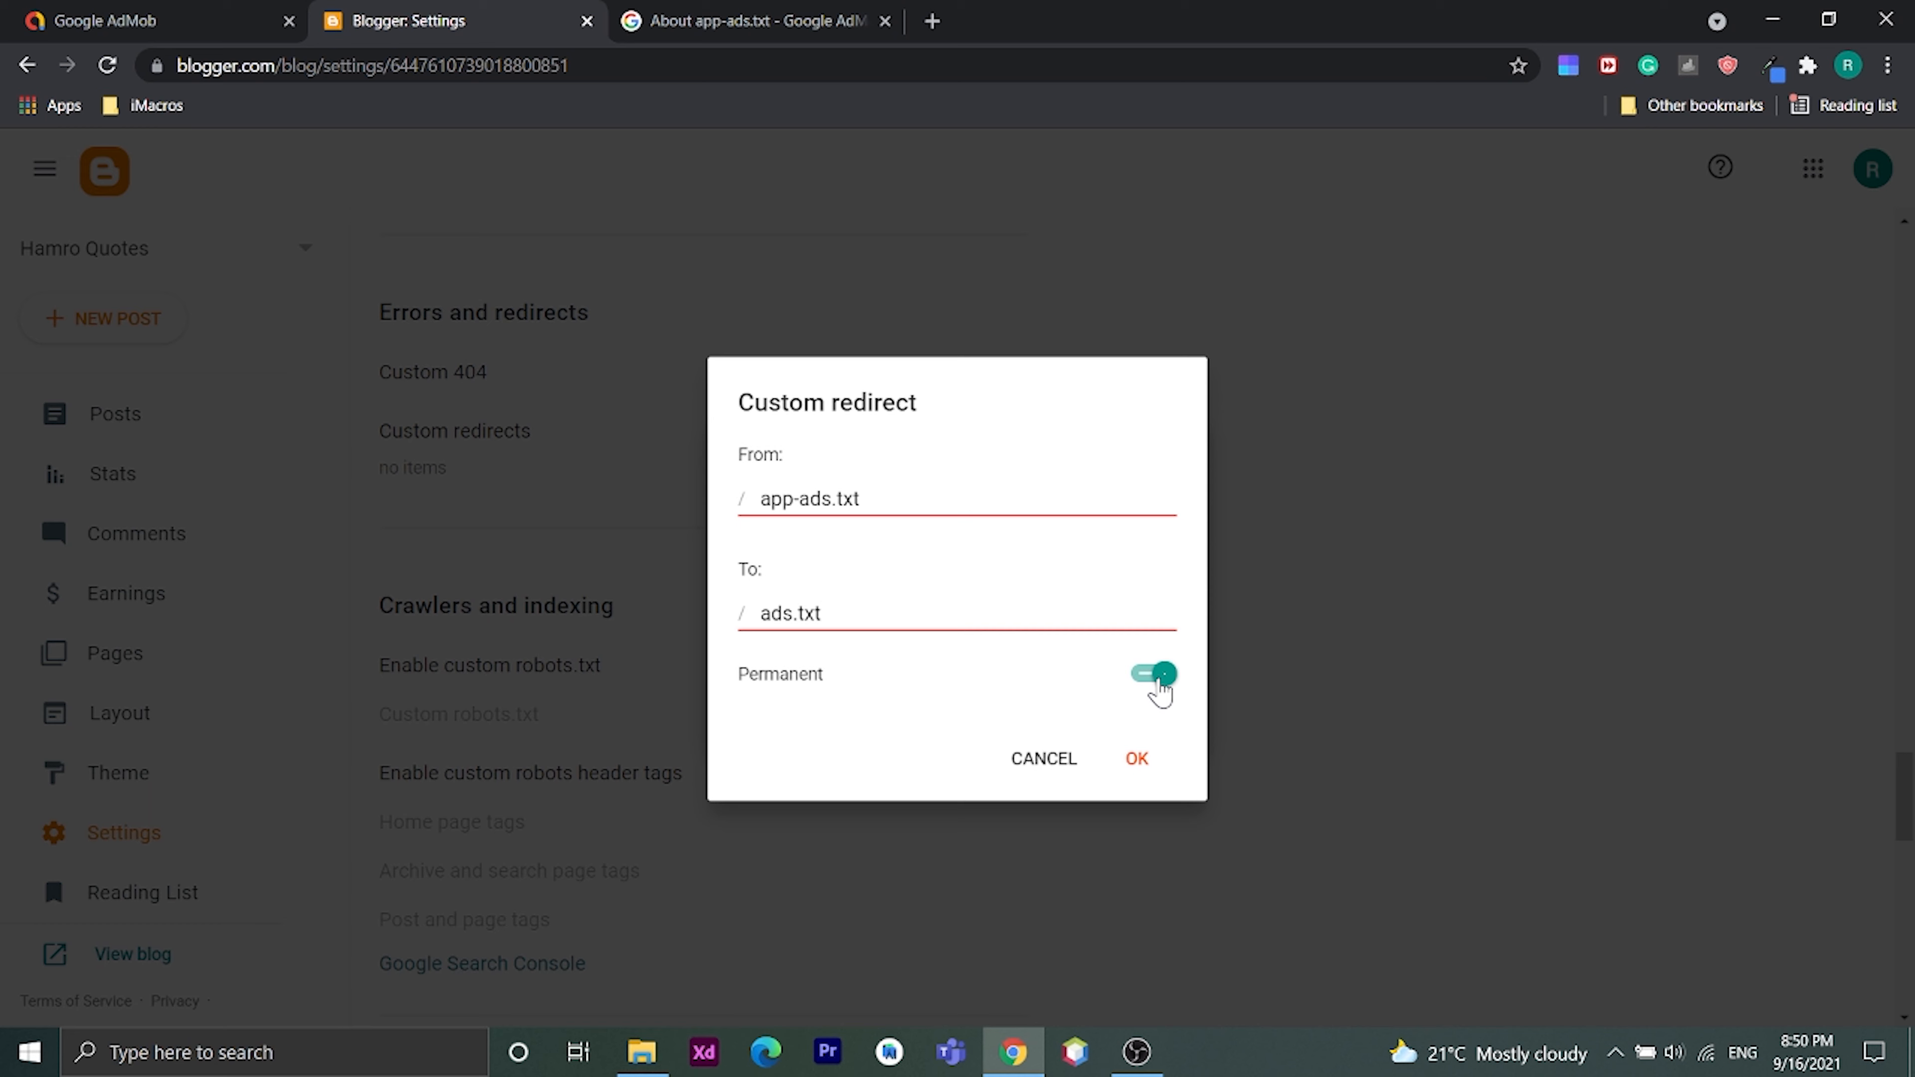
pyautogui.click(1133, 758)
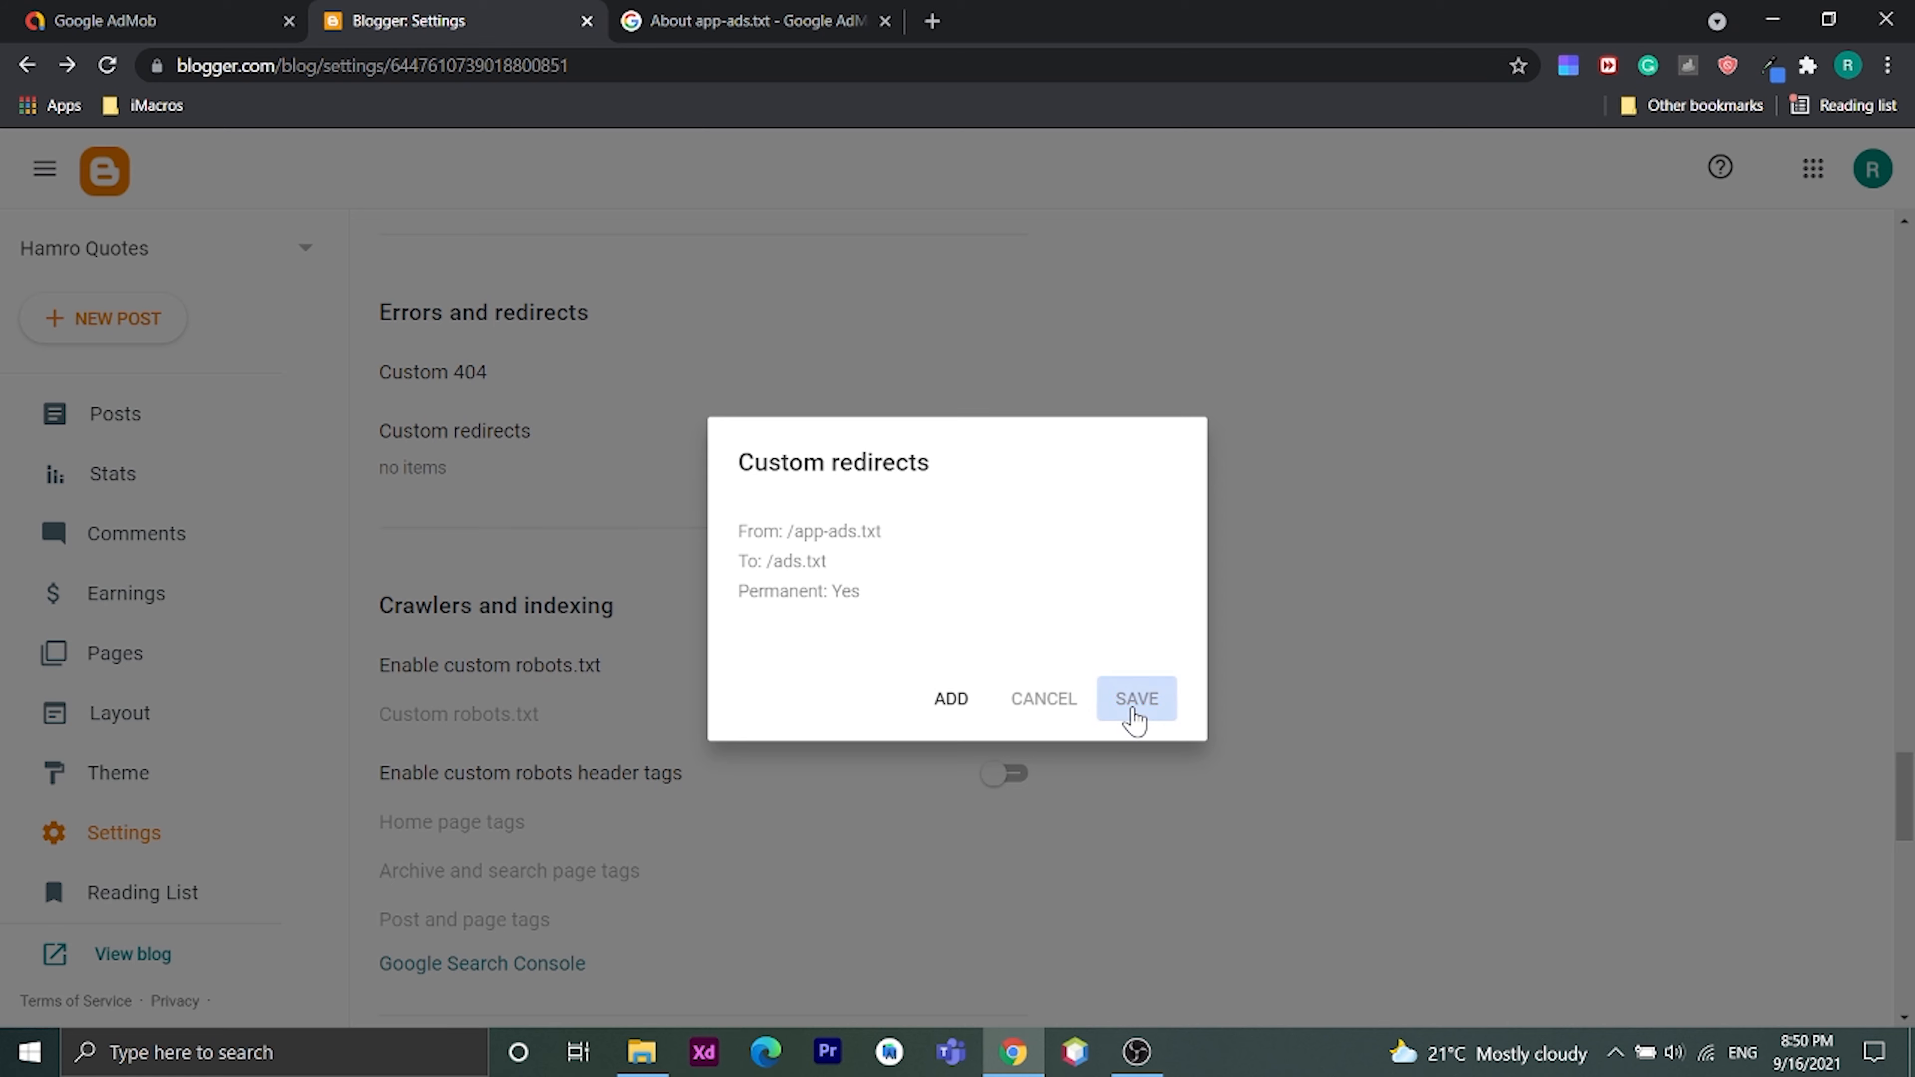
pyautogui.click(1136, 699)
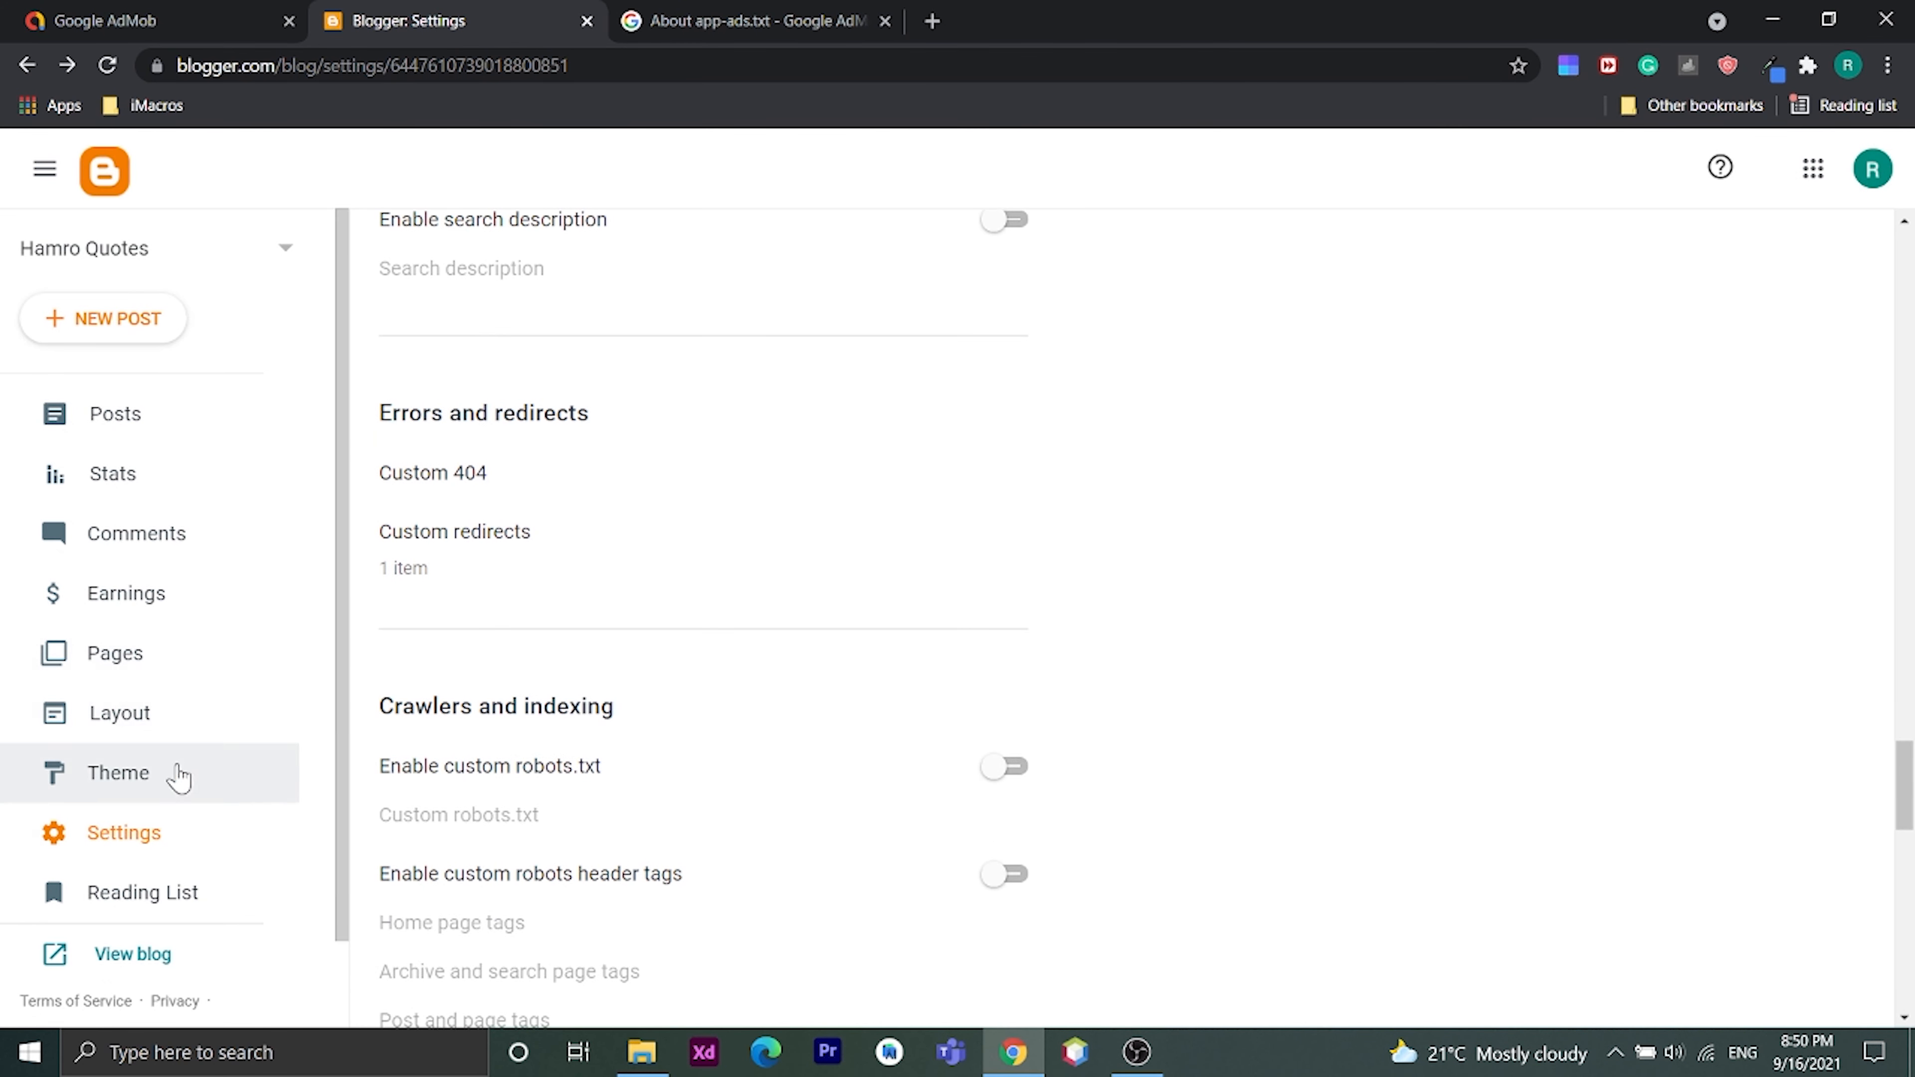
pyautogui.moveTo(132, 954)
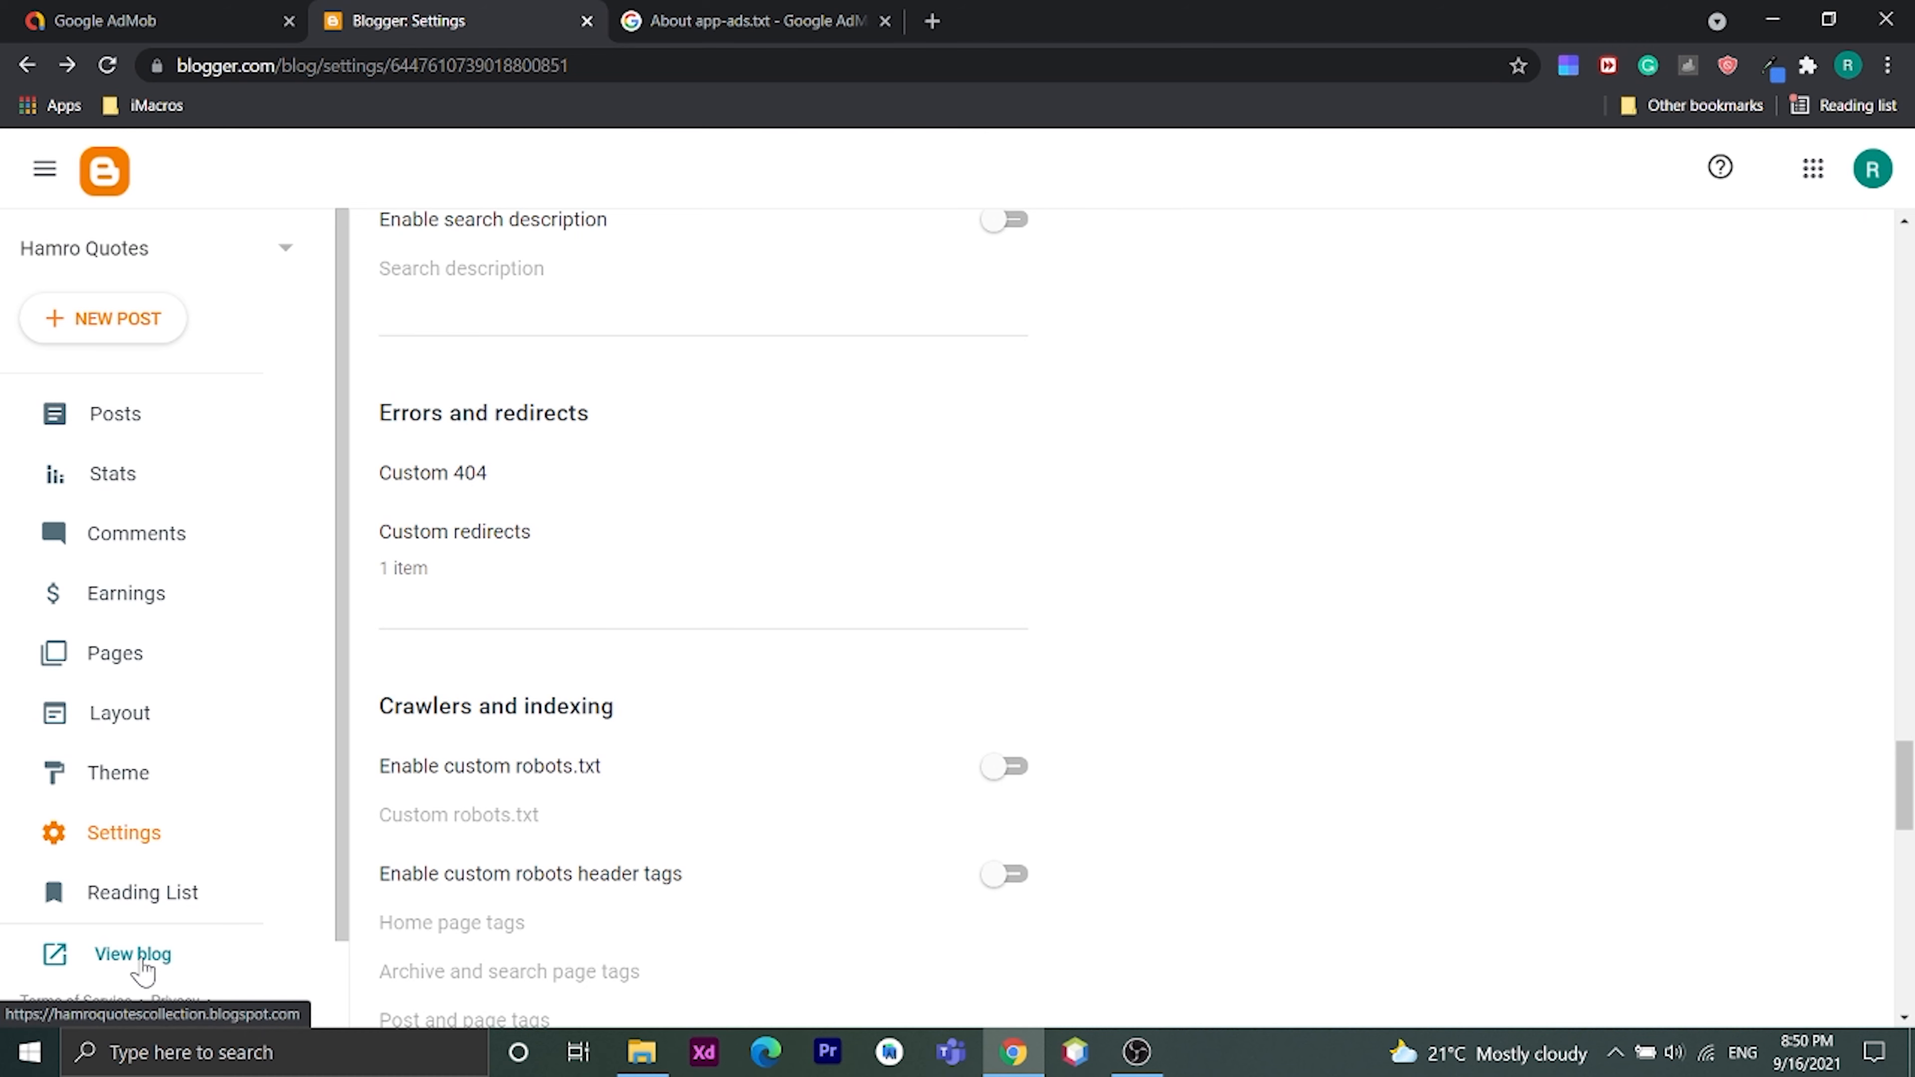
# Step: View the live Hamro Quotes blog and start typing /app-ads.txt after its URL
pyautogui.click(132, 953)
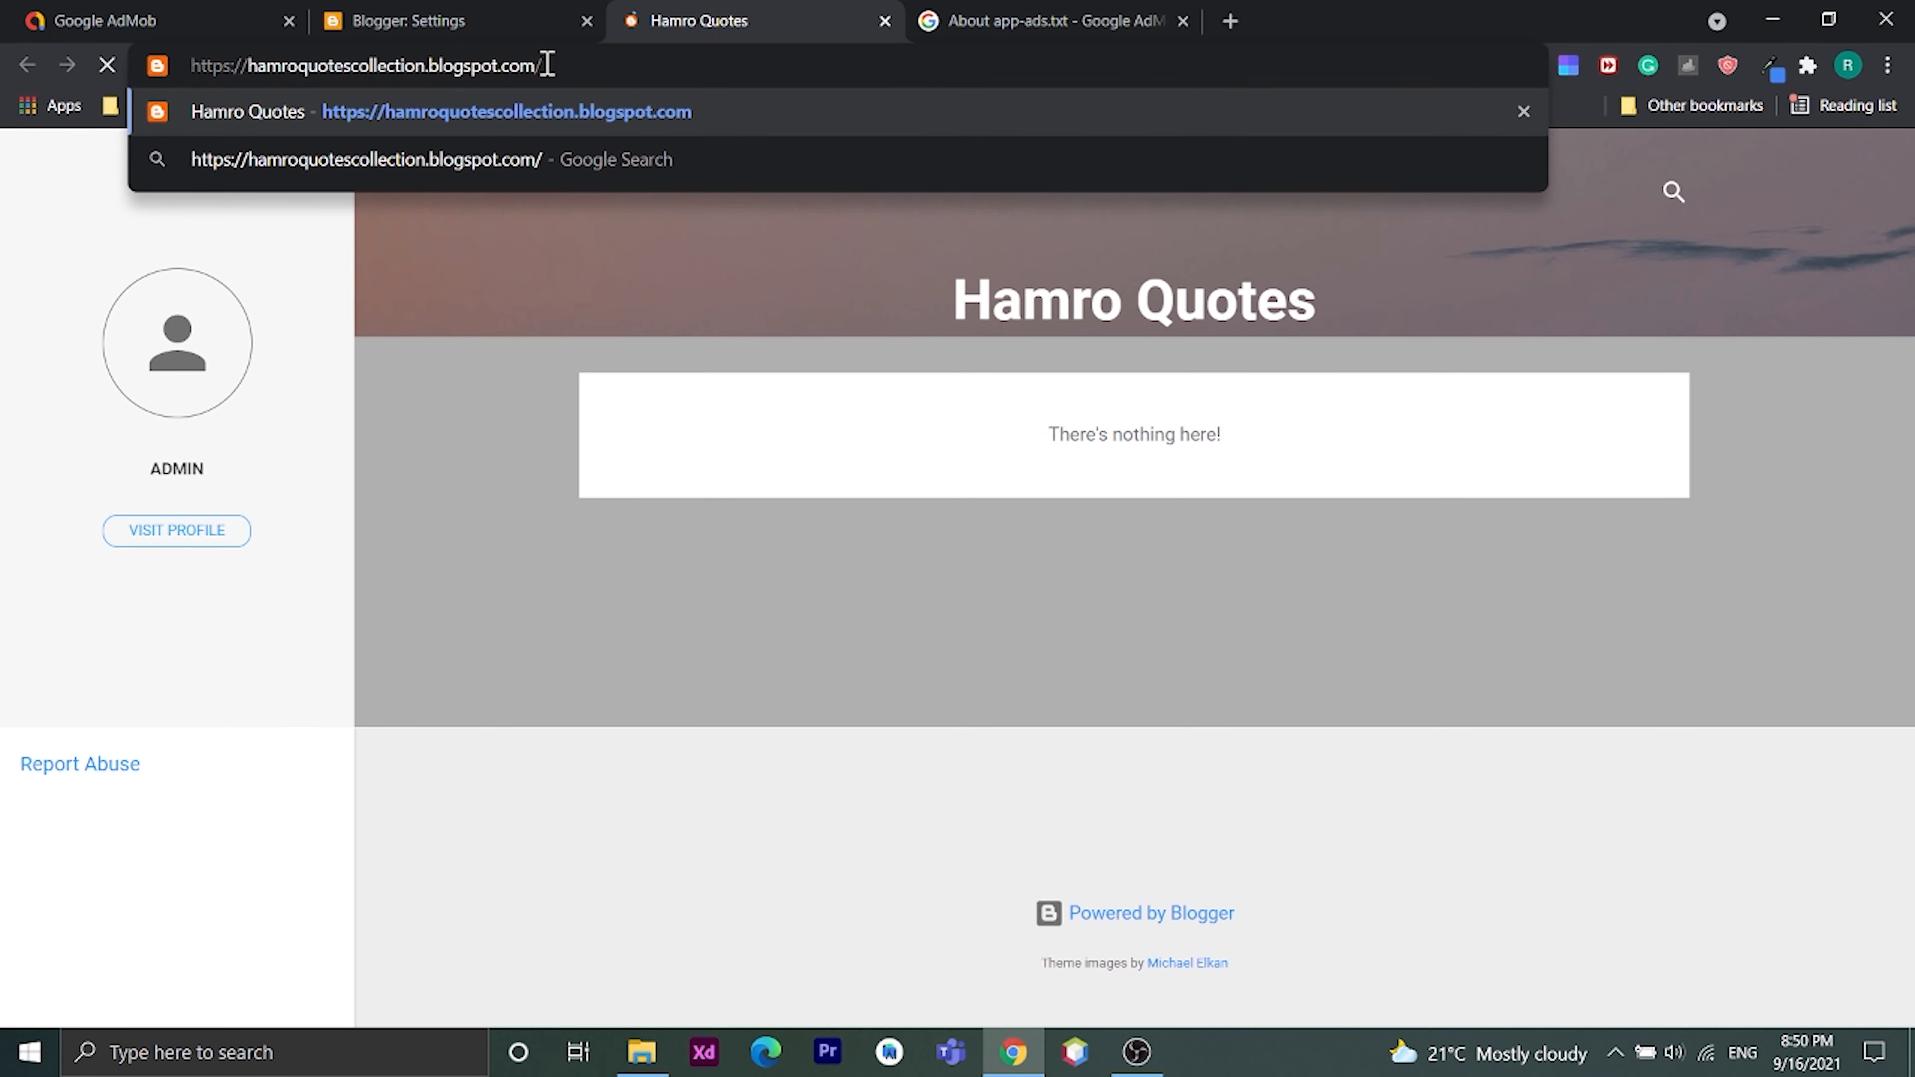
pyautogui.write('app')
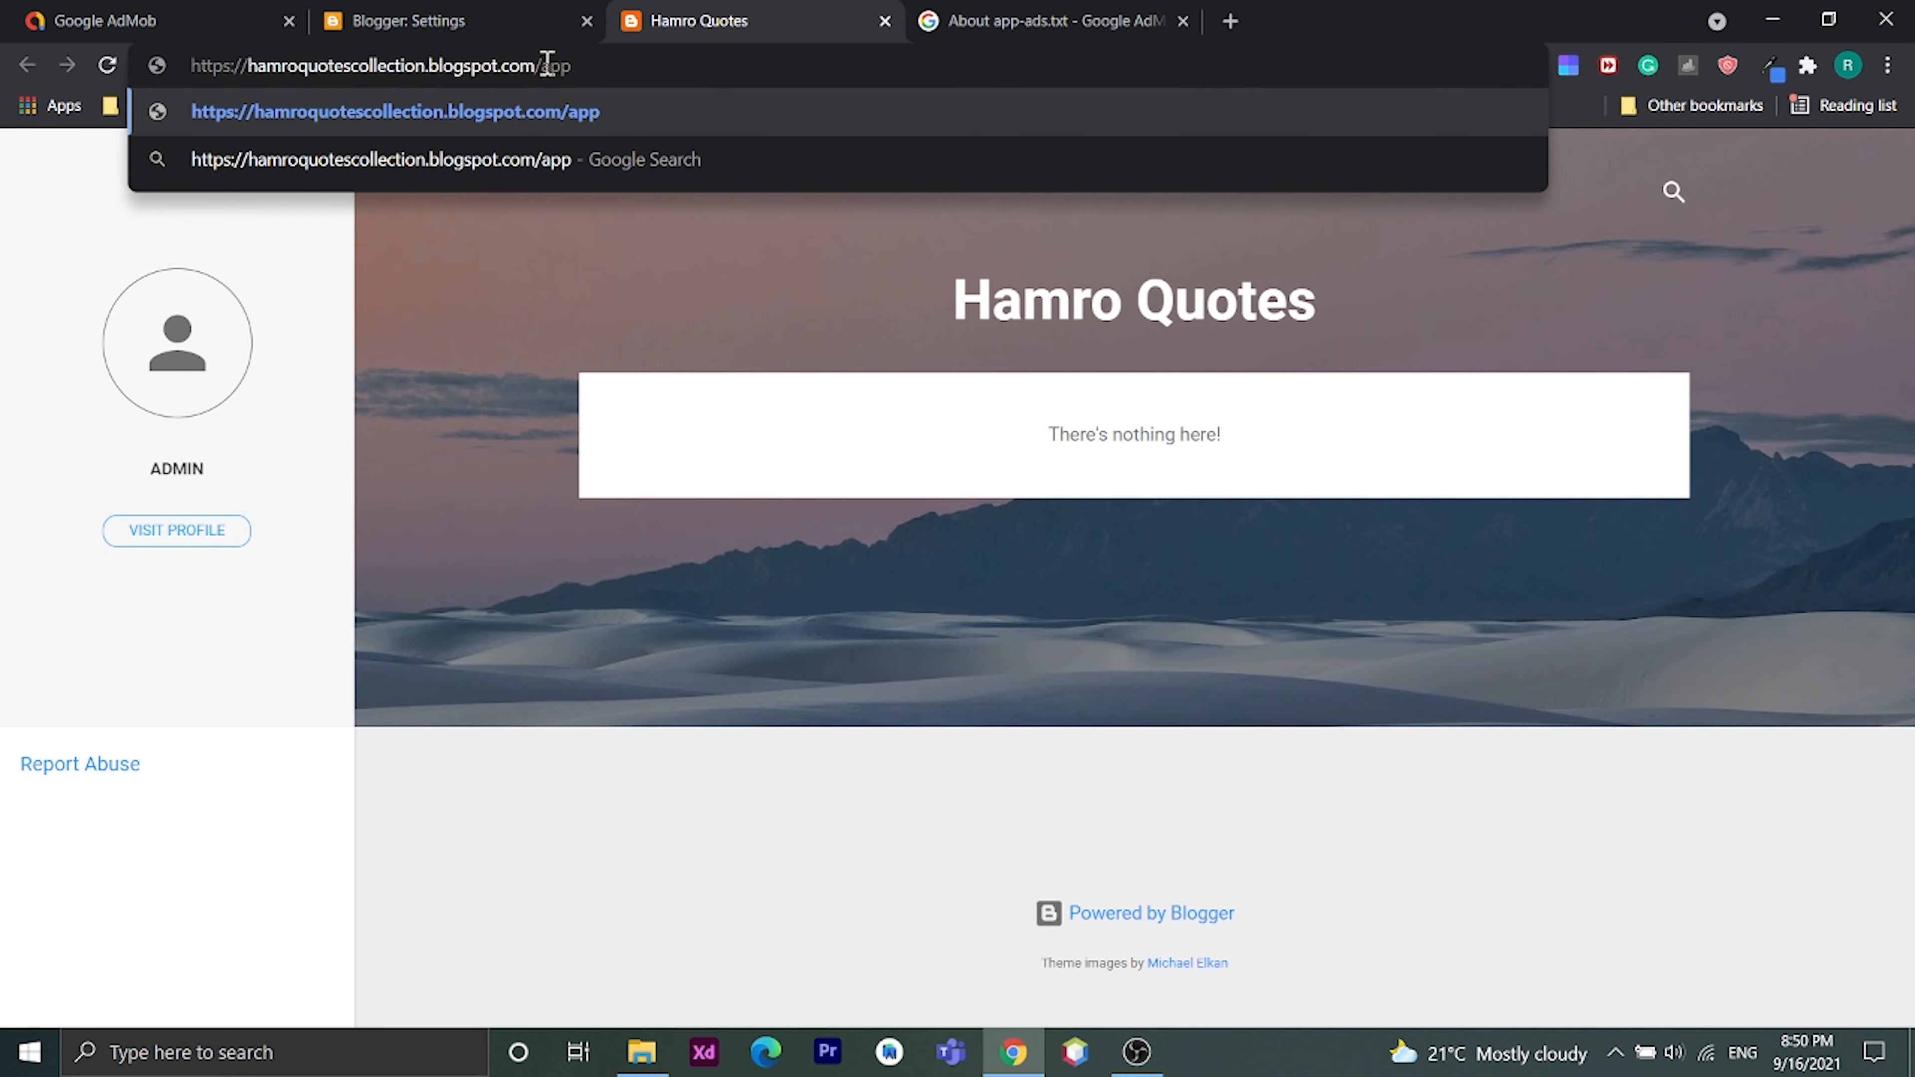